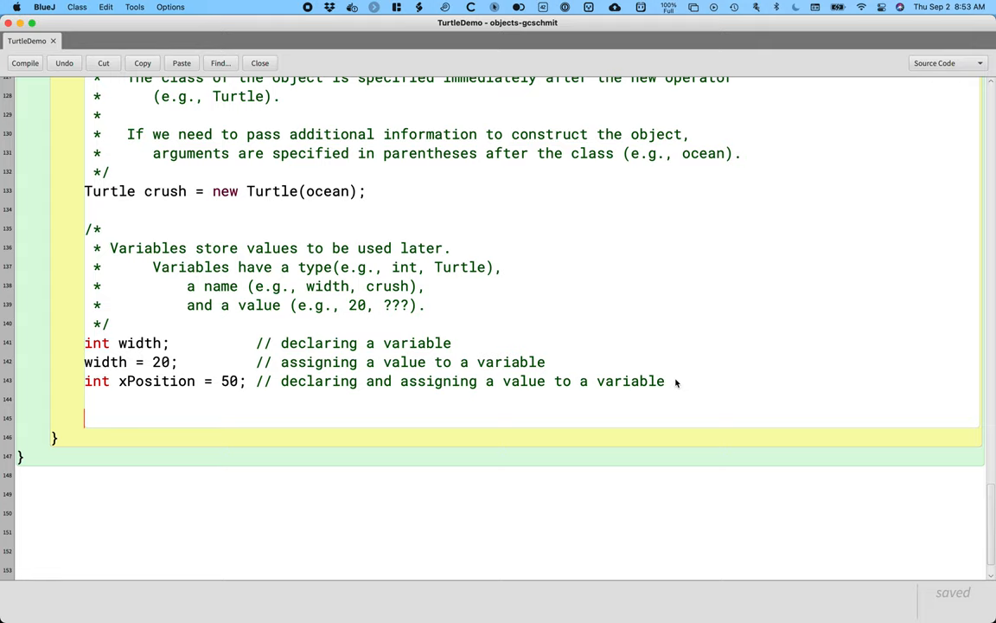
Start a /* block comment noting Java has several primitive data types.
{"action": "type", "text": "/"}
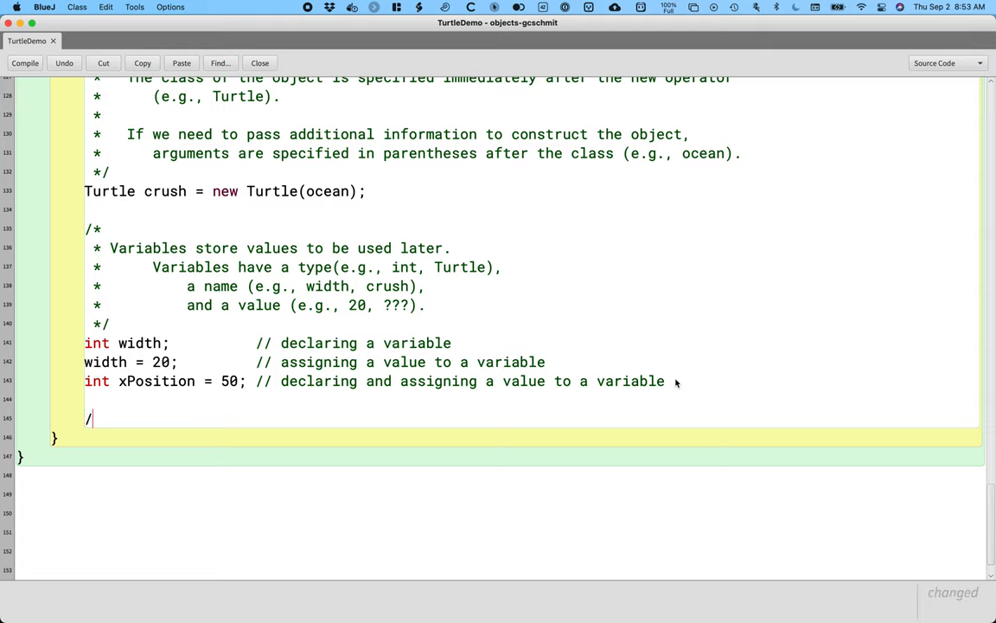
{"action": "type", "text": "*"}
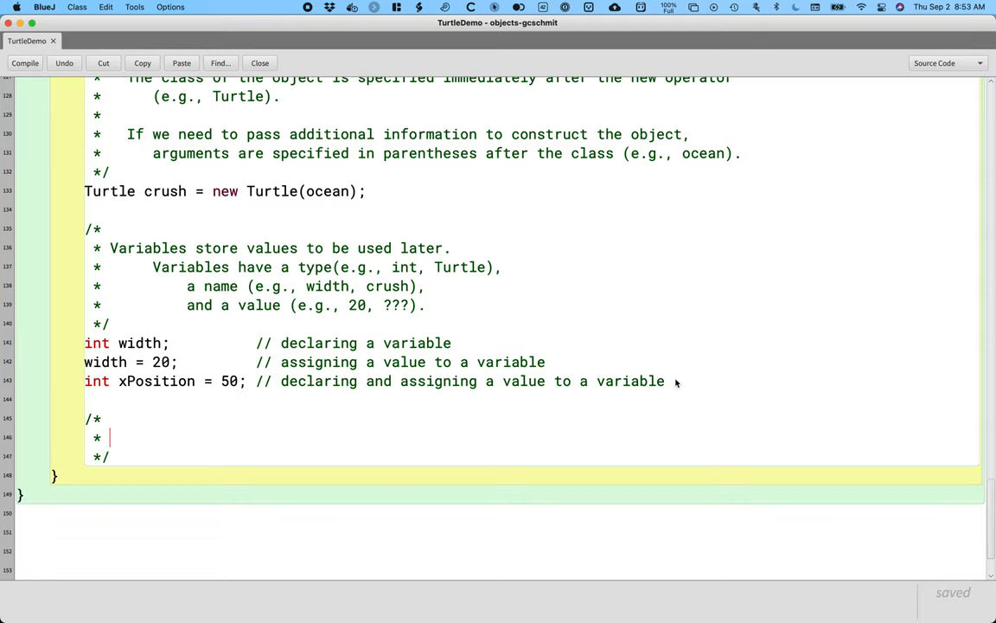
{"action": "type", "text": "J"}
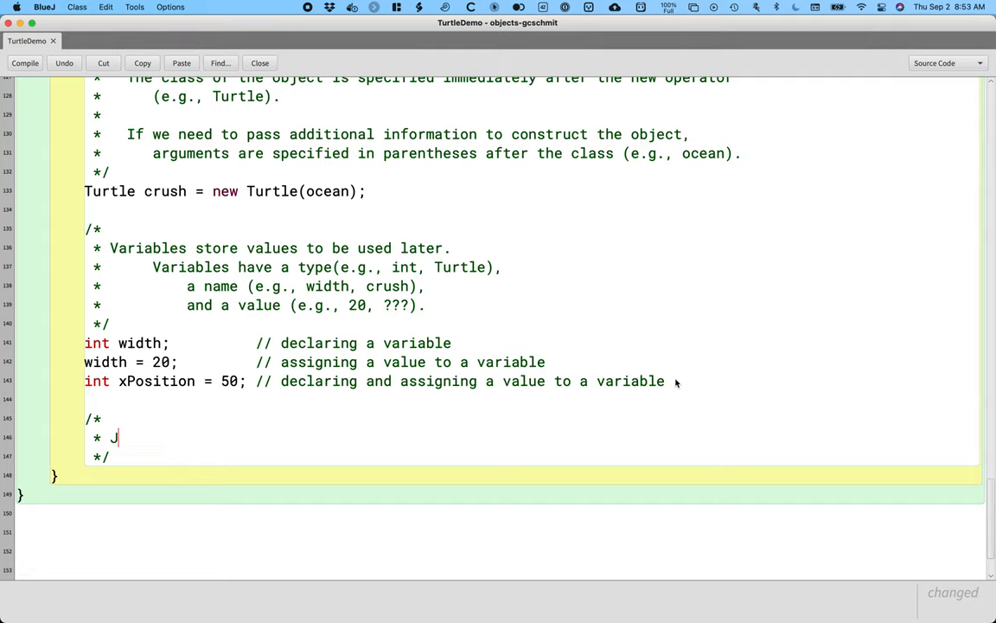
{"action": "type", "text": "ava has se"}
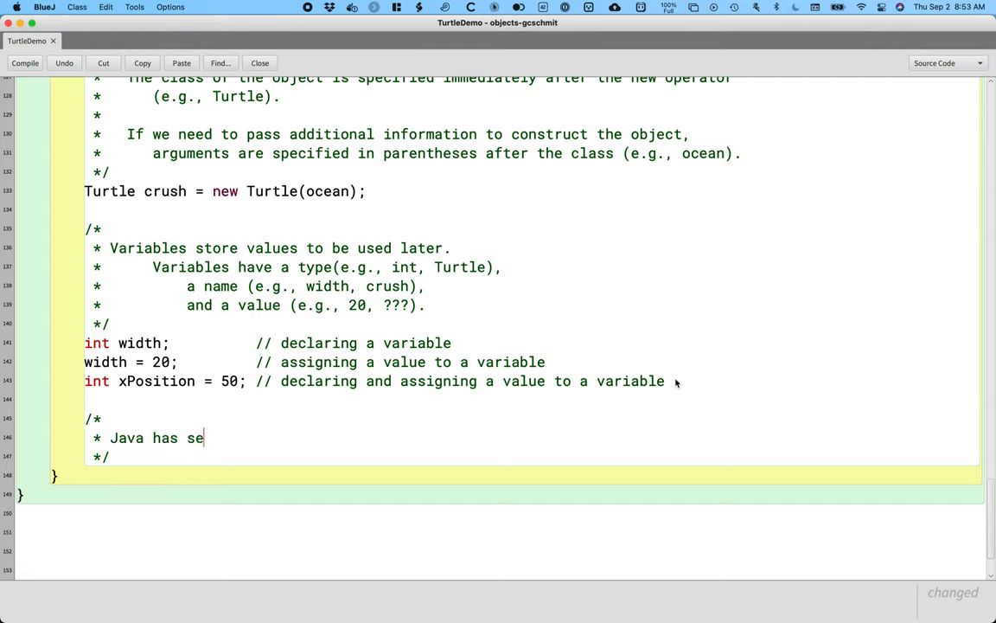
{"action": "type", "text": "veral primitive data types:"}
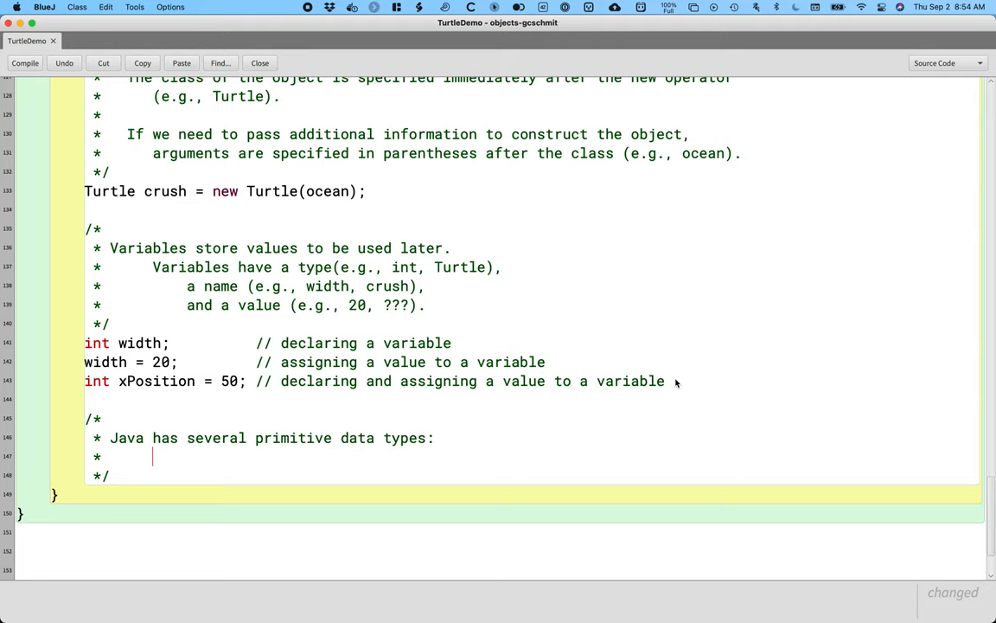
Add the comment line 'boolean holds a value of true or false'.
{"action": "type", "text": "boolea"}
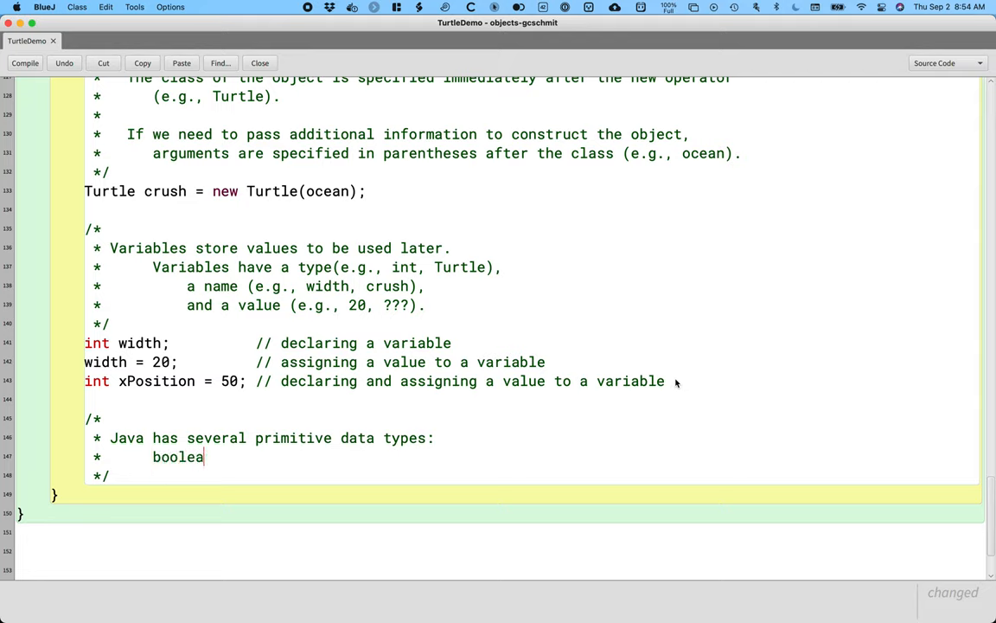
{"action": "type", "text": "n"}
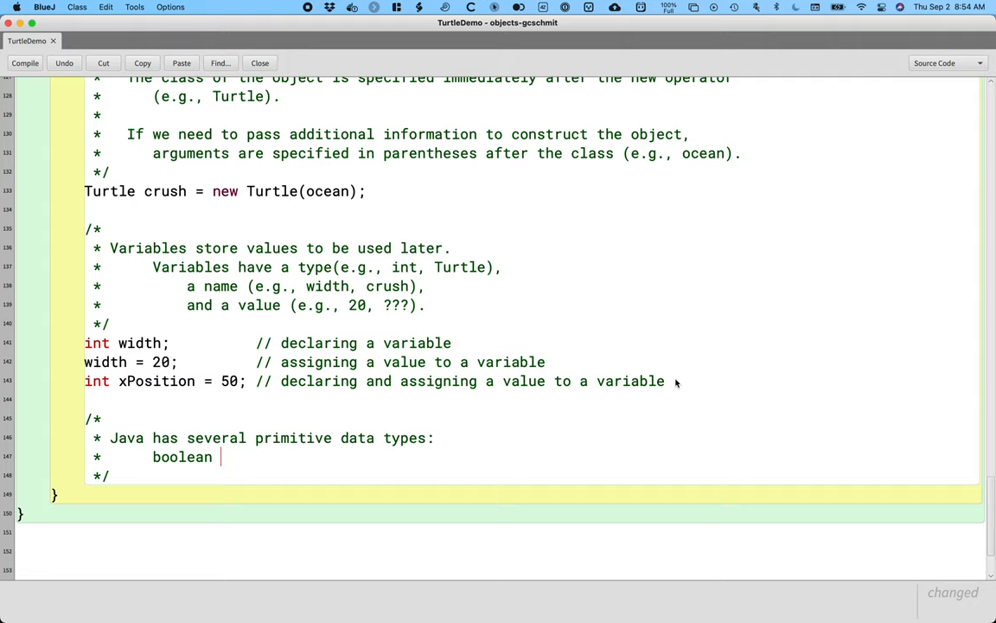
{"action": "type", "text": "hol"}
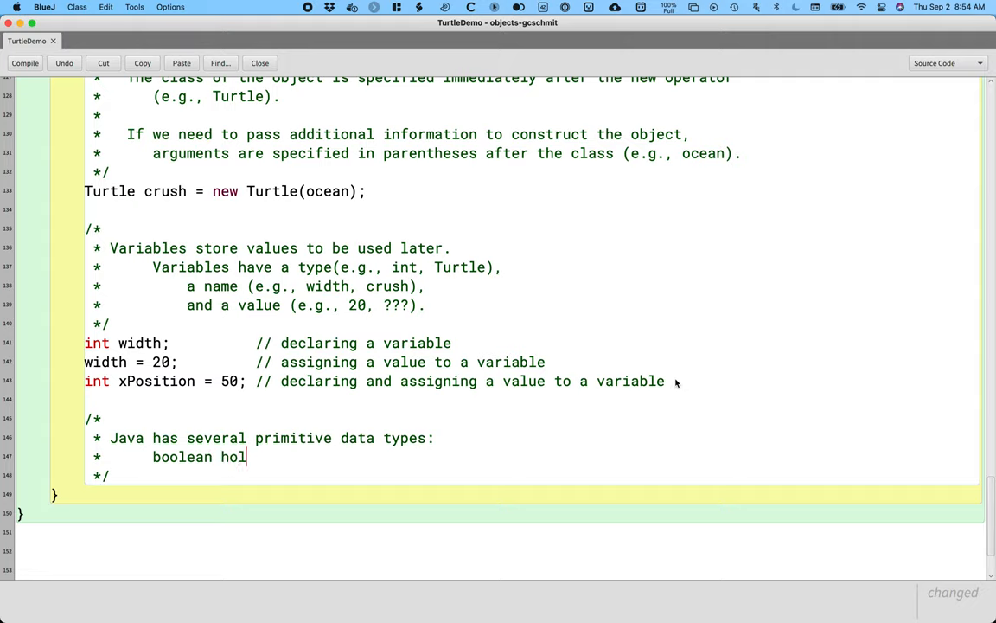
{"action": "type", "text": "ds a value"}
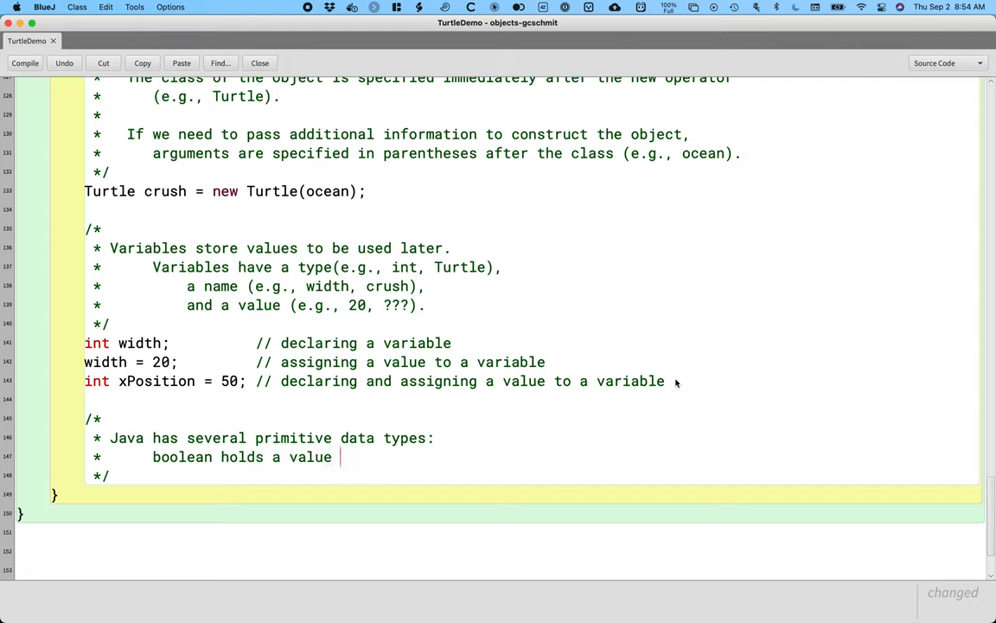
{"action": "type", "text": "of true or fa"}
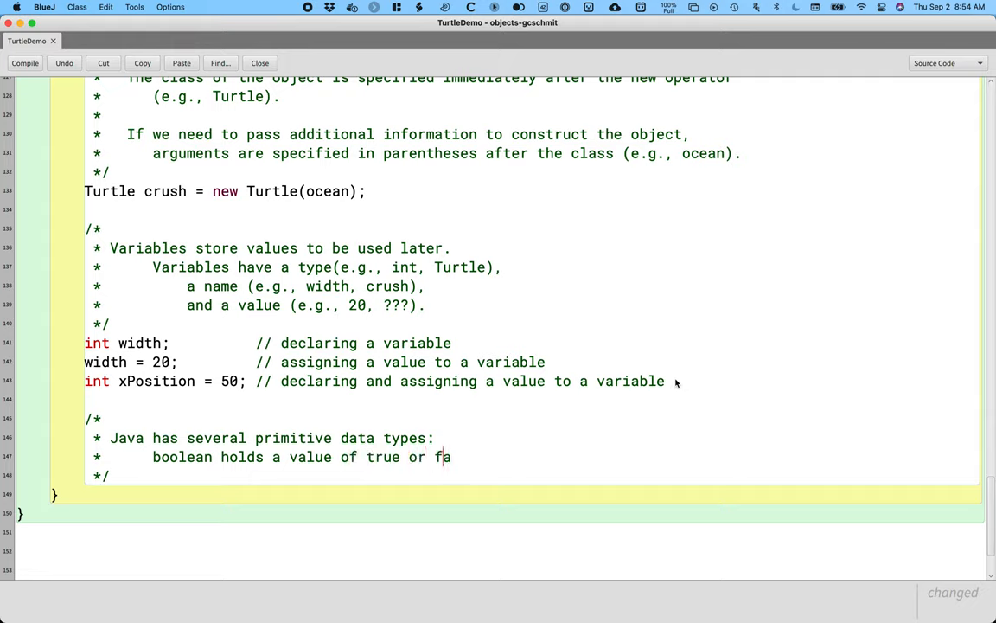
{"action": "type", "text": "lse"}
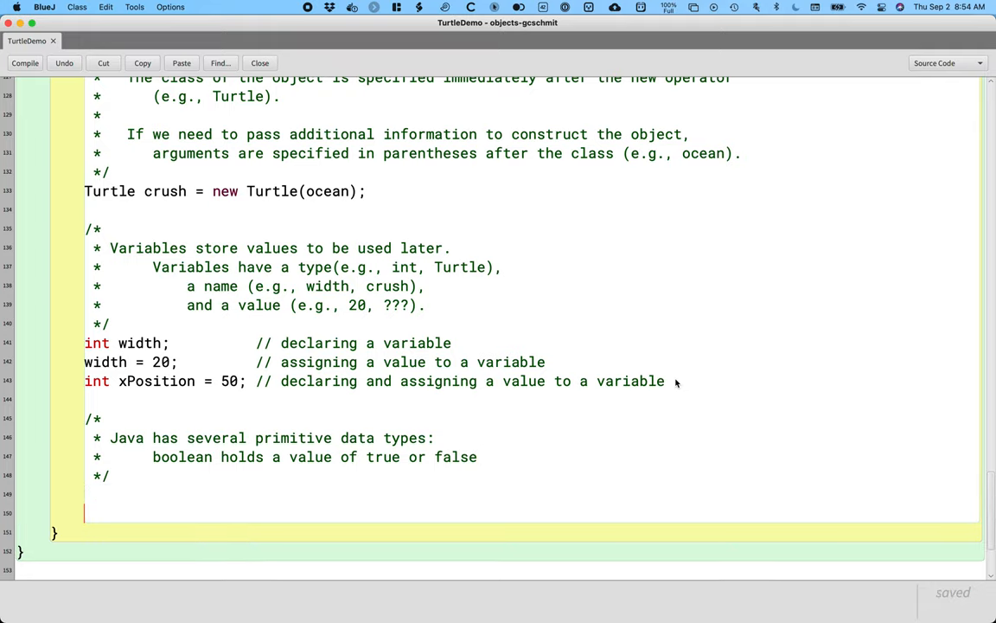
Write '// here is a boolean', then 'boolean isSummer = true;' with a trailing '// false'.
{"action": "type", "text": "// here"}
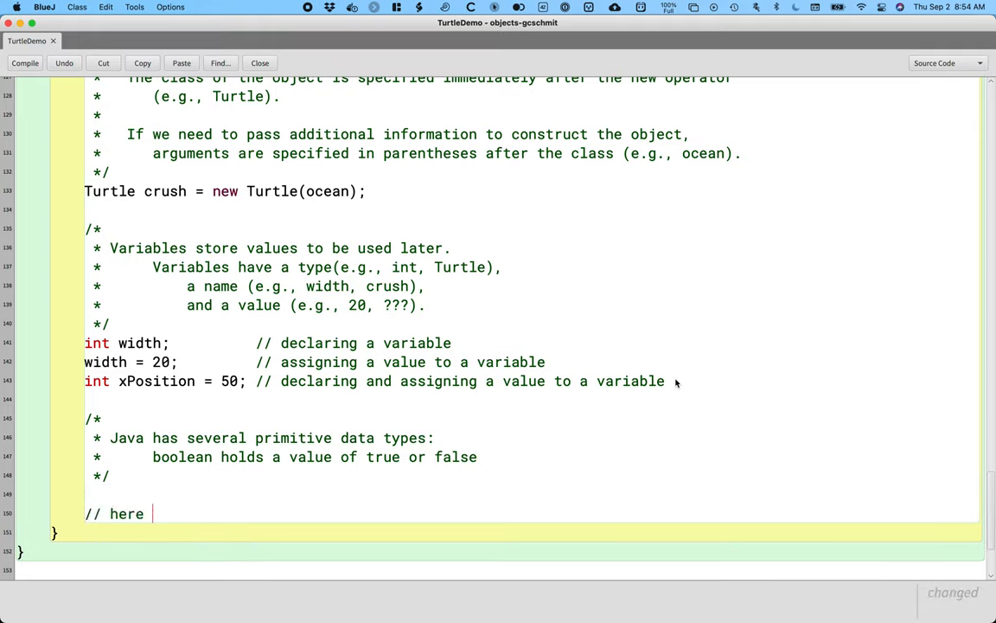
{"action": "type", "text": "is a boolean"}
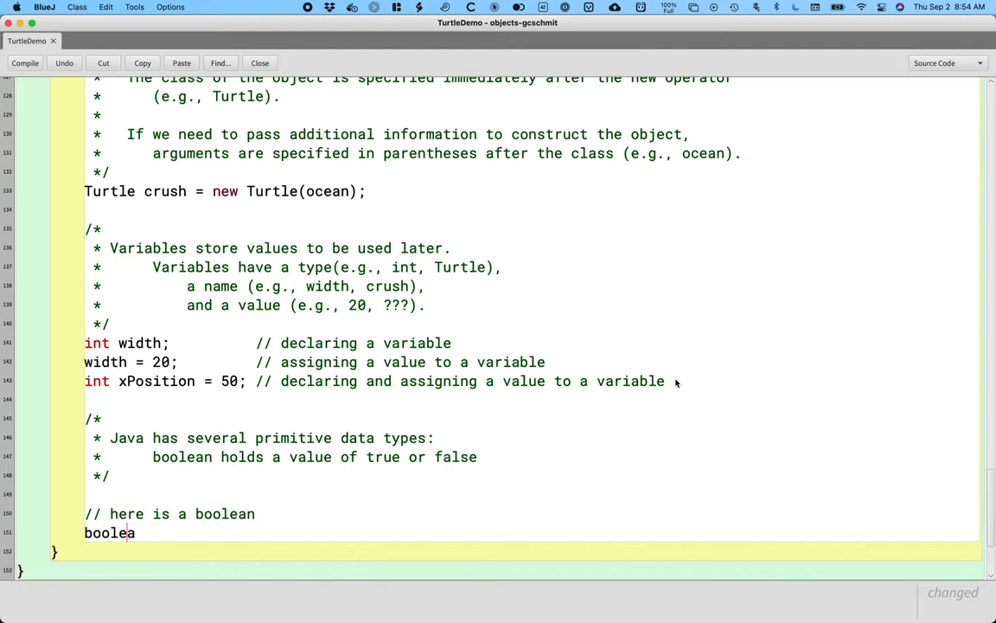
{"action": "type", "text": "n"}
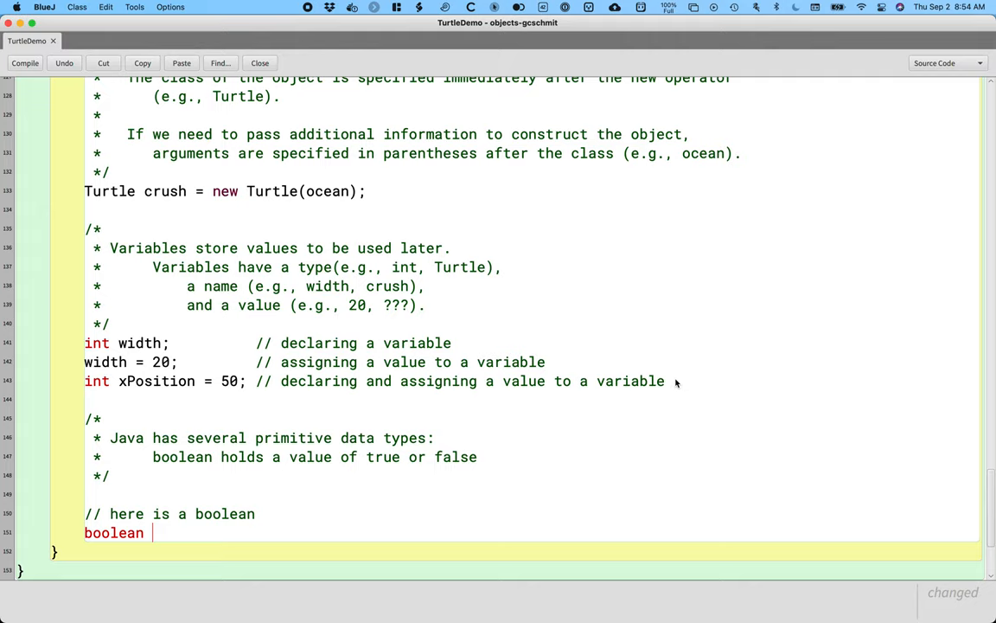
{"action": "type", "text": "isSummer"}
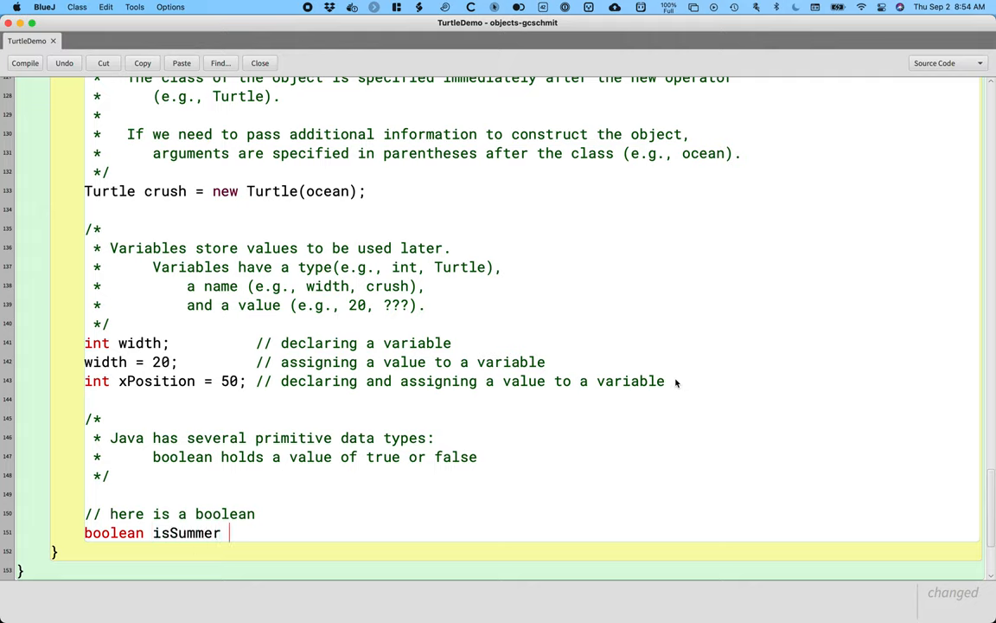
{"action": "type", "text": "= true;"}
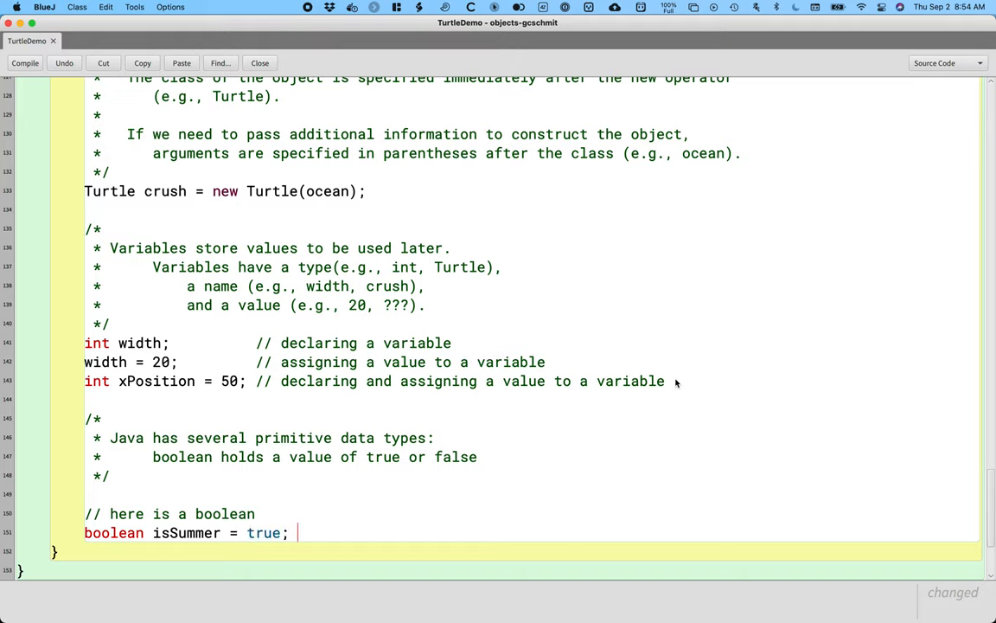
{"action": "type", "text": "// f"}
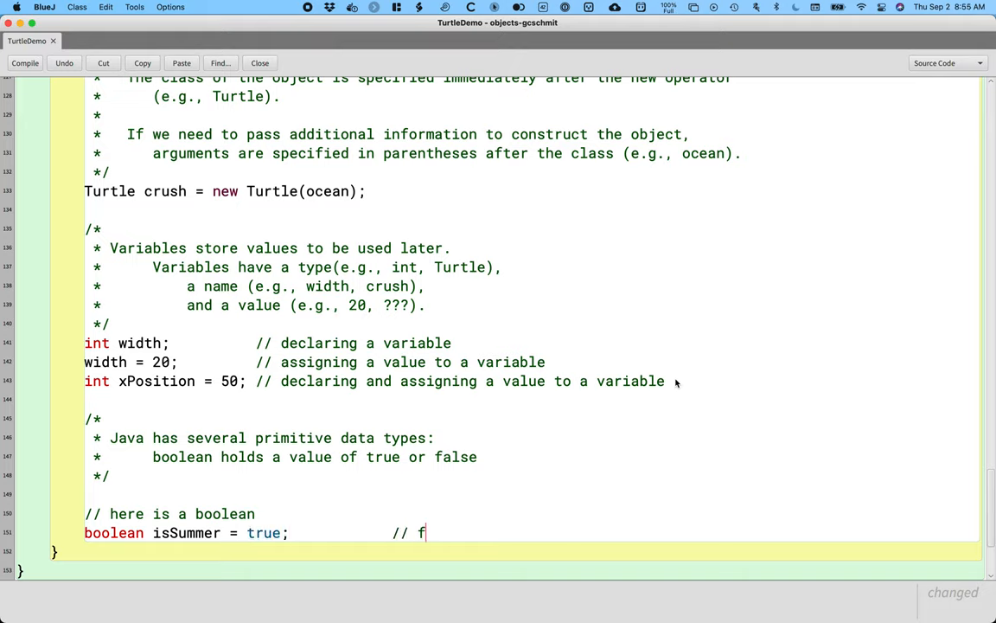
{"action": "type", "text": "alse"}
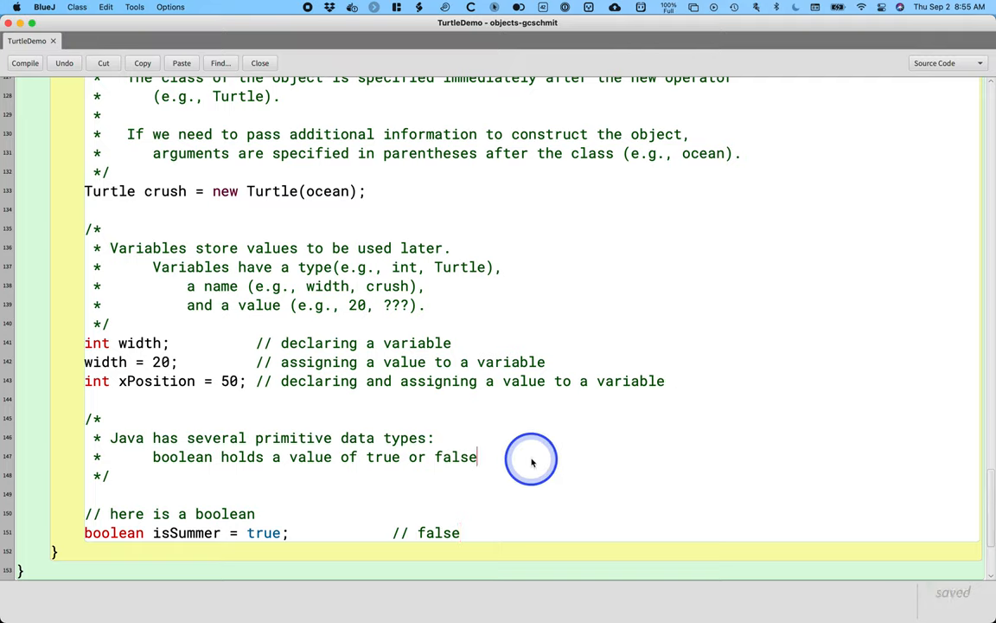
Add the comment line 'int holds an integer number'.
{"action": "key", "text": "Return"}
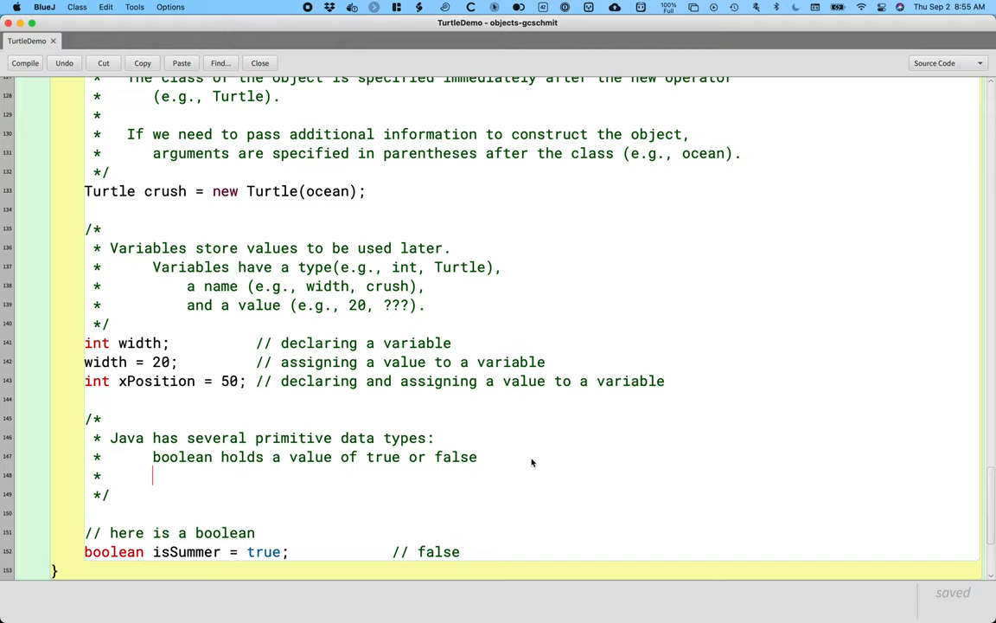
{"action": "type", "text": "int"}
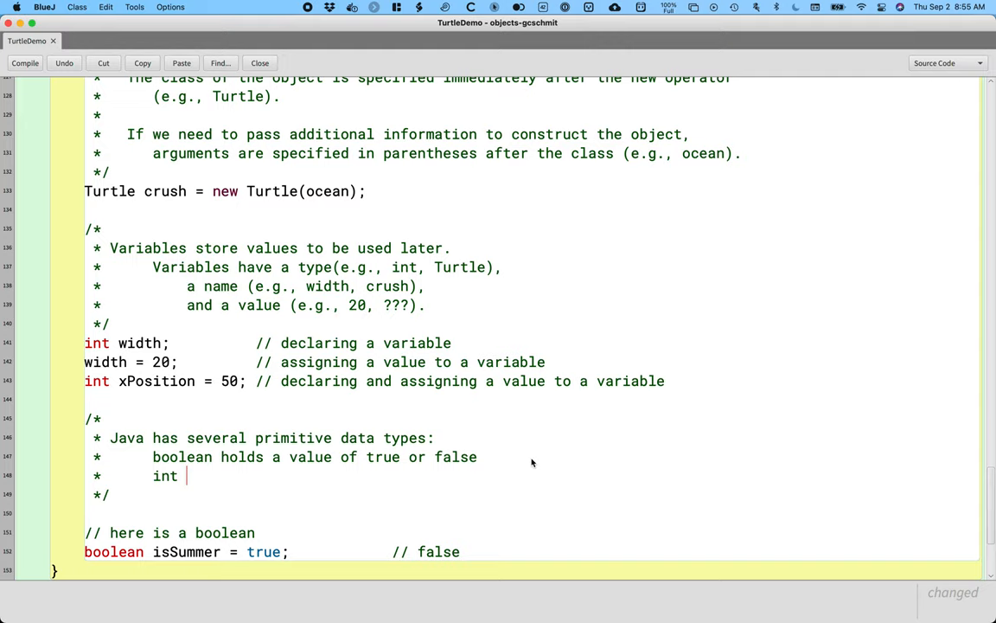
{"action": "type", "text": "hold"}
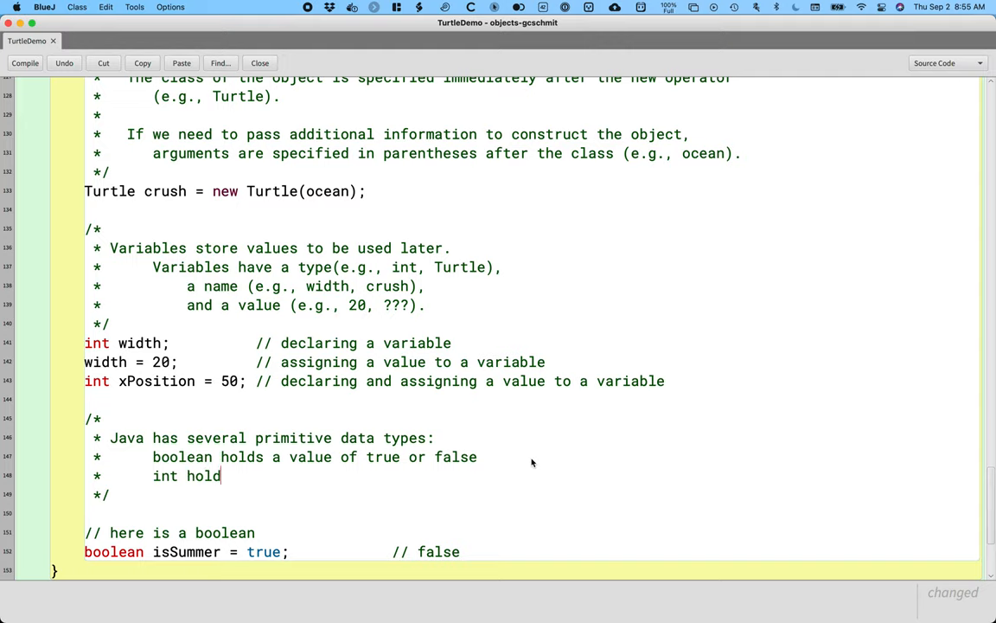
{"action": "type", "text": "s an in"}
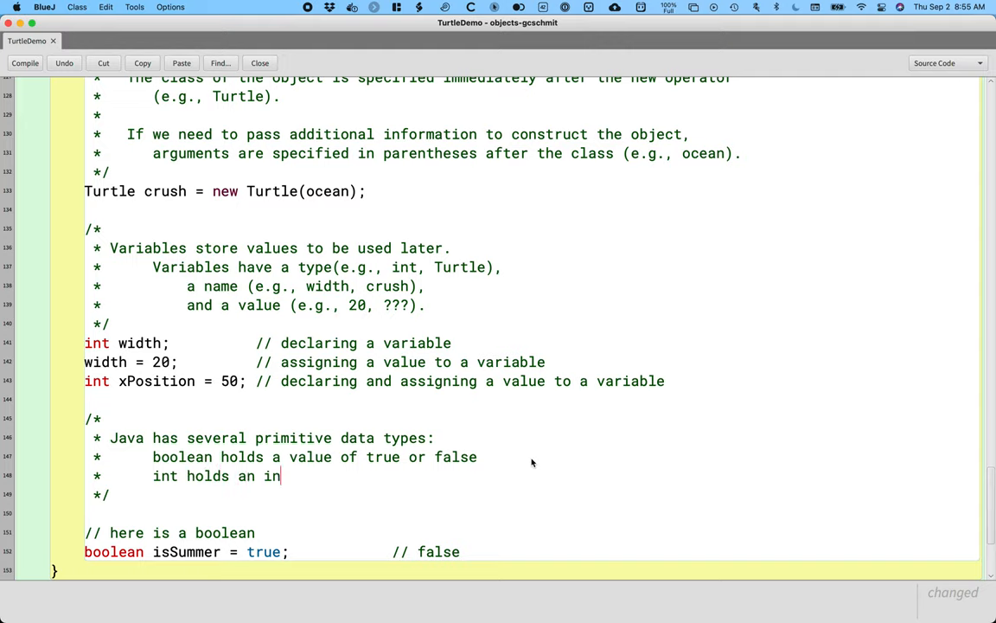
{"action": "type", "text": "teger number"}
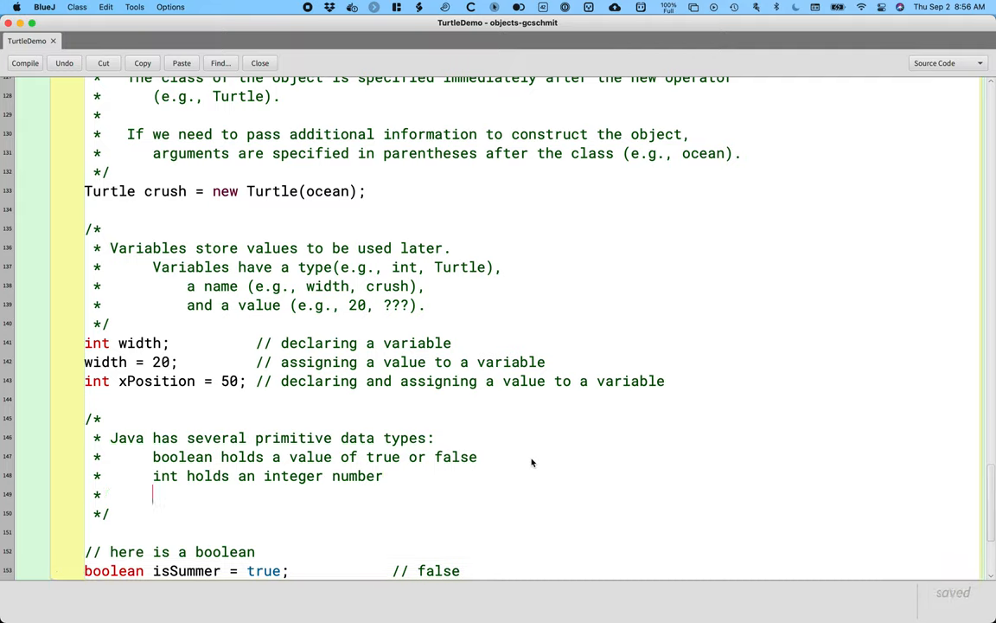
Add the comment line 'double holds a real number (floating point)' and start another line.
{"action": "type", "text": "double"}
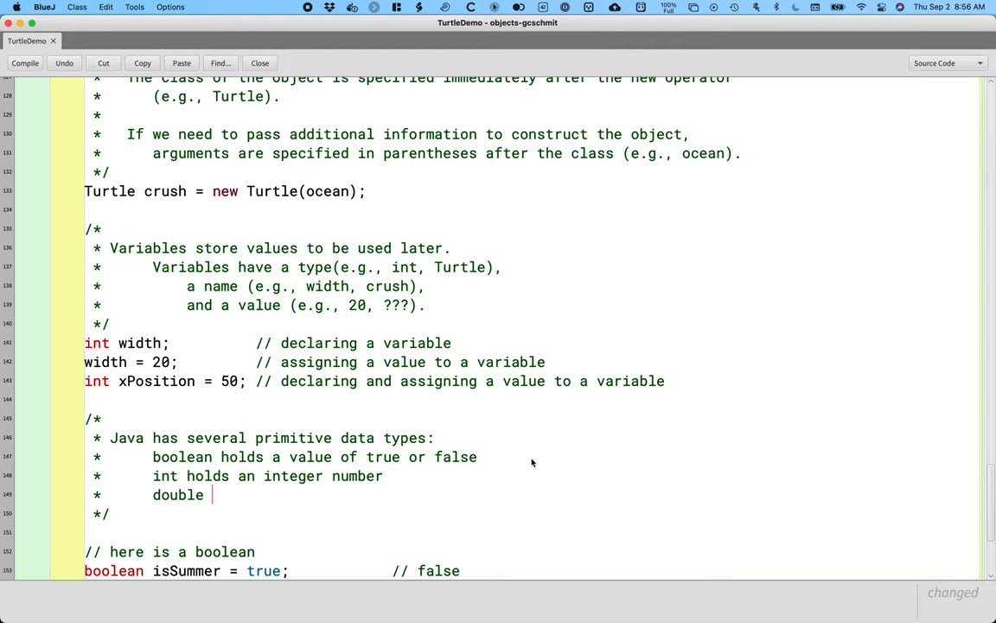
{"action": "type", "text": "holds a real number ("}
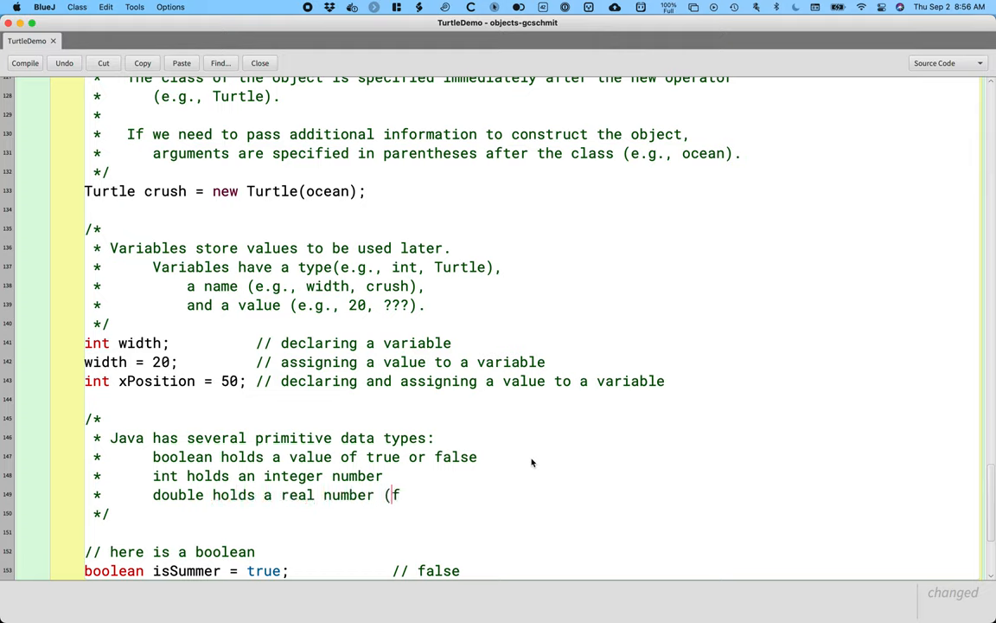
{"action": "type", "text": "floating"}
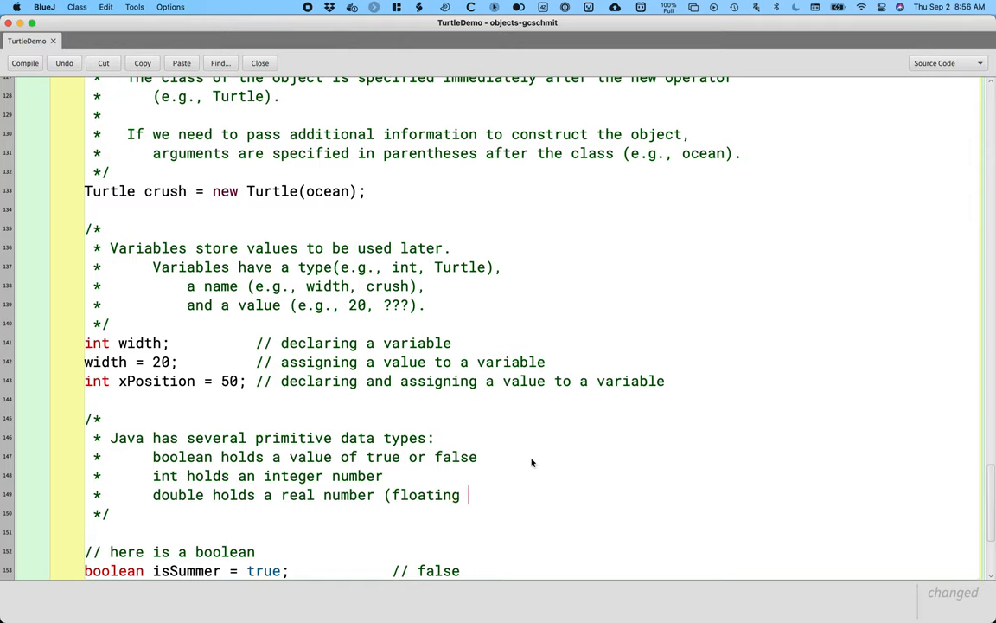
{"action": "type", "text": "point)"}
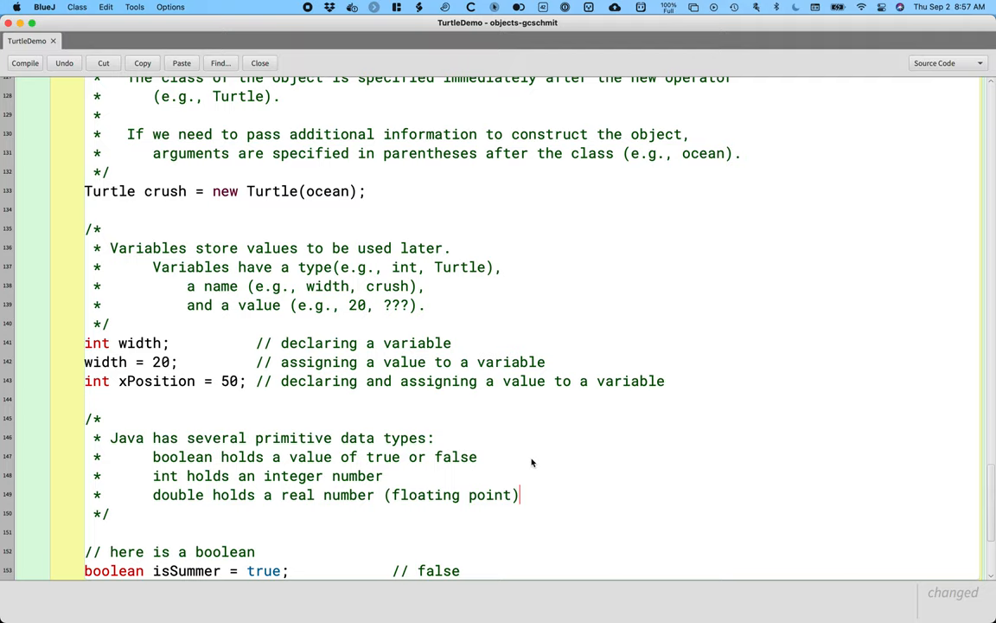
{"action": "key", "text": "Return"}
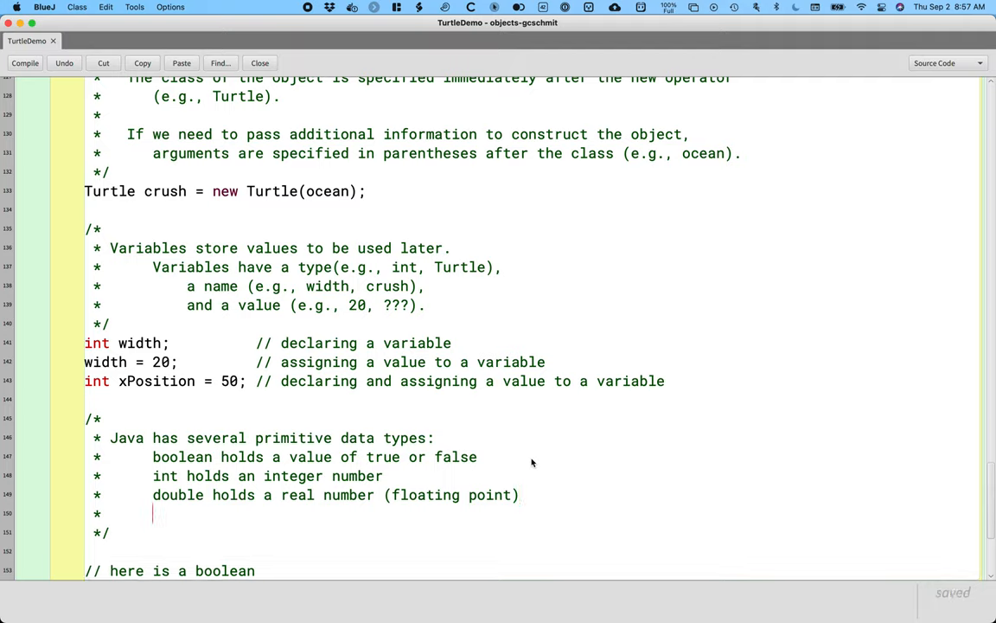
Add the comment line 'char holds a single character'.
{"action": "type", "text": "char"}
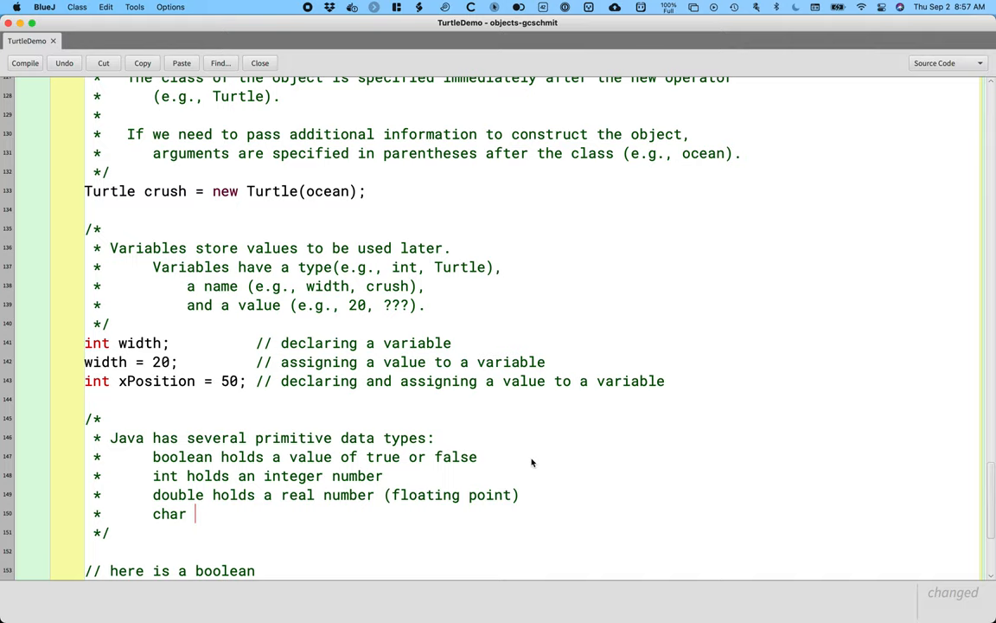
{"action": "type", "text": "hol"}
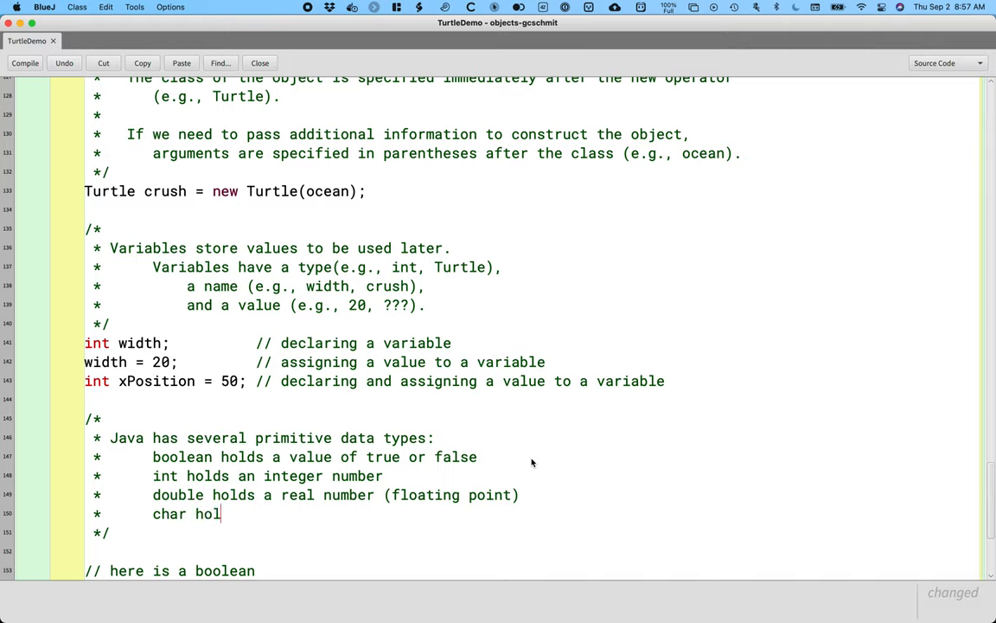
{"action": "type", "text": "ds a single character"}
{"action": "type", "text": "boolean isSummer = true;            "}
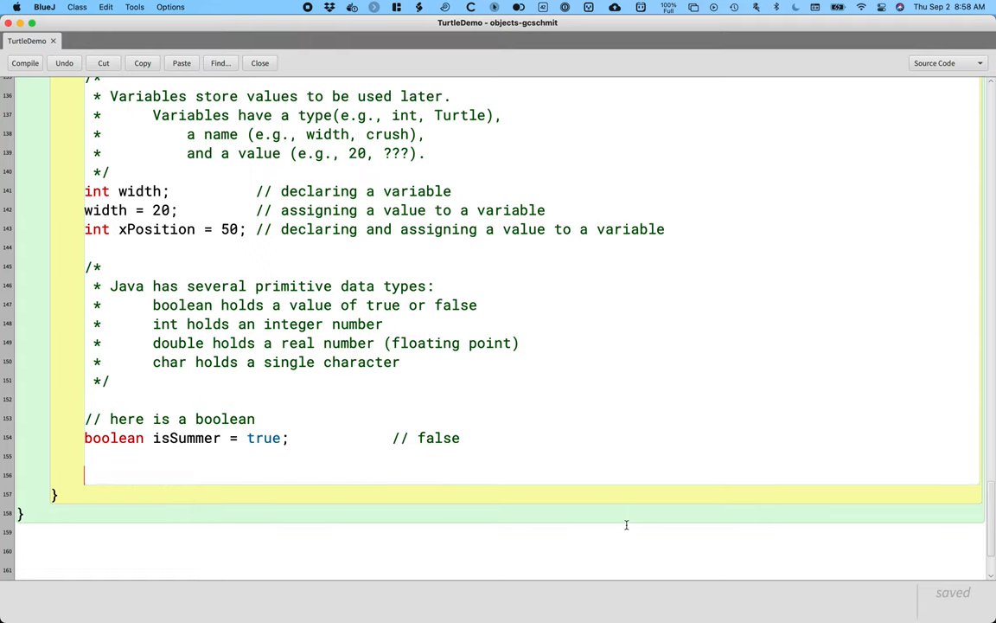
Write '// here is a double', then declare 'double salesTaxRate = 0.0775;'.
{"action": "type", "text": "// here"}
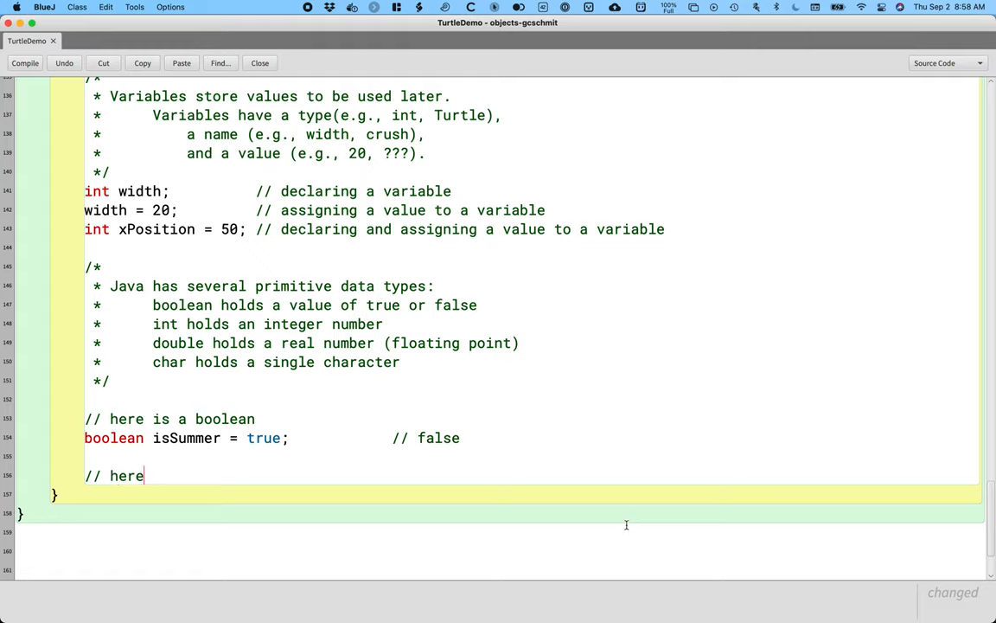
{"action": "type", "text": "is a doub"}
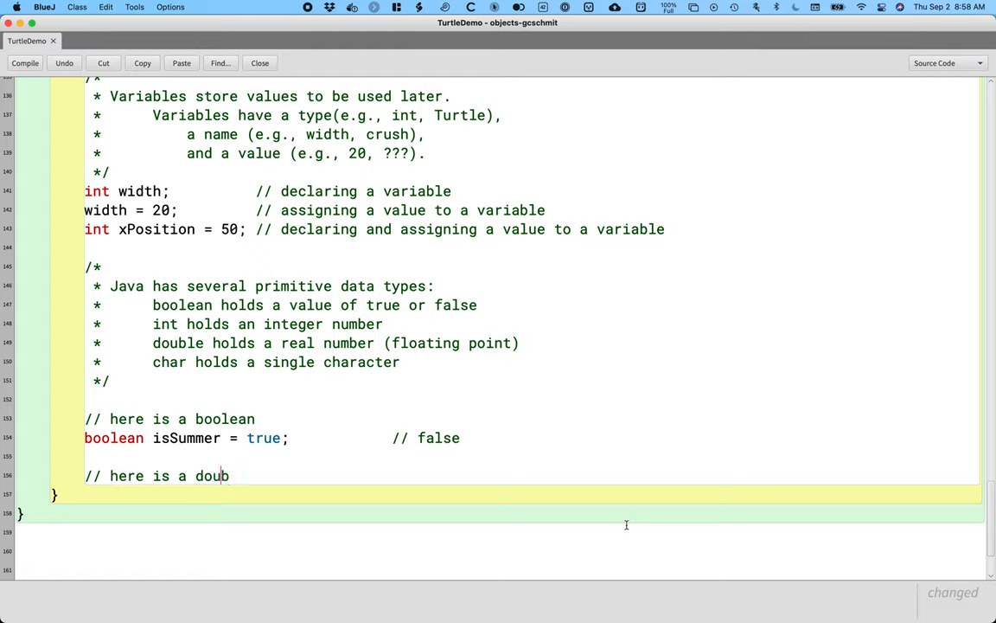
{"action": "type", "text": "ble"}
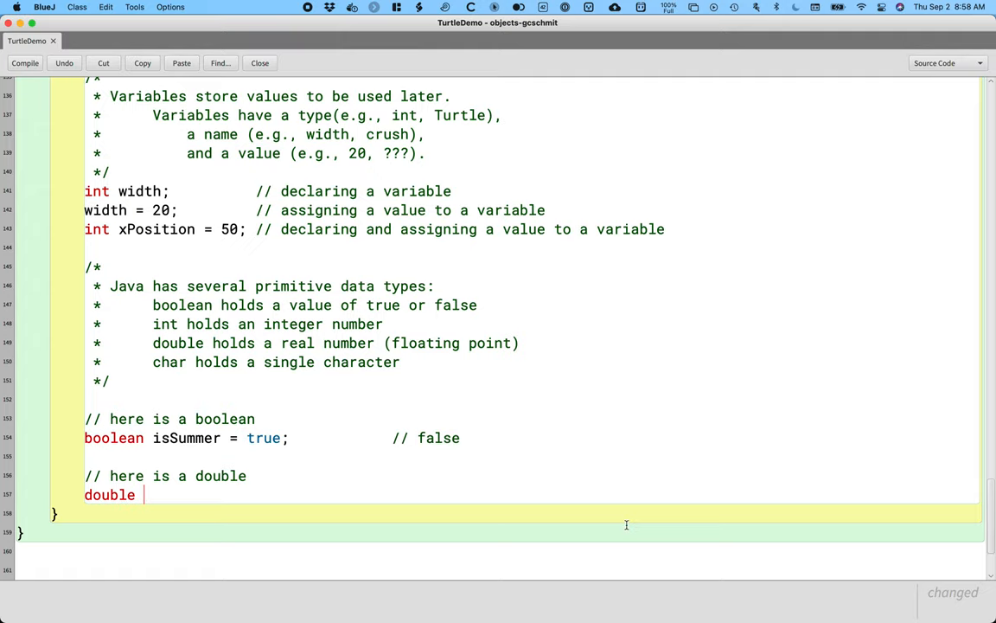
{"action": "type", "text": "salesTaxRate"}
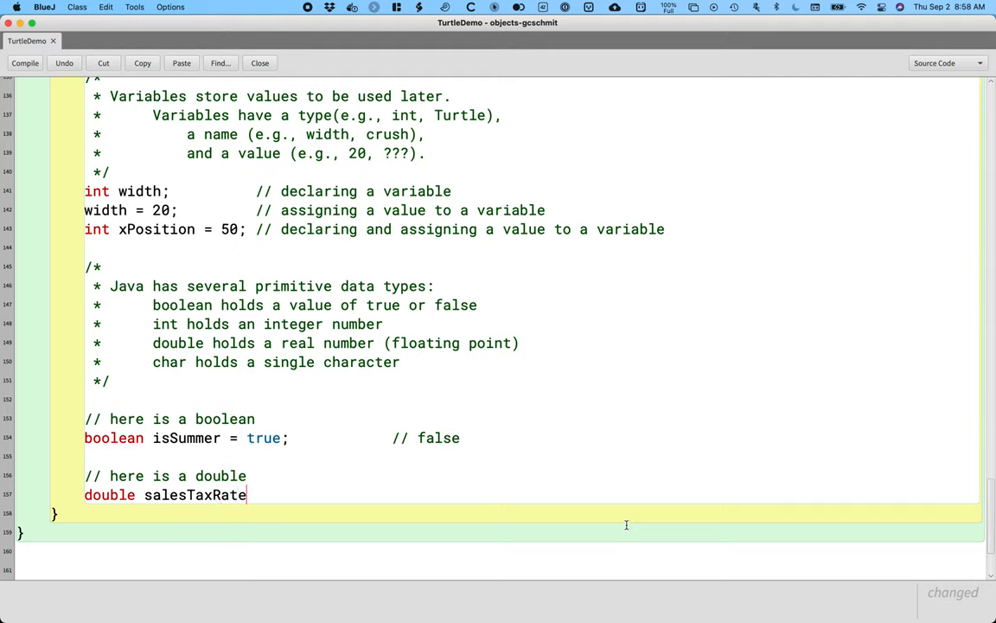
{"action": "type", "text": "= 0."}
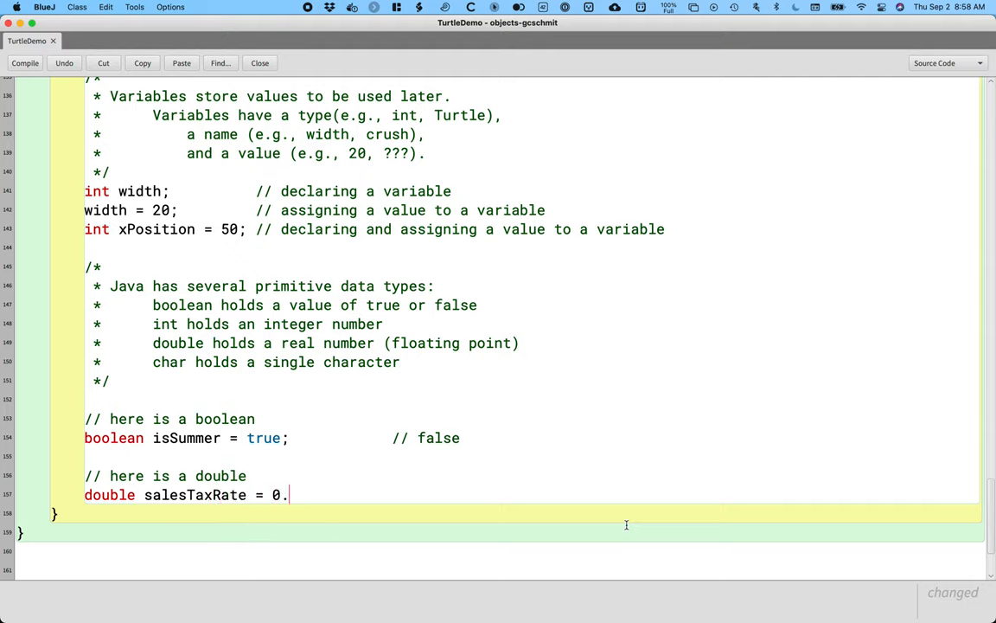
{"action": "type", "text": "075"}
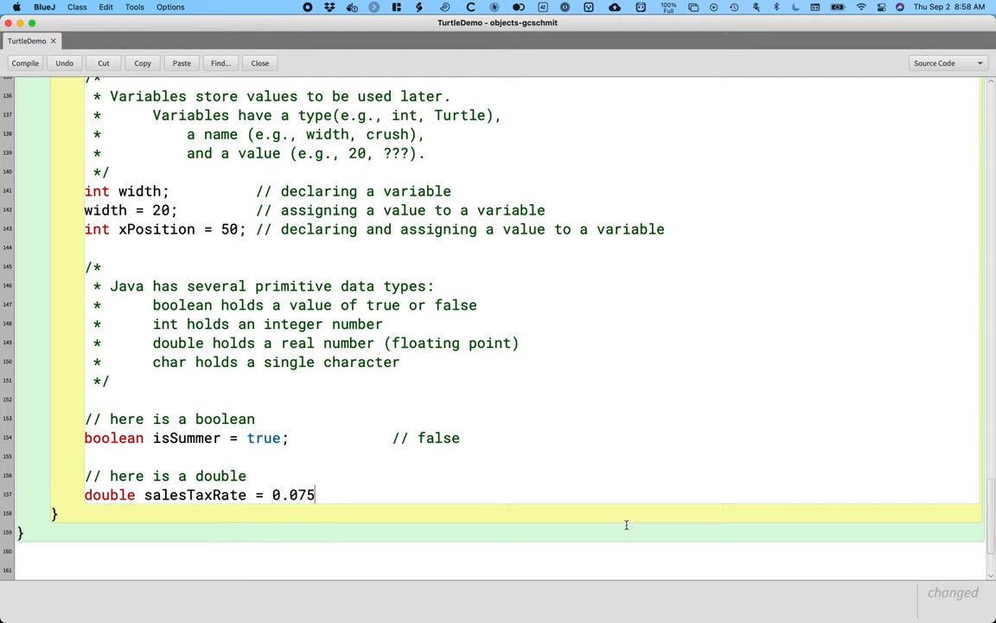
{"action": "type", "text": ";"}
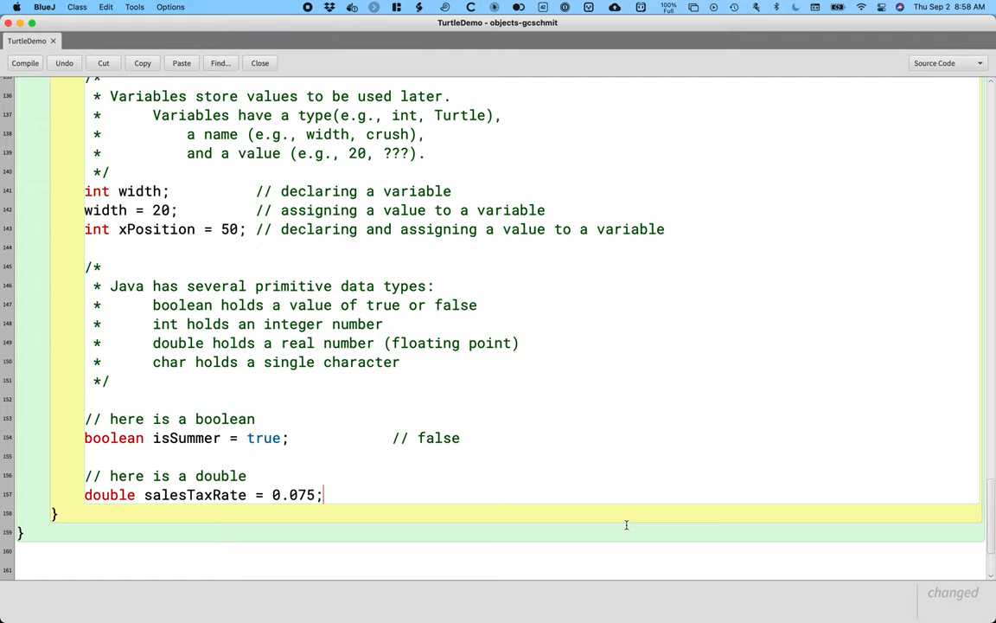
{"action": "type", "text": "7"}
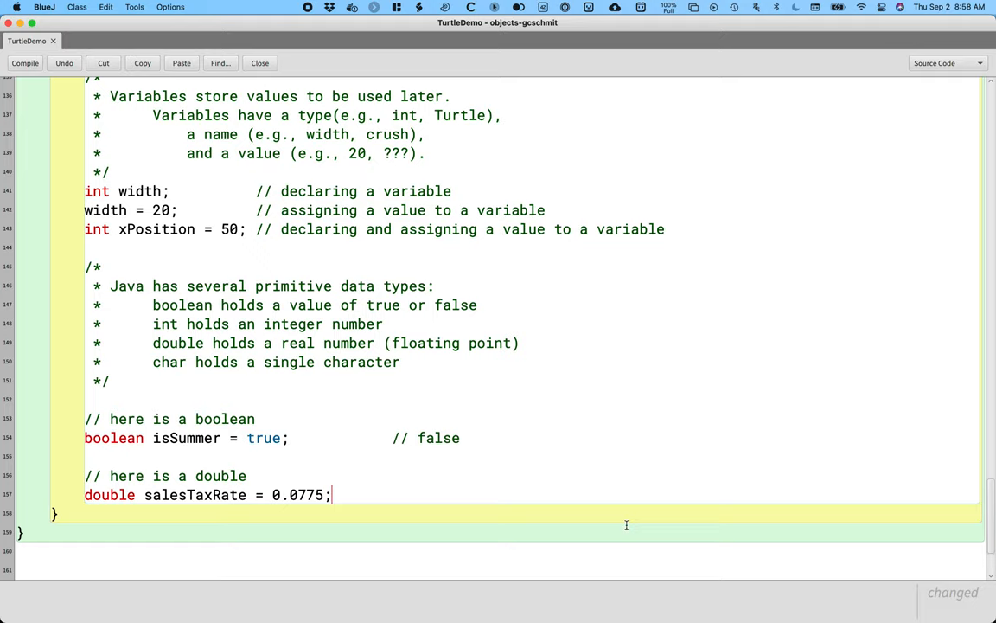
Write '// here is a char', declare char letter = 'c', and add blank lines.
{"action": "key", "text": "Return"}
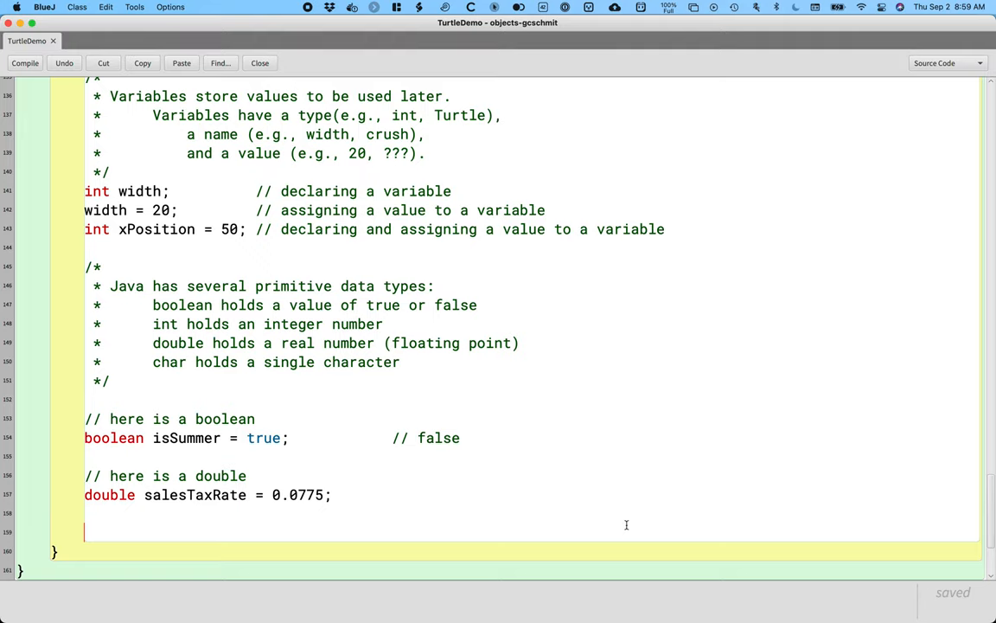
{"action": "type", "text": "// here"}
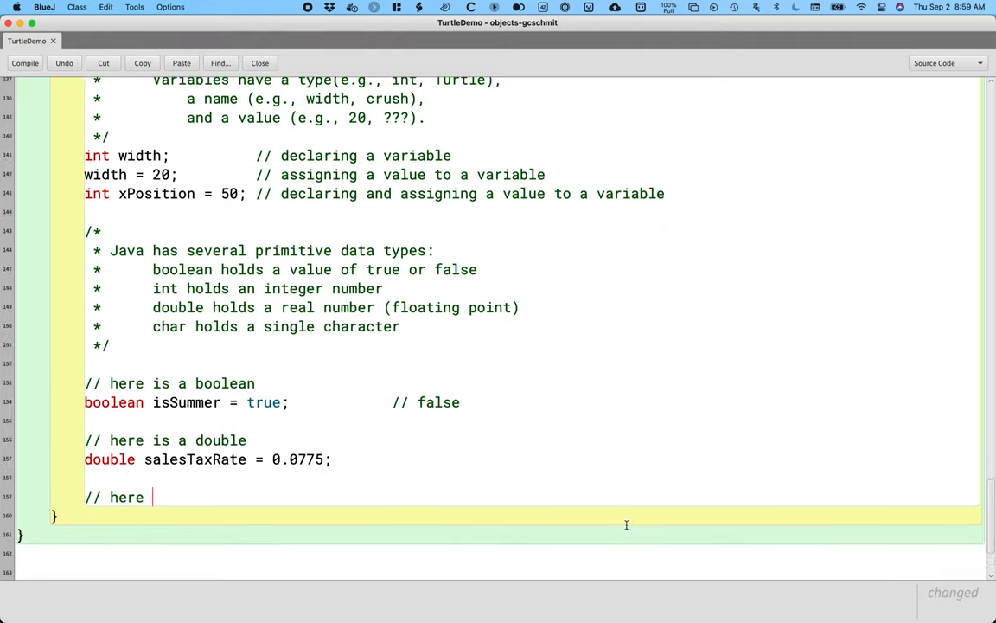
{"action": "type", "text": "is a char"}
{"action": "type", "text": "char letter"}
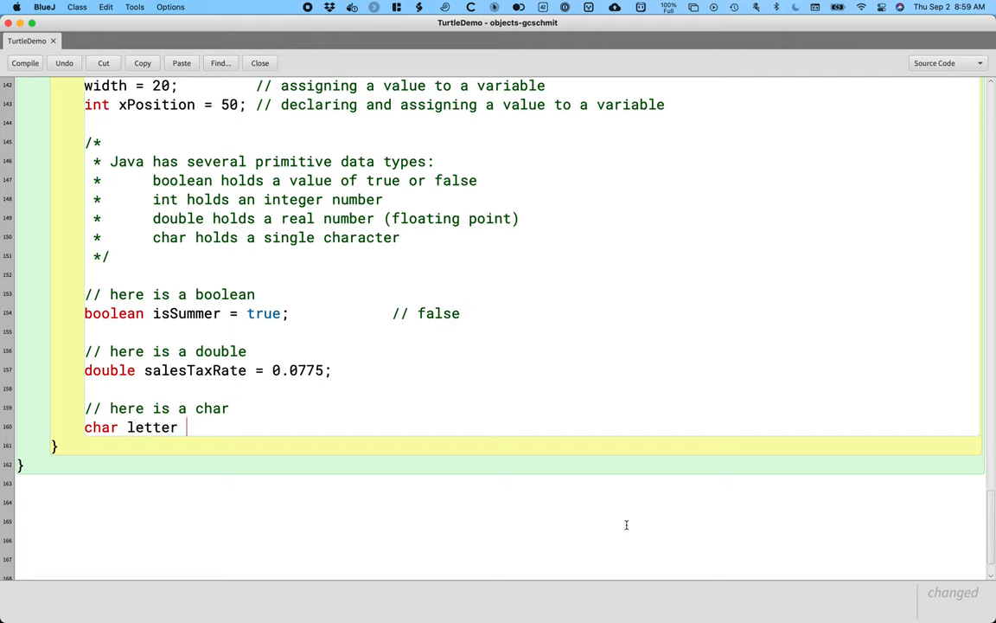
{"action": "type", "text": "= 'c';"}
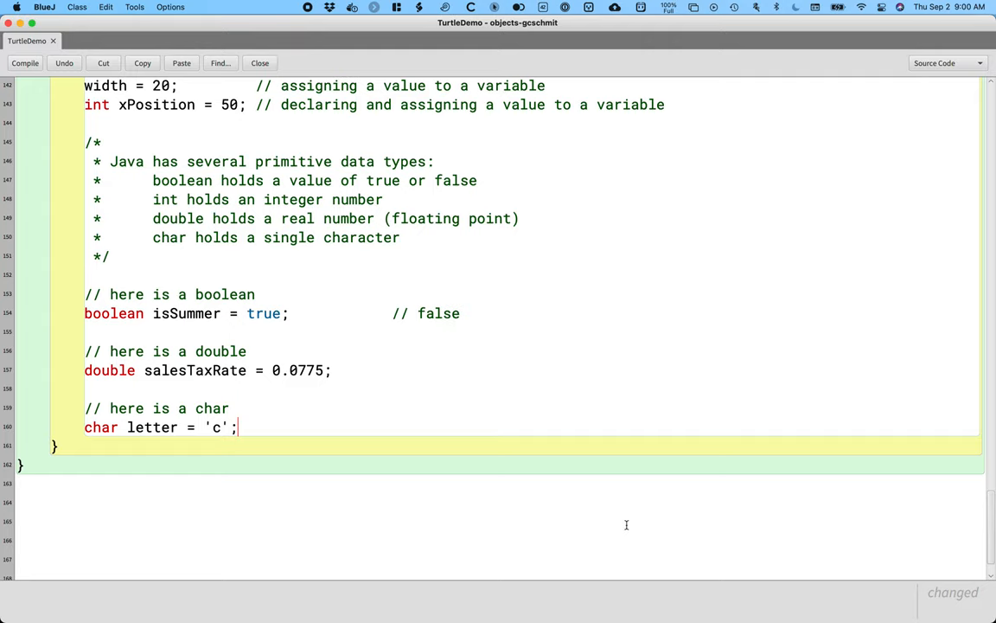
{"action": "key", "text": "Return"}
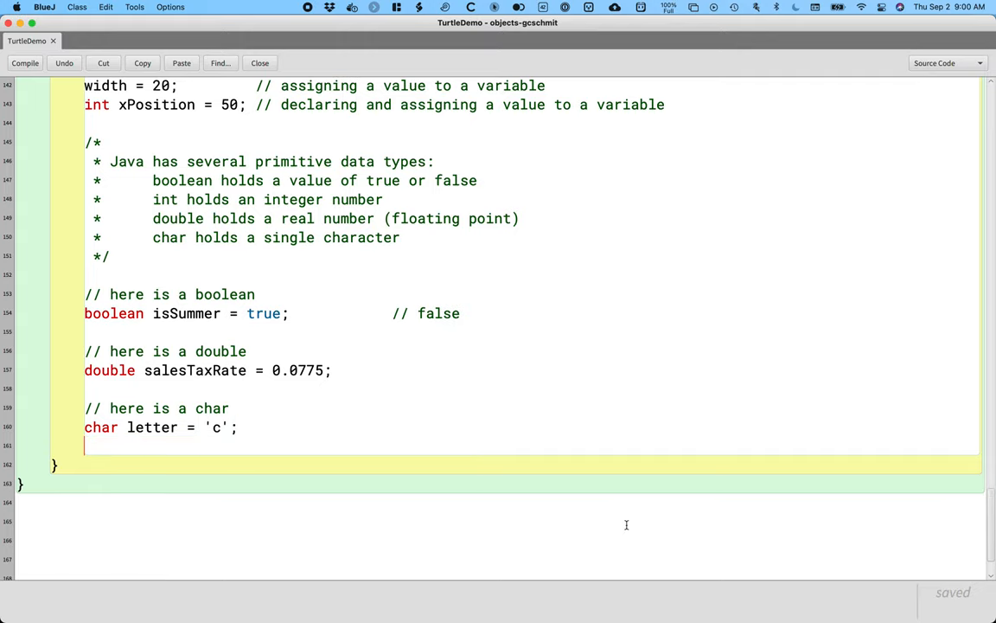
{"action": "key", "text": "Return"}
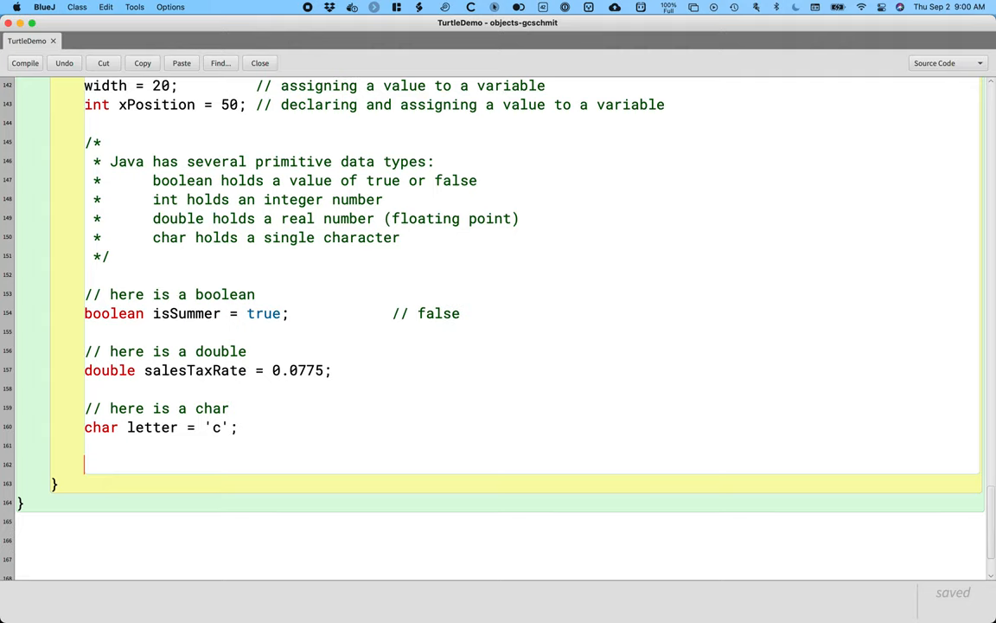
{"action": "scroll", "scroll_direction": "up", "scroll_amount": 3}
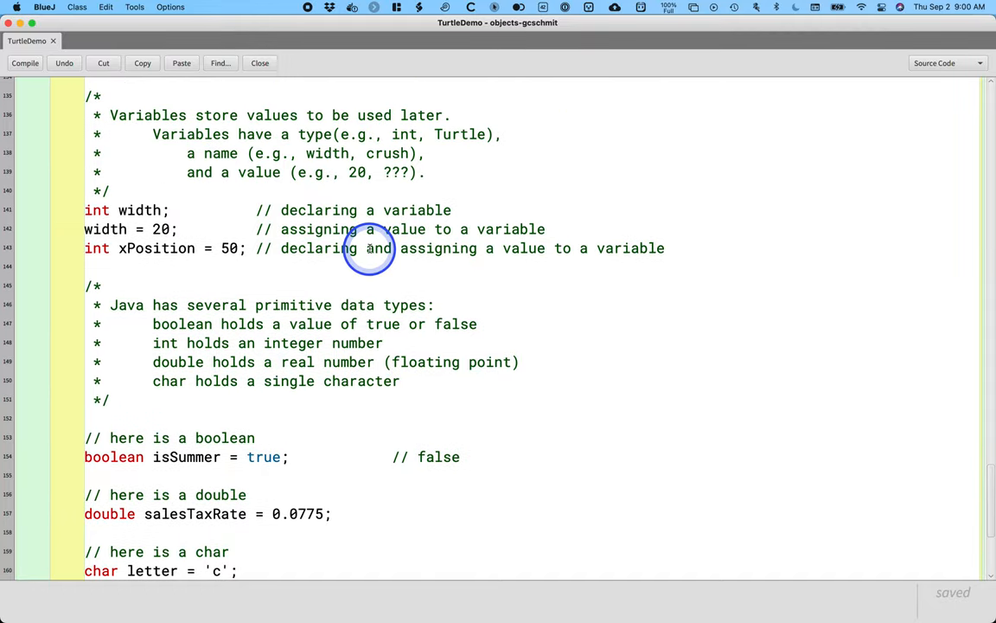
{"action": "scroll", "scroll_direction": "up", "scroll_amount": 3}
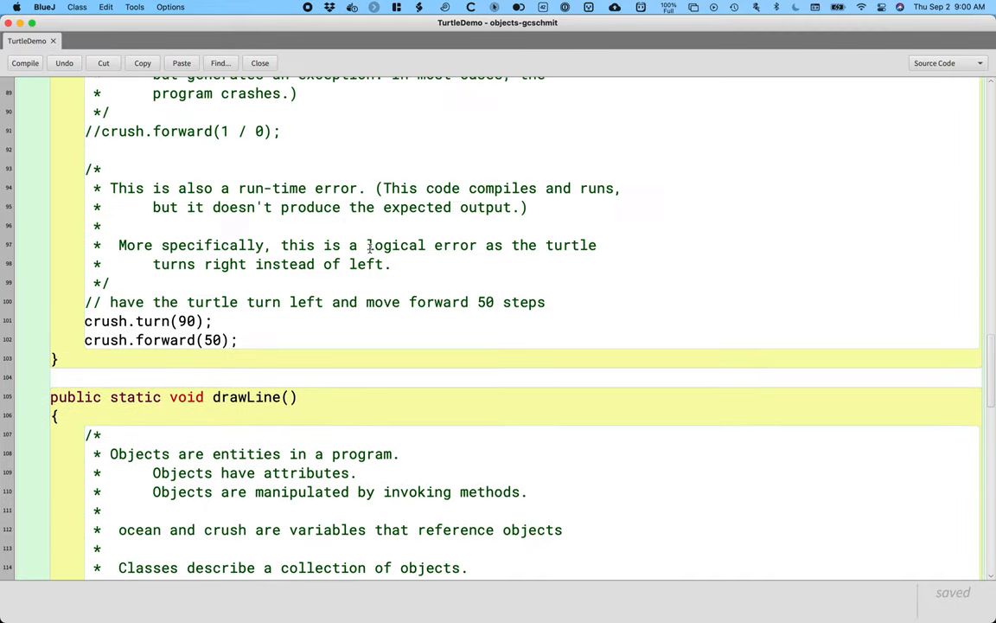
{"action": "scroll", "scroll_direction": "up", "scroll_amount": 3}
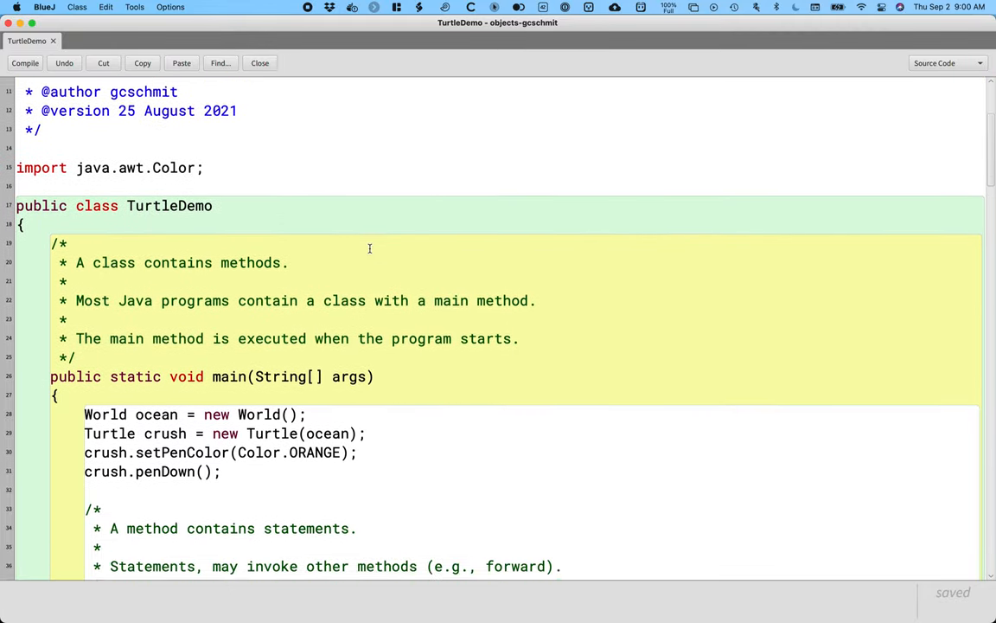
{"action": "scroll", "scroll_direction": "down", "scroll_amount": 3}
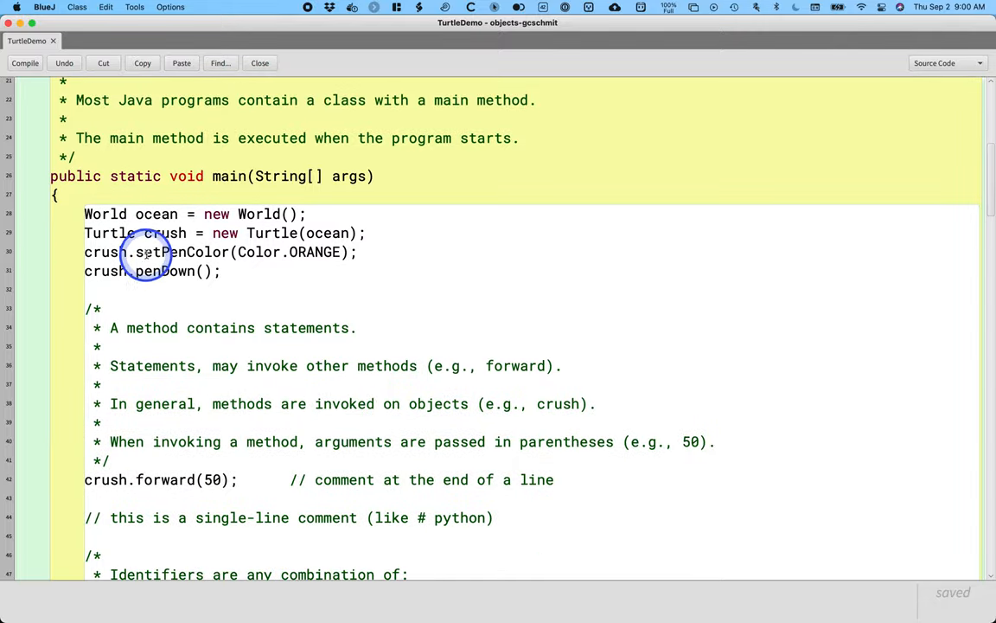
{"action": "mouse_move", "coordinate": [171, 271]}
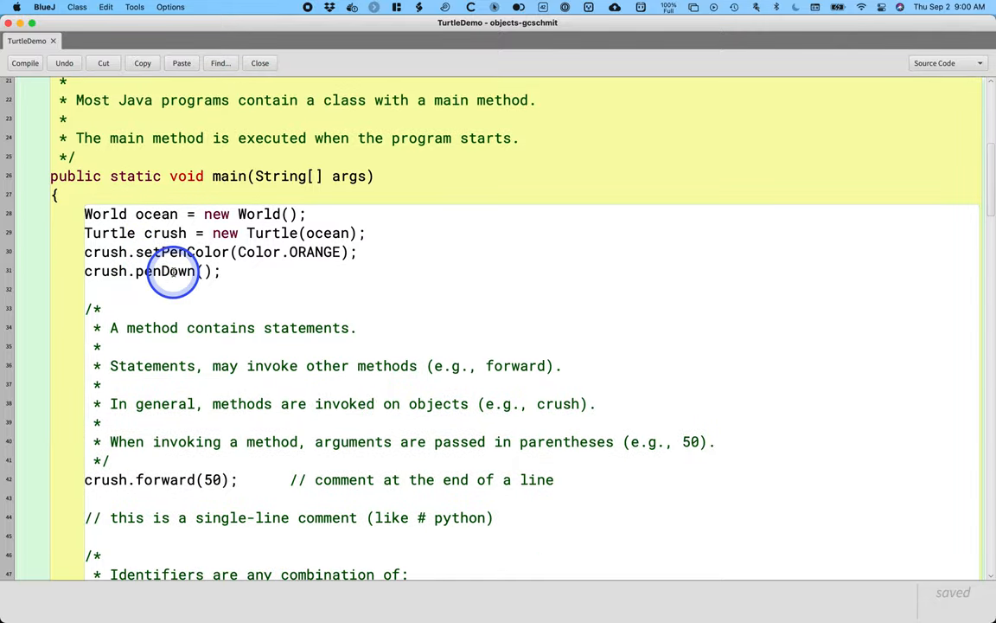
{"action": "scroll", "scroll_direction": "down", "scroll_amount": 3}
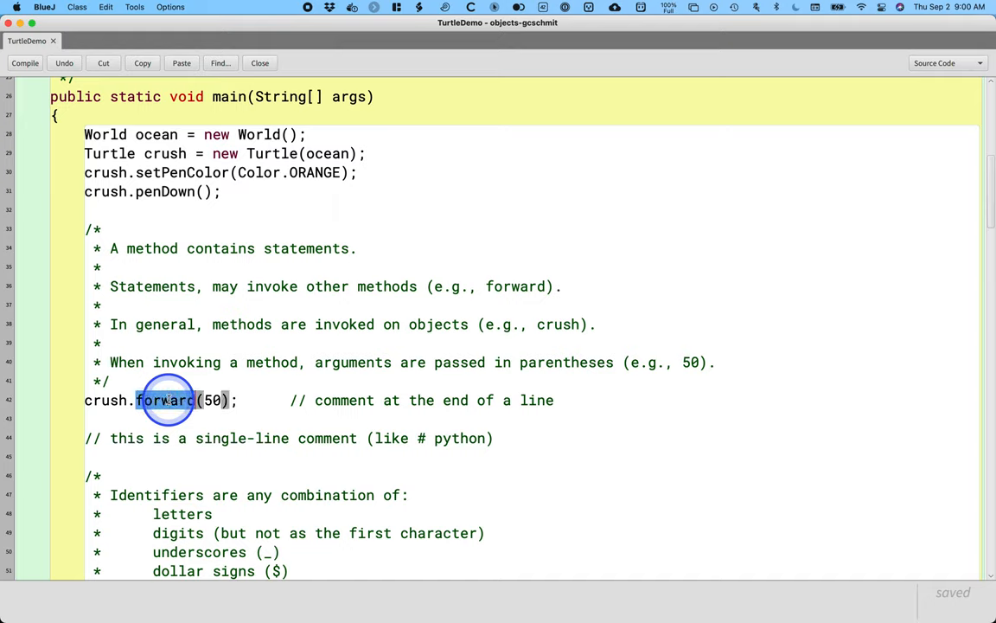
{"action": "double_click", "coordinate": [104, 399]}
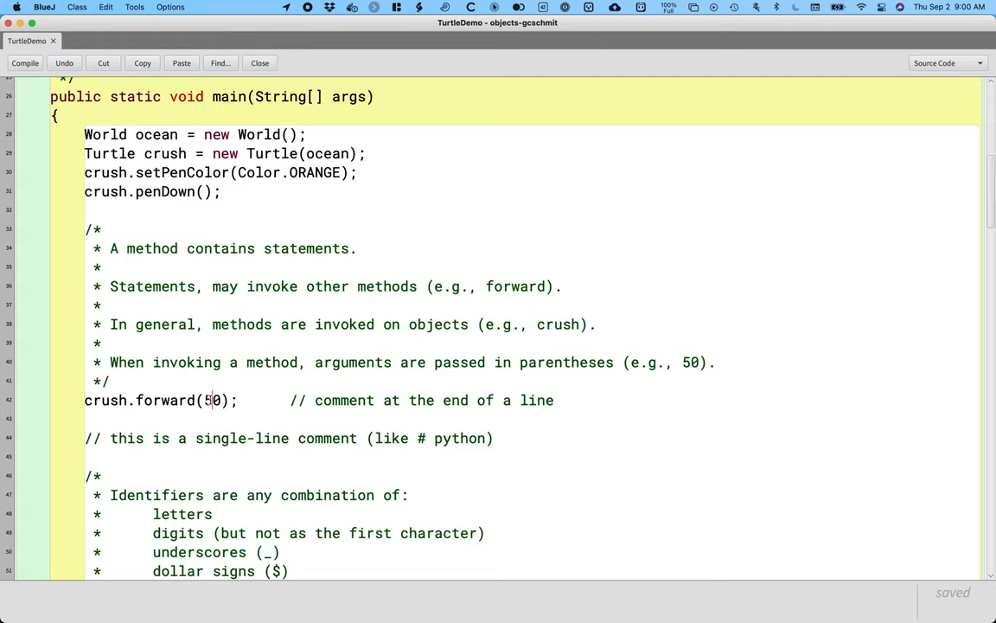
{"action": "scroll", "scroll_direction": "down", "scroll_amount": 3}
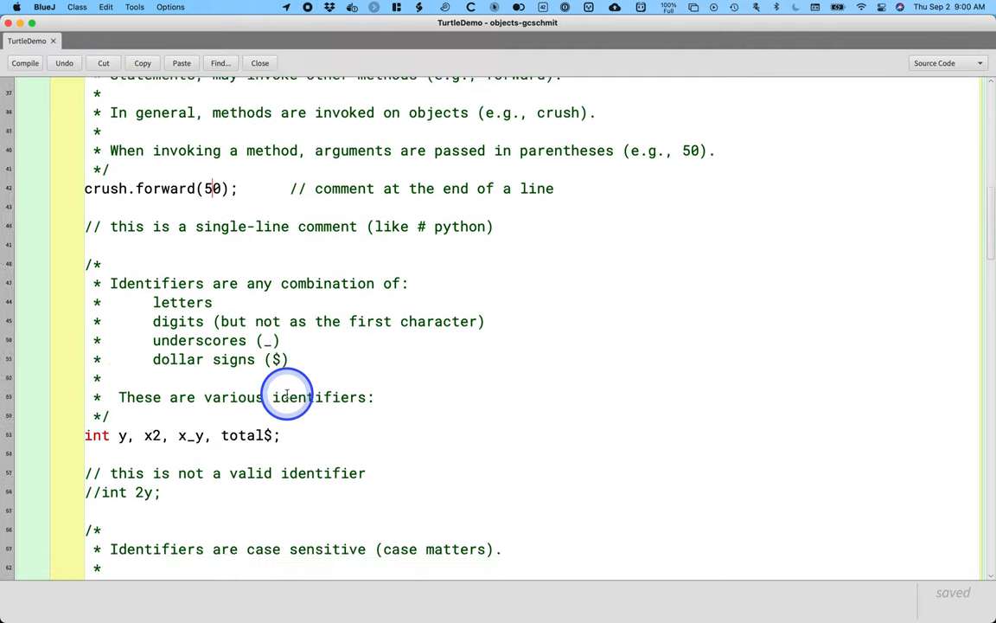
{"action": "scroll", "scroll_direction": "down", "scroll_amount": 3}
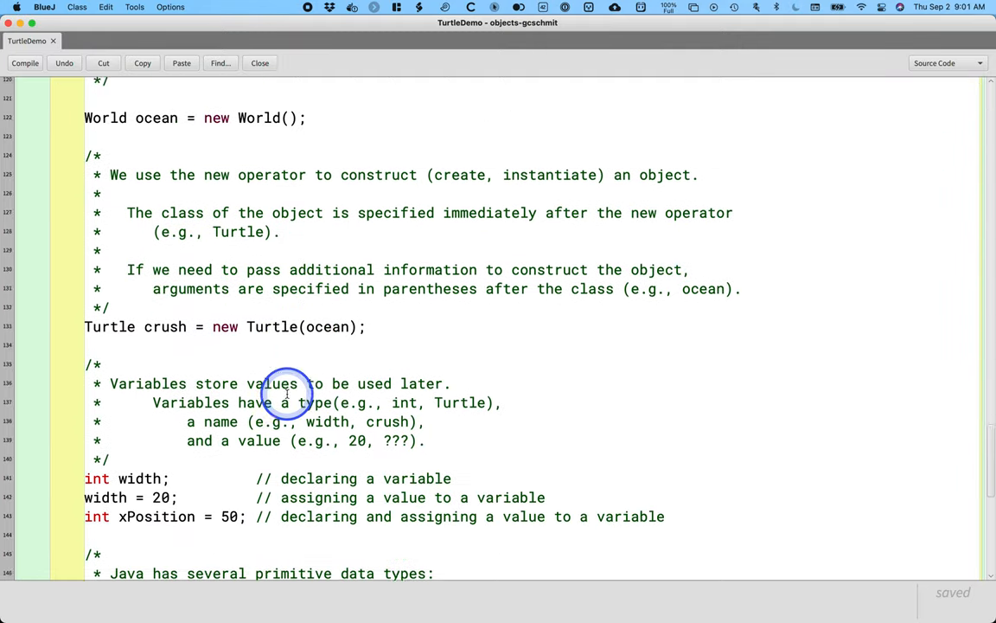
{"action": "scroll", "scroll_direction": "down", "scroll_amount": 3}
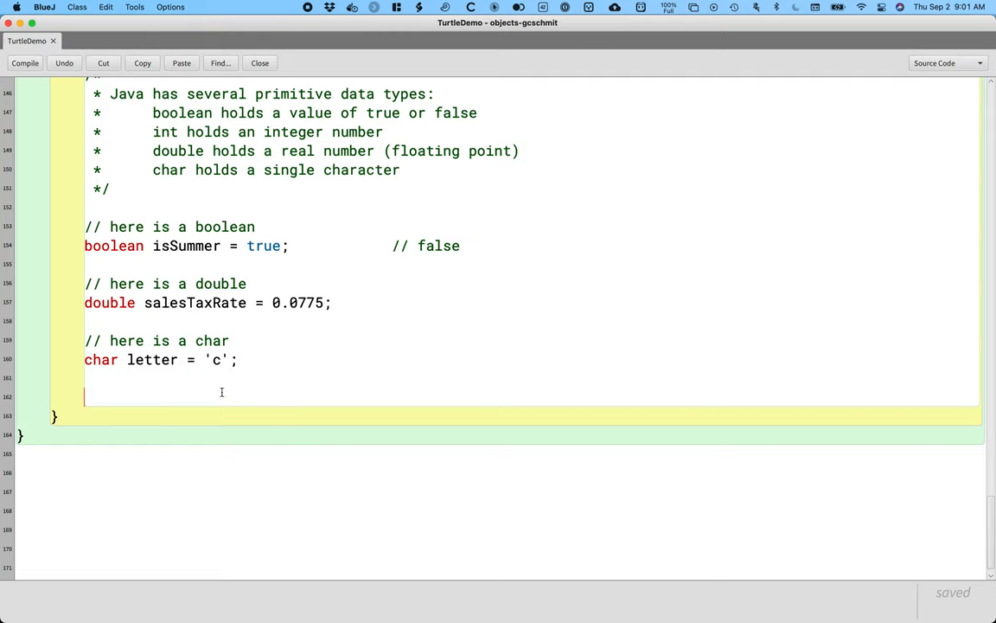
Write a /* comment: 'When invoking methods, we use the dot operator ('.') to invoke a method on an object.'.
{"action": "type", "text": "/*"}
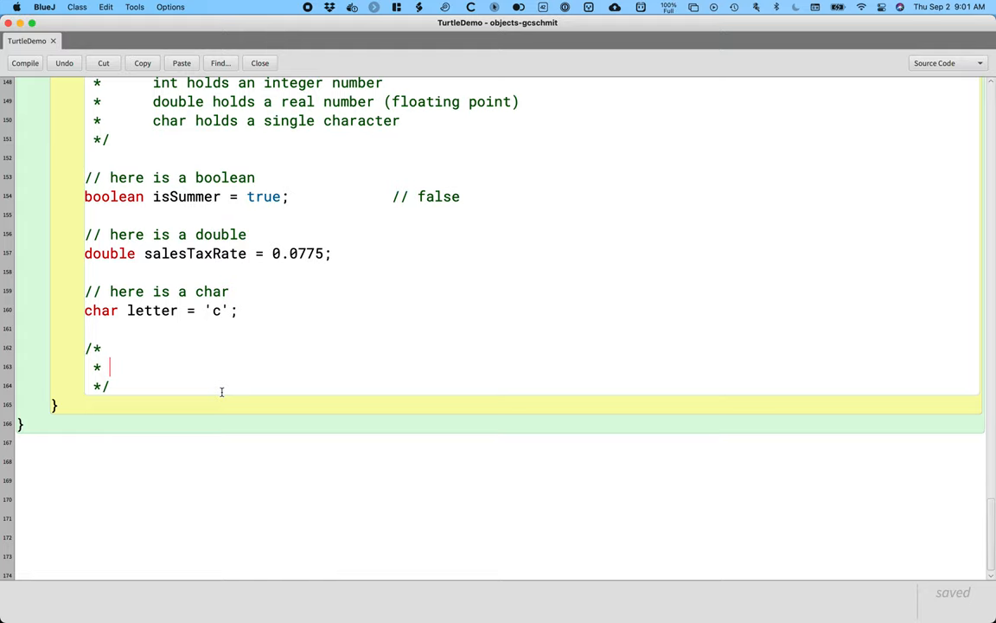
{"action": "type", "text": "When i"}
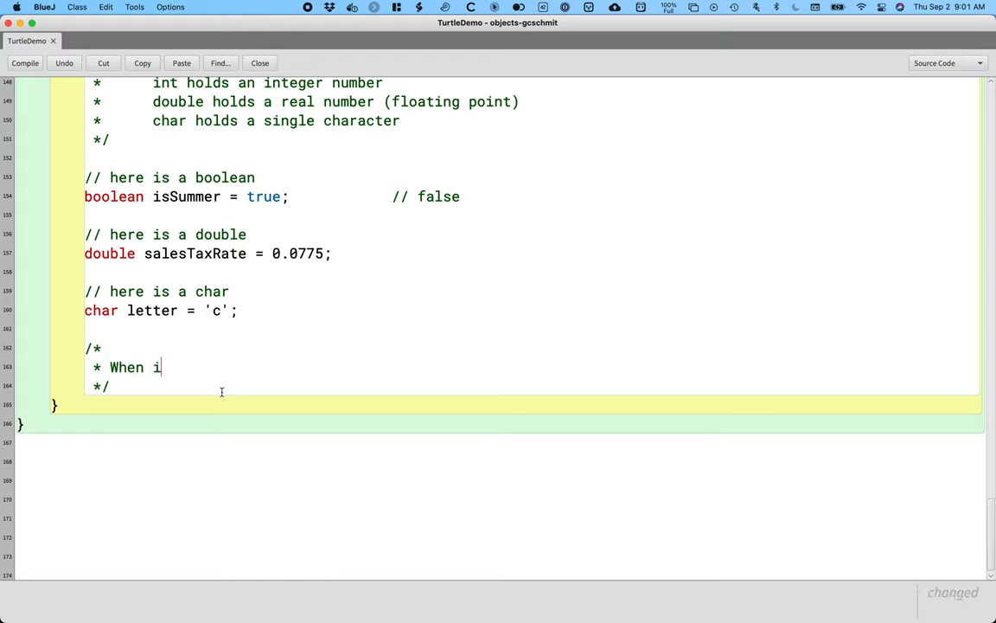
{"action": "type", "text": "nvoking methods,"}
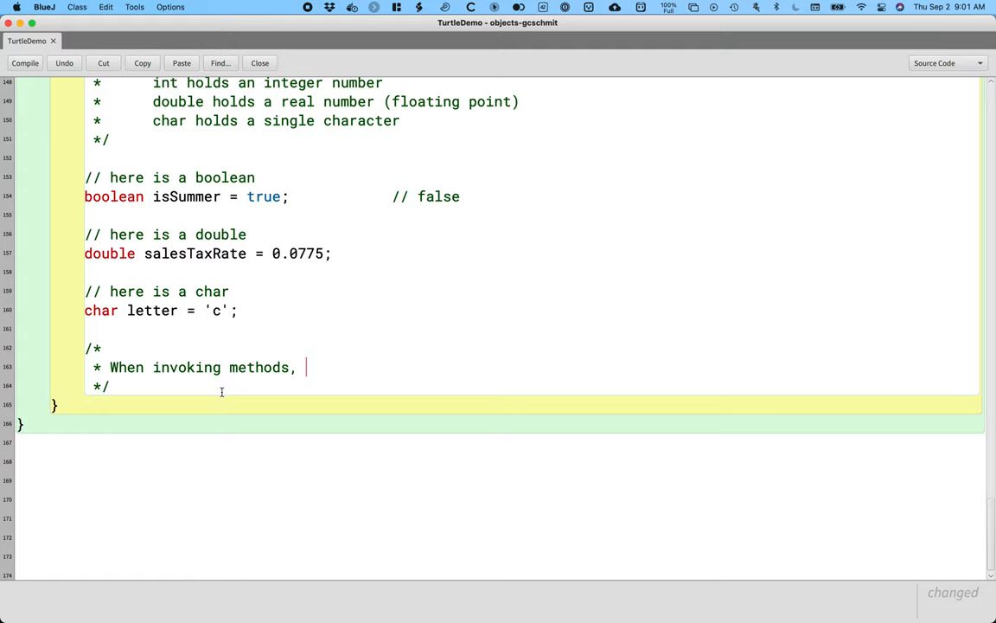
{"action": "type", "text": "we use the"}
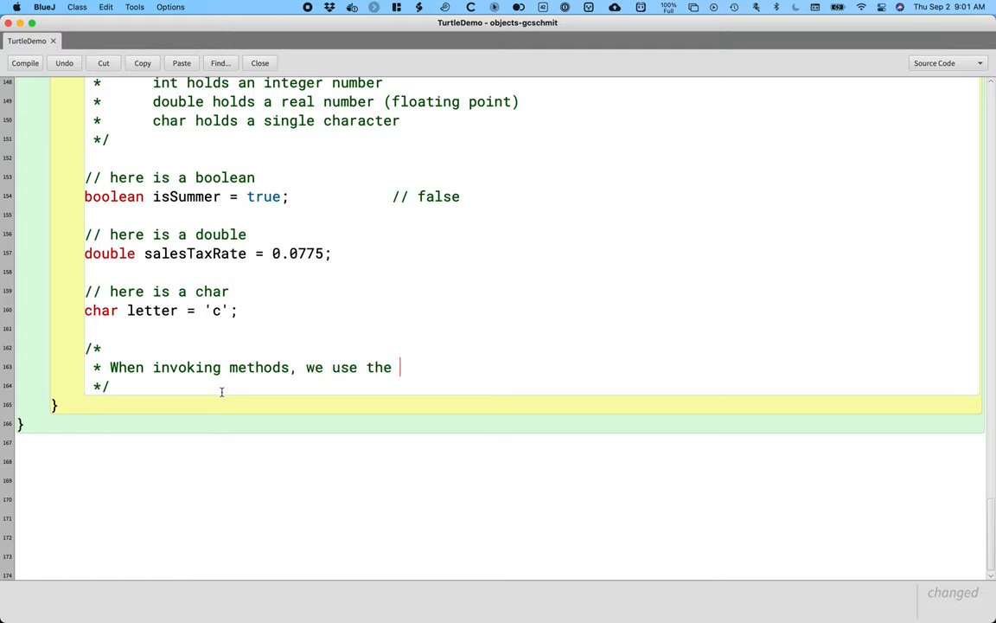
{"action": "type", "text": "dot operator (i.e."}
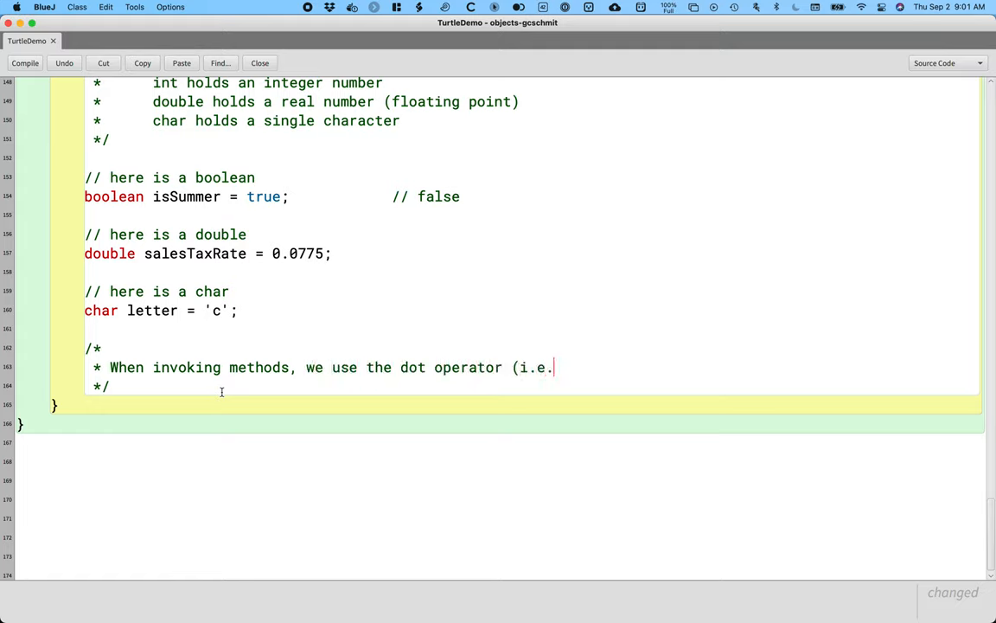
{"action": "type", "text": ", '.')."}
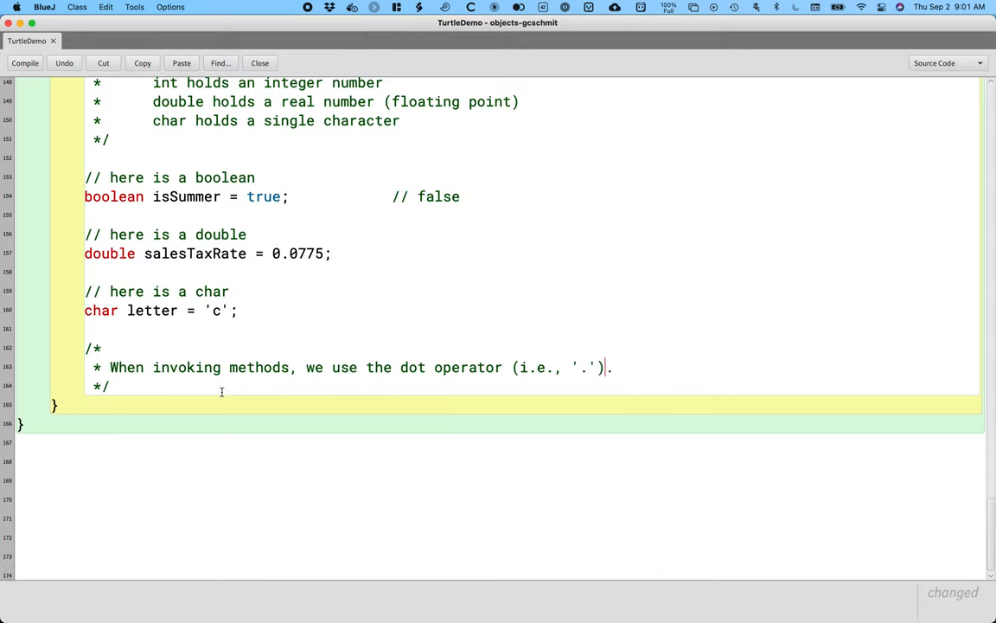
{"action": "key", "text": "Return"}
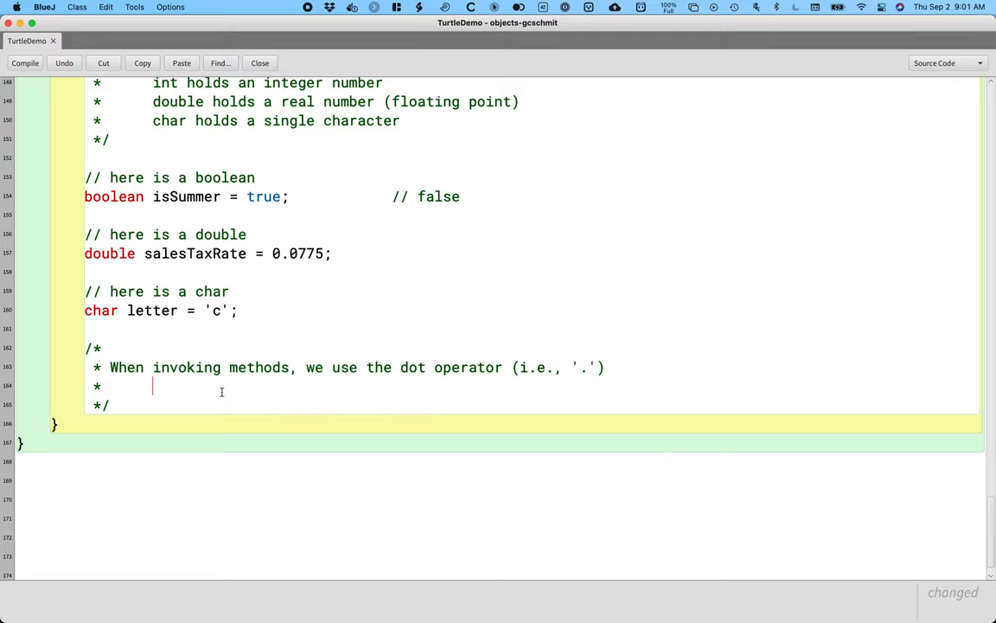
{"action": "type", "text": "to invoke a method"}
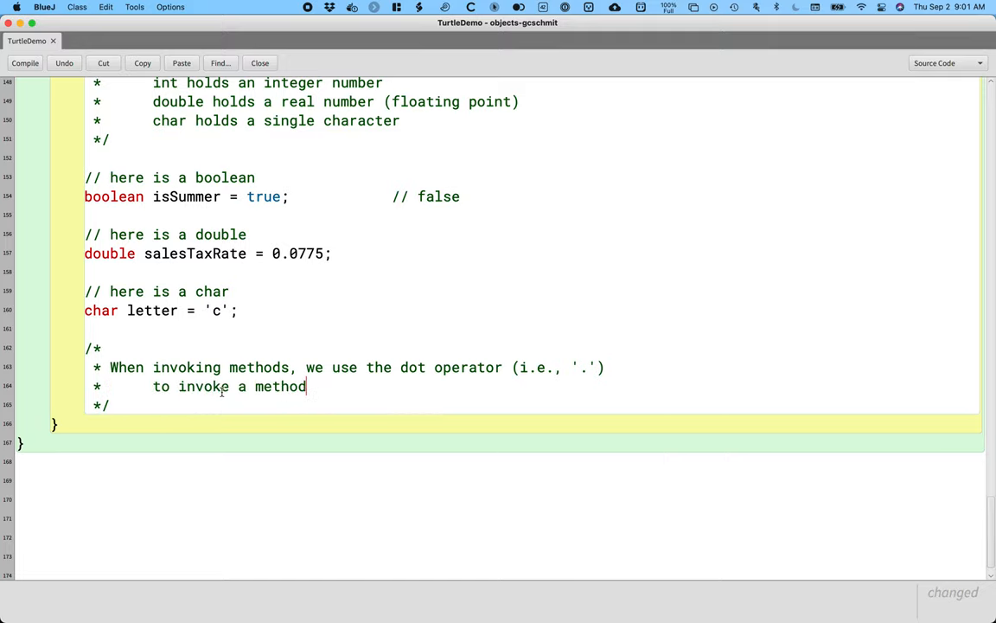
{"action": "type", "text": "on an object."}
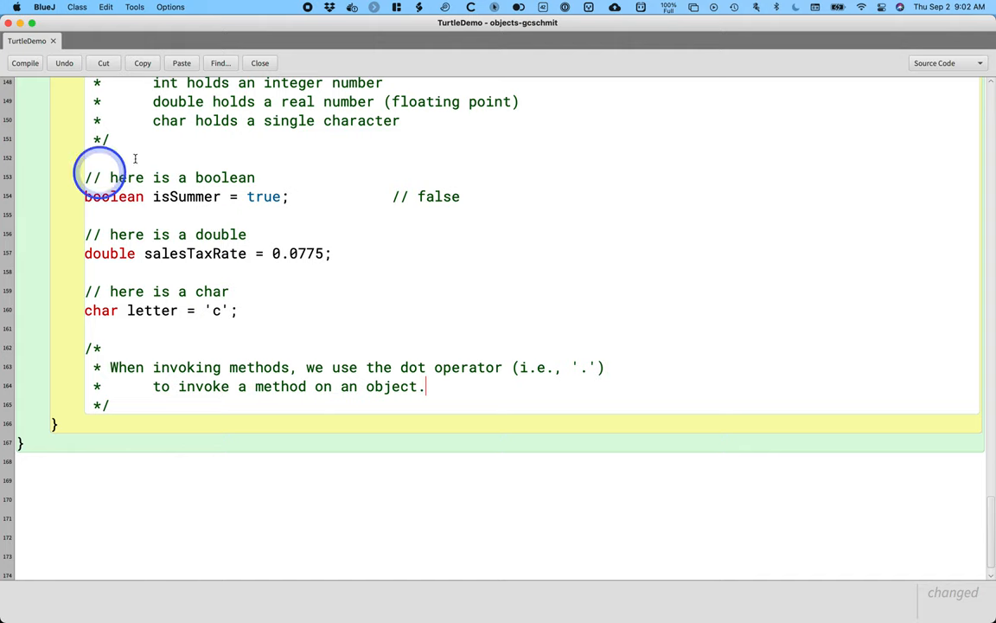
{"action": "scroll", "scroll_direction": "up", "scroll_amount": 3}
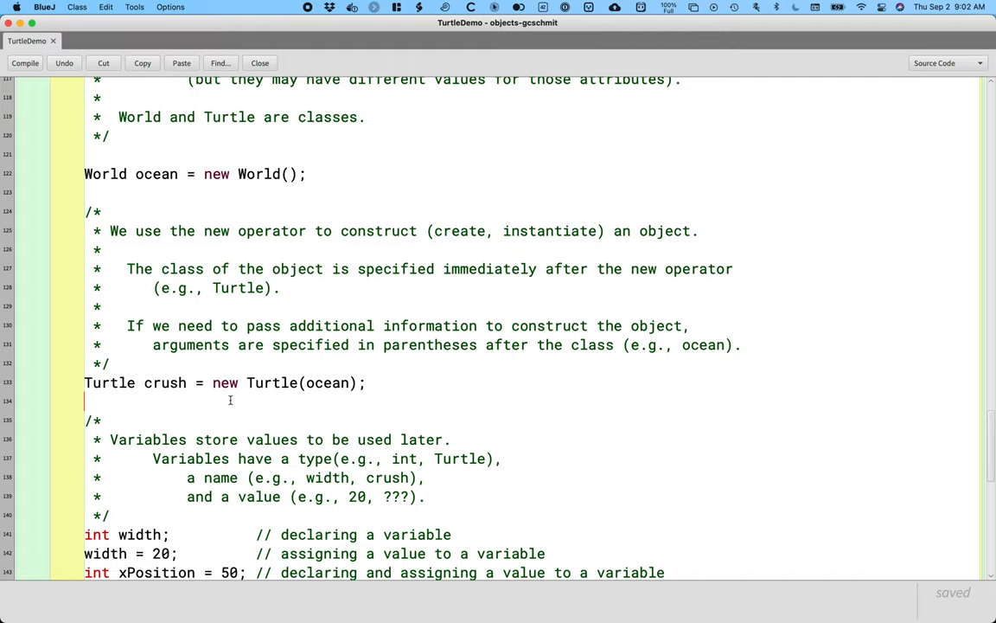
{"action": "scroll", "scroll_direction": "down", "scroll_amount": 3}
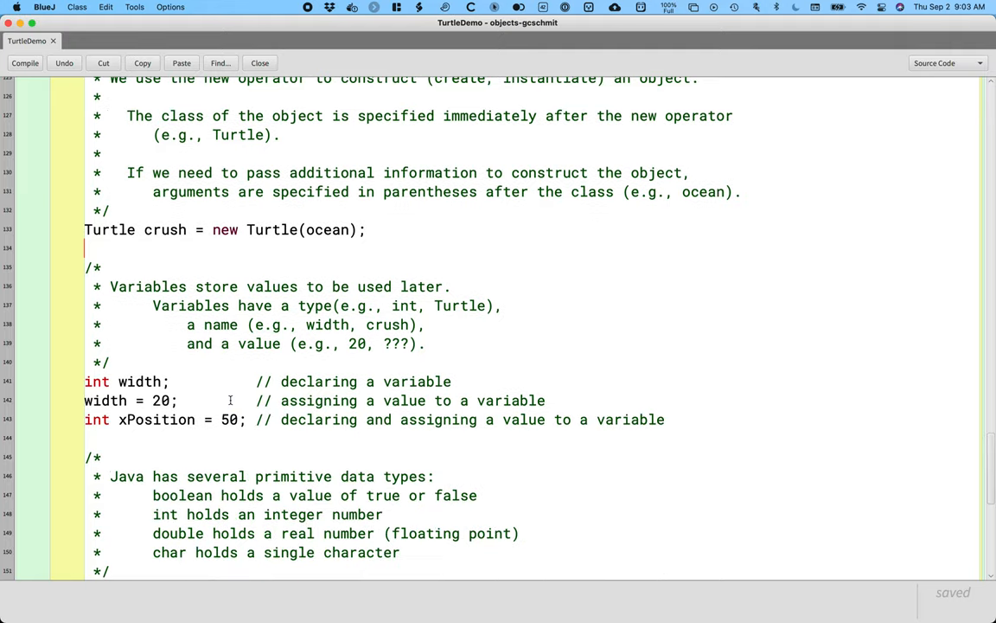
{"action": "scroll", "scroll_direction": "down", "scroll_amount": 3}
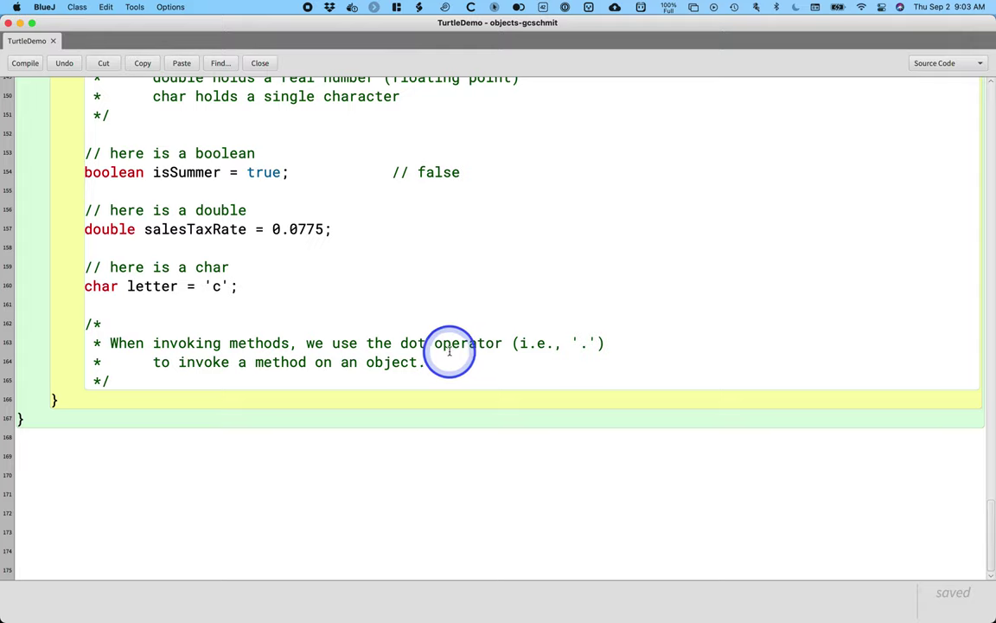
Add empty lines to the comment and review the code up to crush.forward(50).
{"action": "key", "text": "enter"}
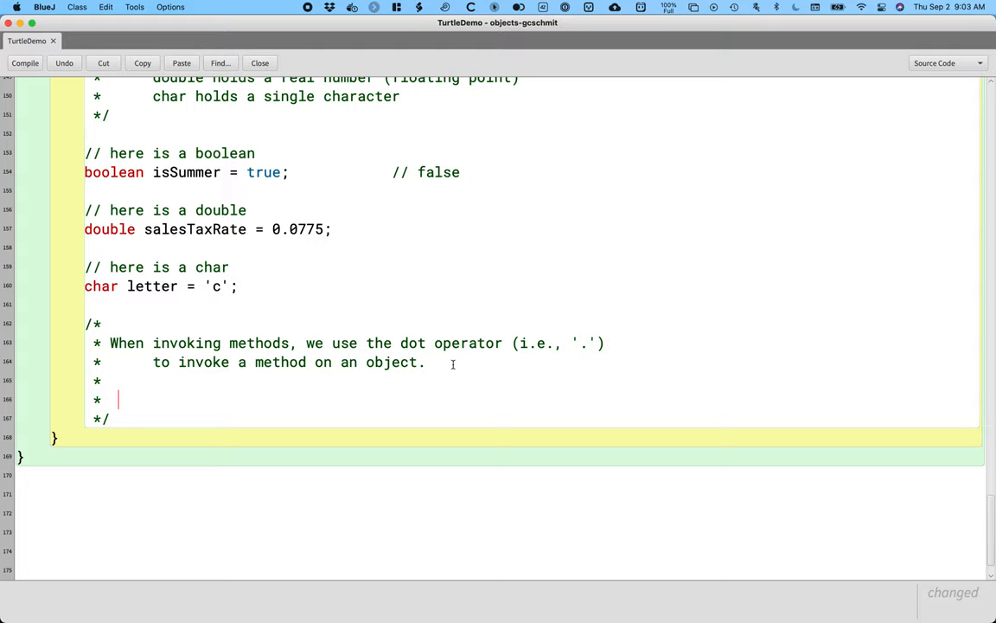
{"action": "scroll", "scroll_direction": "up", "scroll_amount": 3}
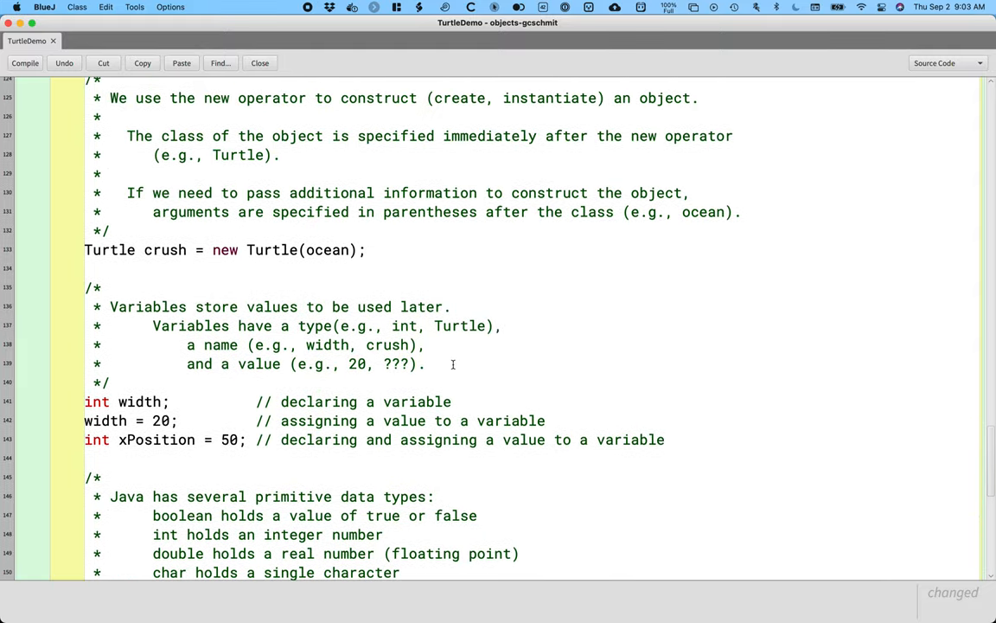
{"action": "scroll", "scroll_direction": "up", "scroll_amount": 3}
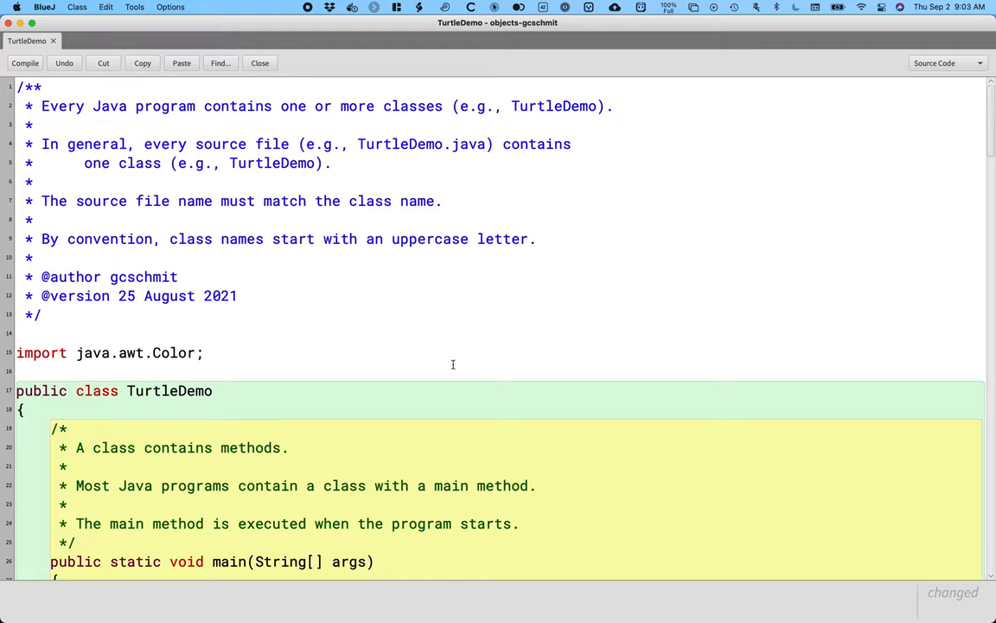
{"action": "scroll", "scroll_direction": "down", "scroll_amount": 3}
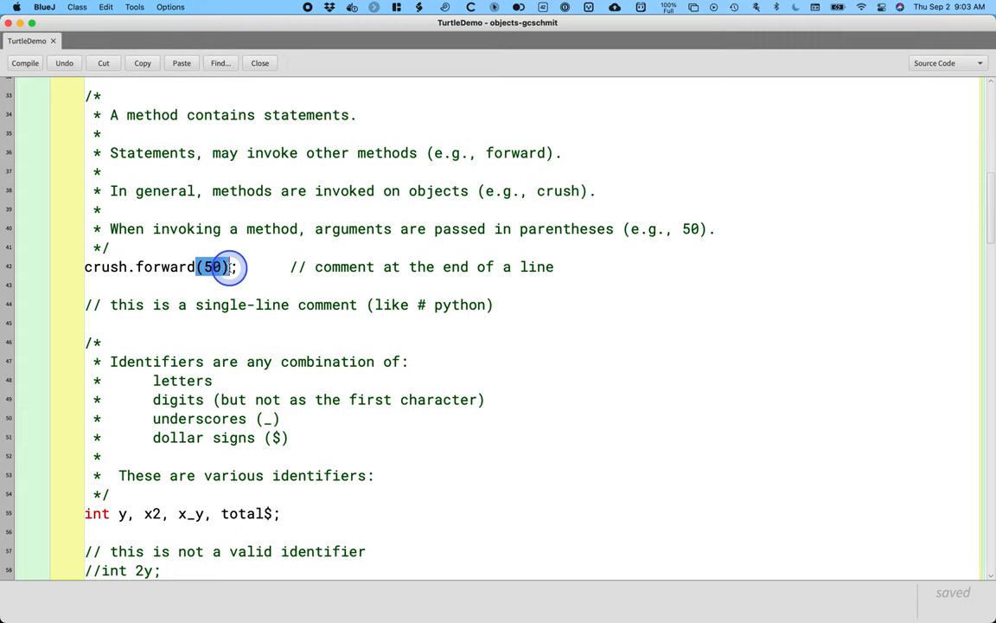
Note that some methods take no arguments but still have parentheses (e.g., penDown).
{"action": "scroll", "scroll_direction": "down", "scroll_amount": 3}
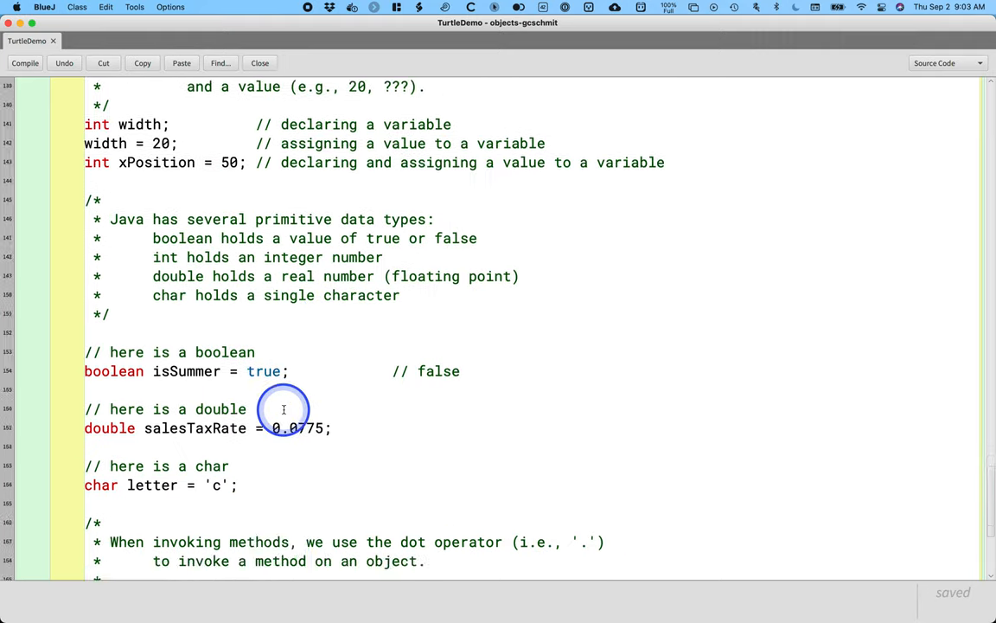
{"action": "scroll", "scroll_direction": "down", "scroll_amount": 3}
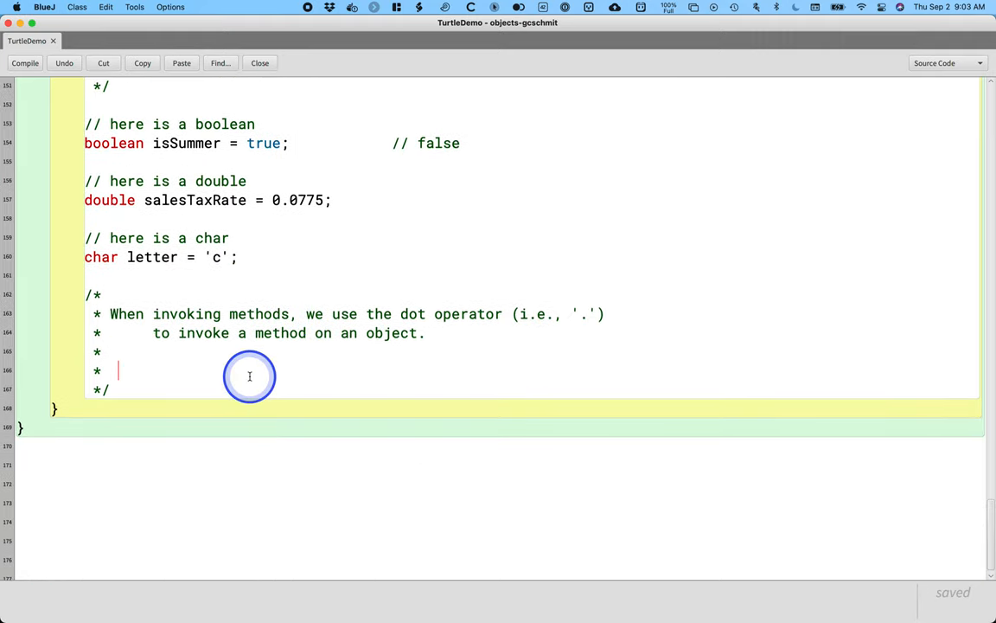
{"action": "type", "text": "Some m"}
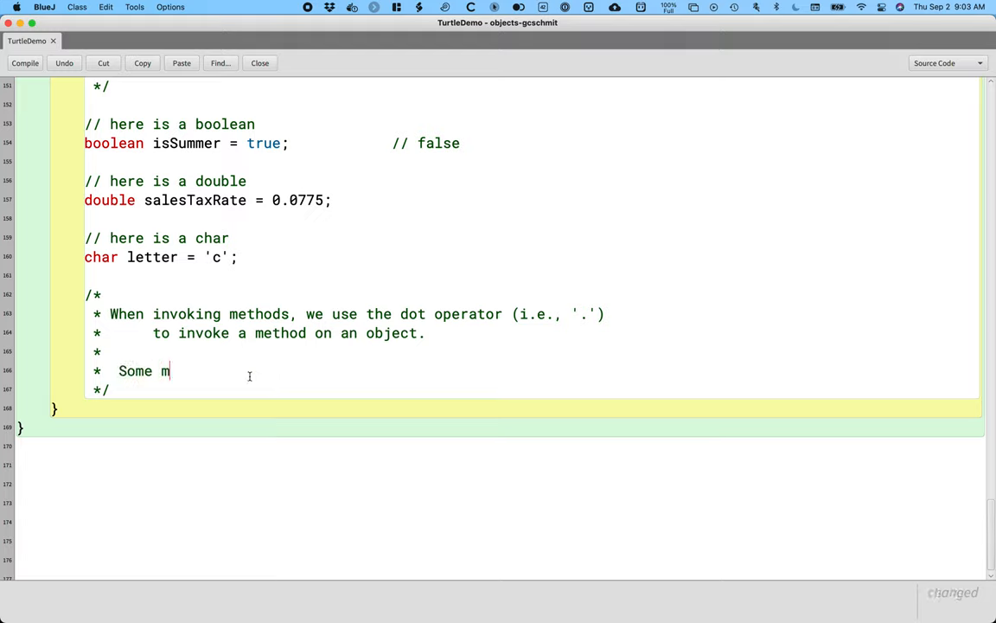
{"action": "type", "text": "ethods take n"}
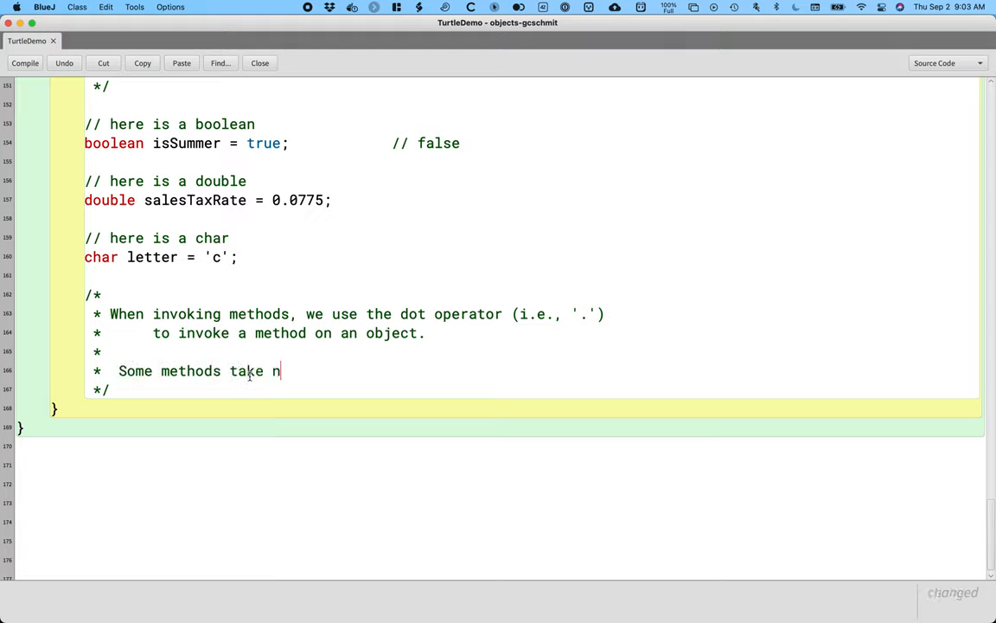
{"action": "type", "text": "o arguments, but we still have"}
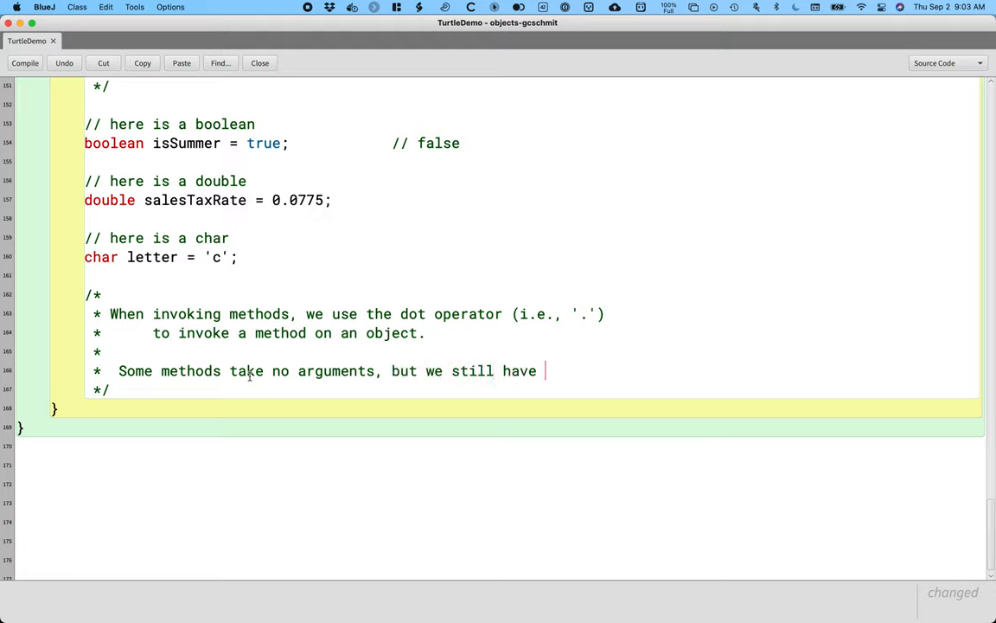
{"action": "type", "text": "parenthese"}
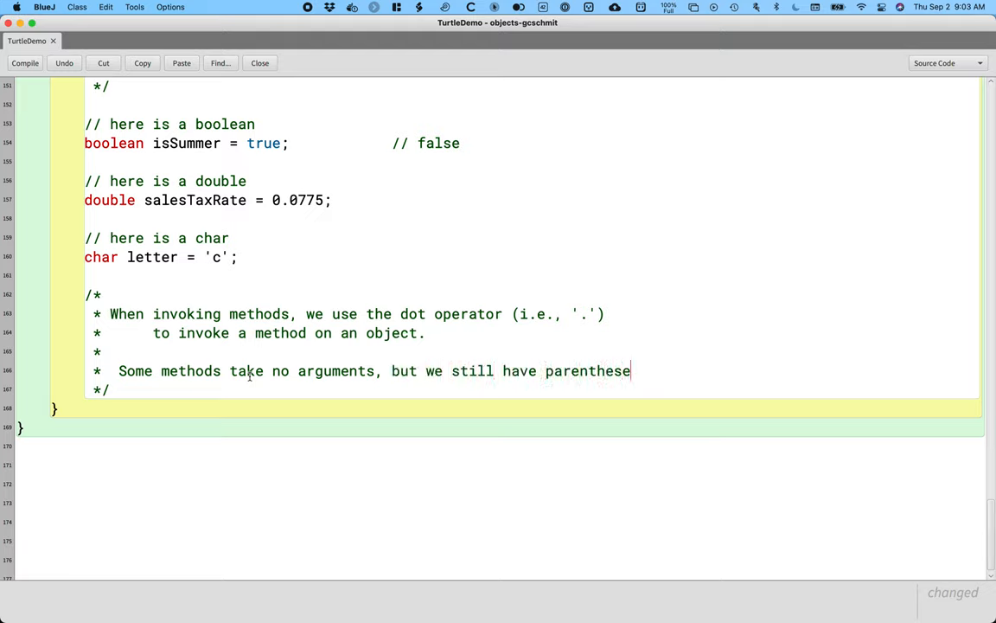
{"action": "type", "text": "s"}
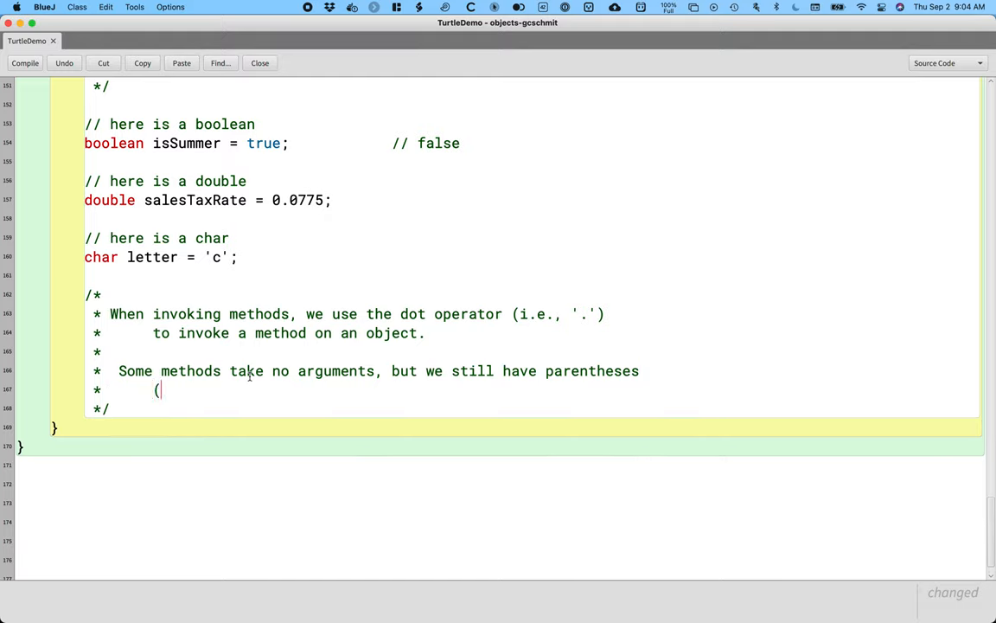
{"action": "type", "text": "e.g., penDow"}
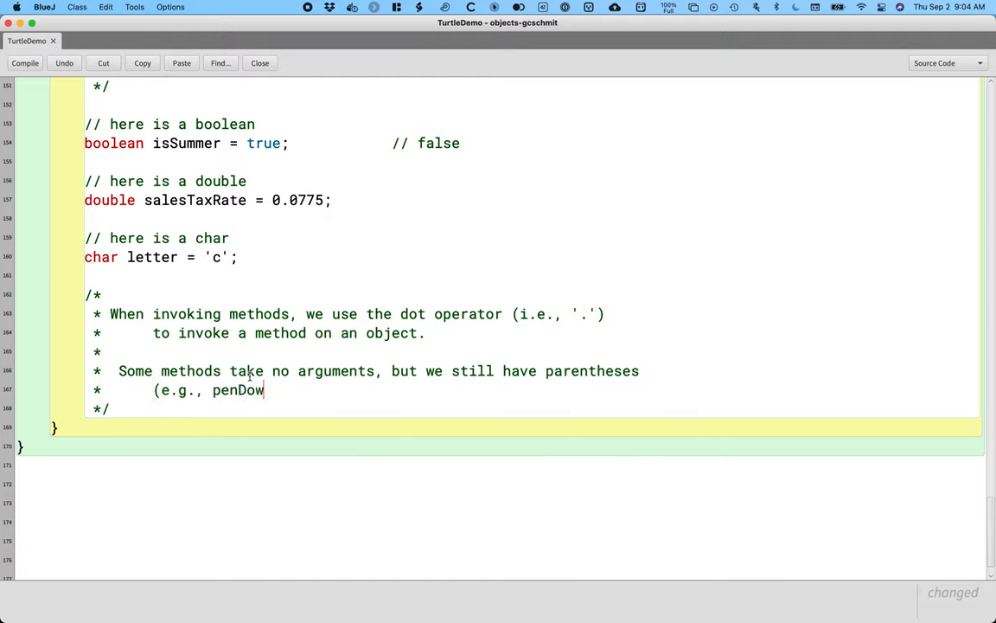
{"action": "type", "text": ")."}
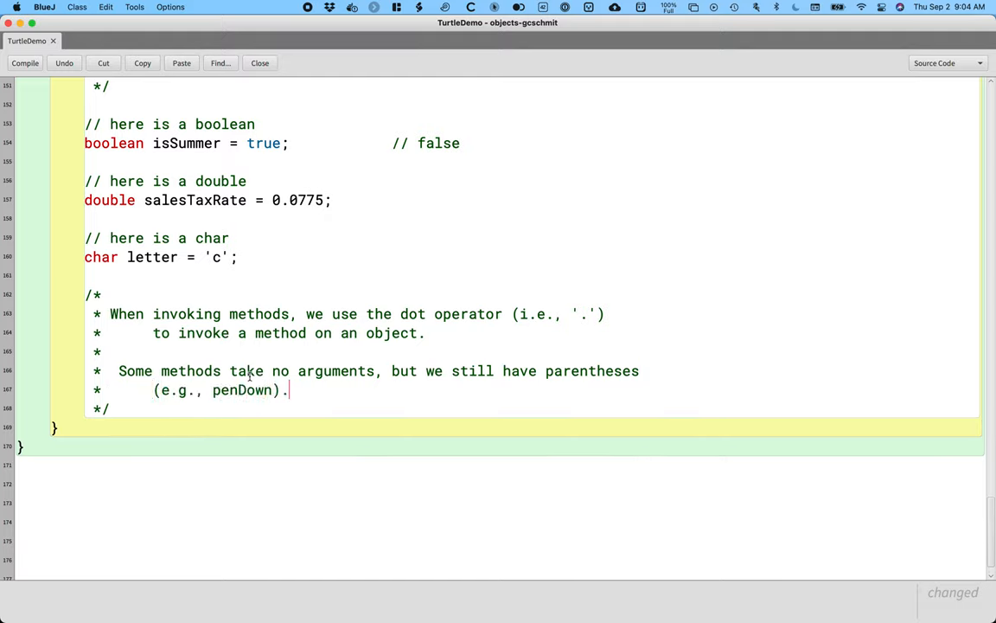
{"action": "key", "text": "Return"}
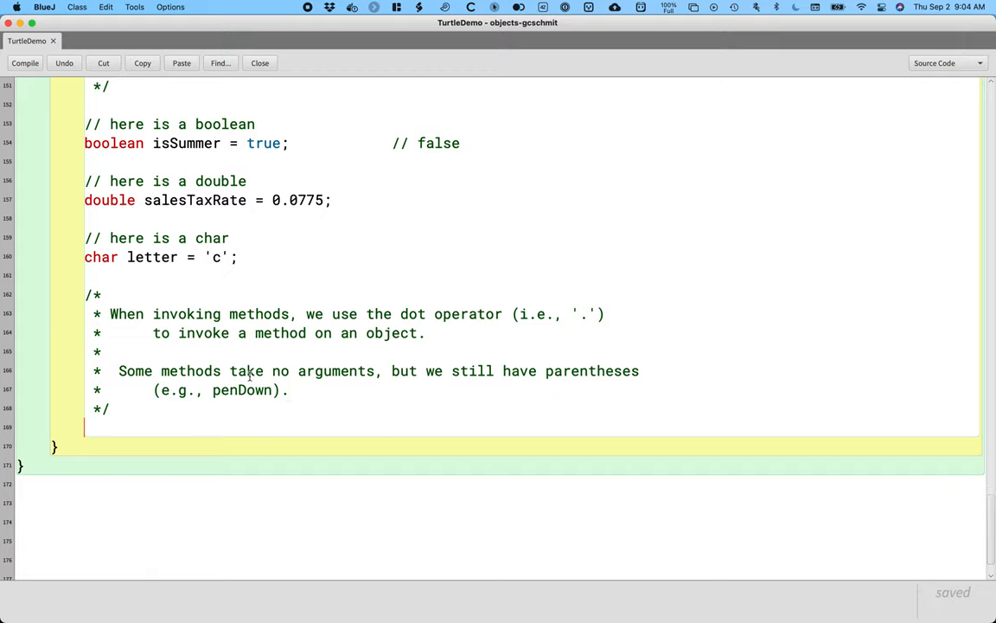
Add the statement crush.penDown(); directly below the dot operator comment.
{"action": "type", "text": "crush."}
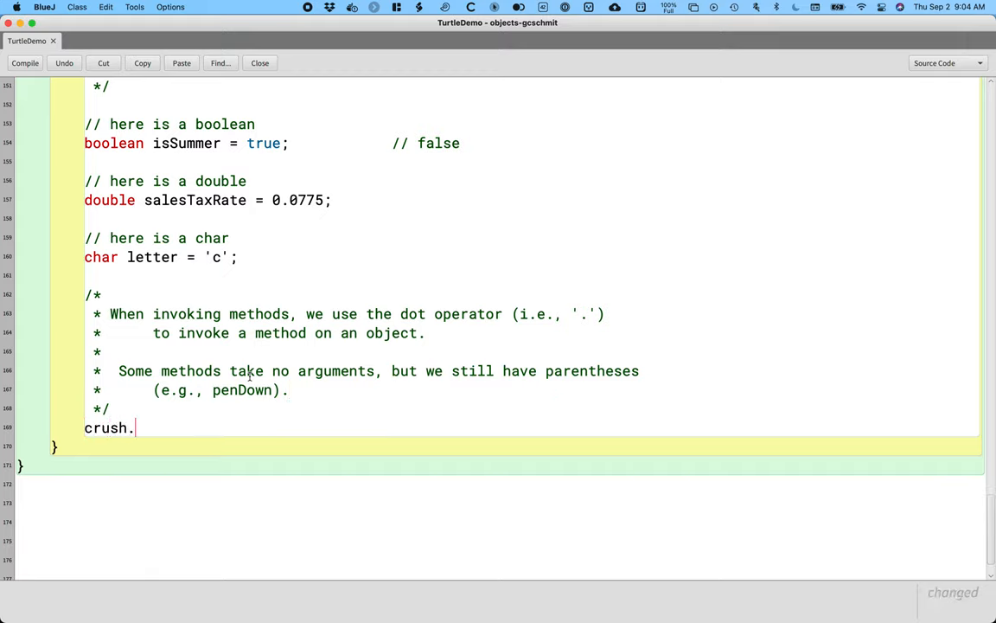
{"action": "type", "text": "penDown();"}
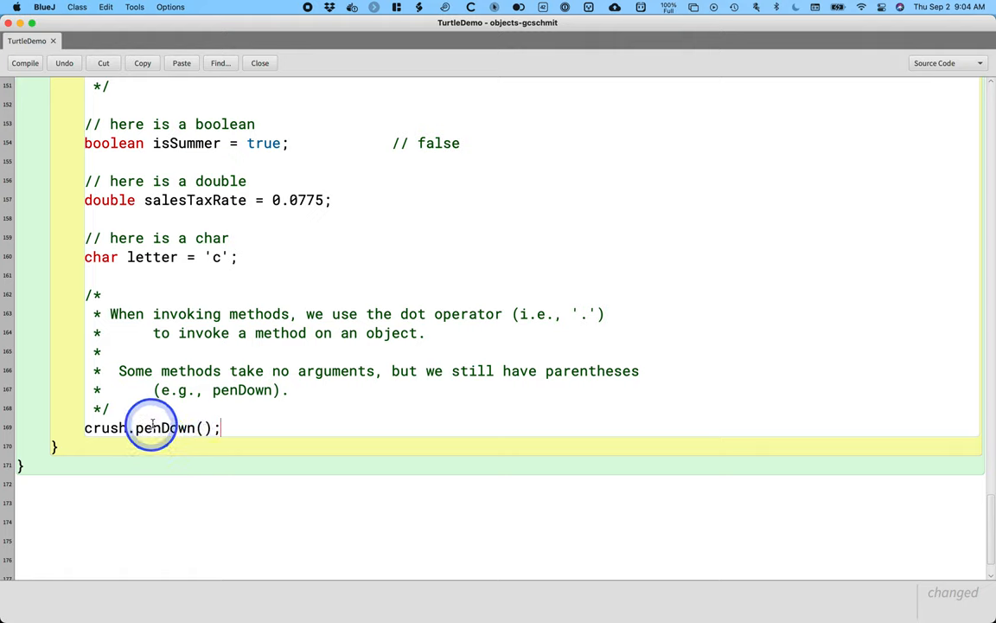
{"action": "mouse_move", "coordinate": [263, 425]}
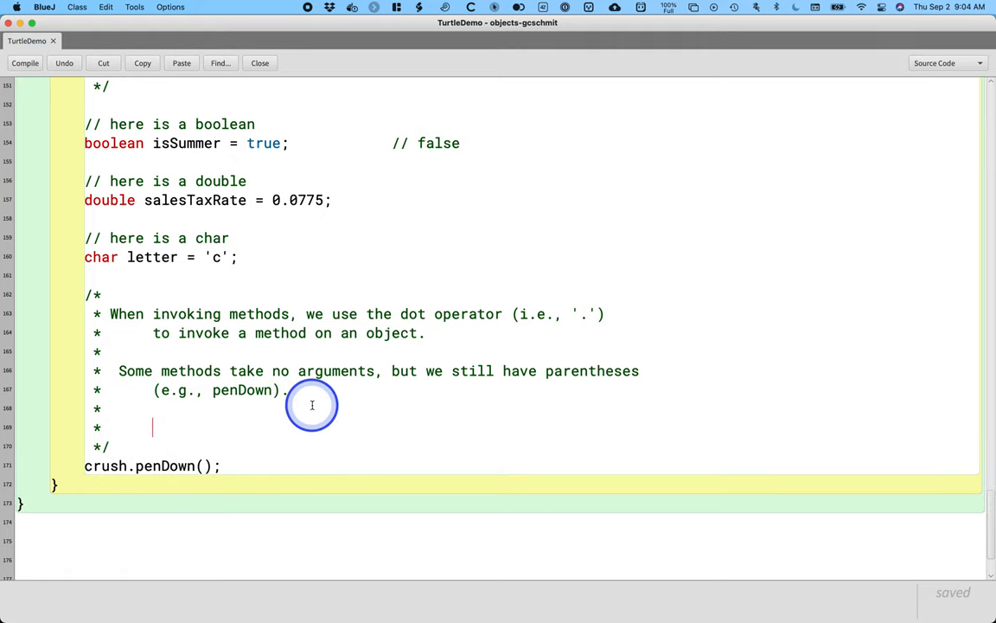
Note that some methods take one or more arguments (e.g., forward) and add crush.forward(25);.
{"action": "type", "text": "Some me"}
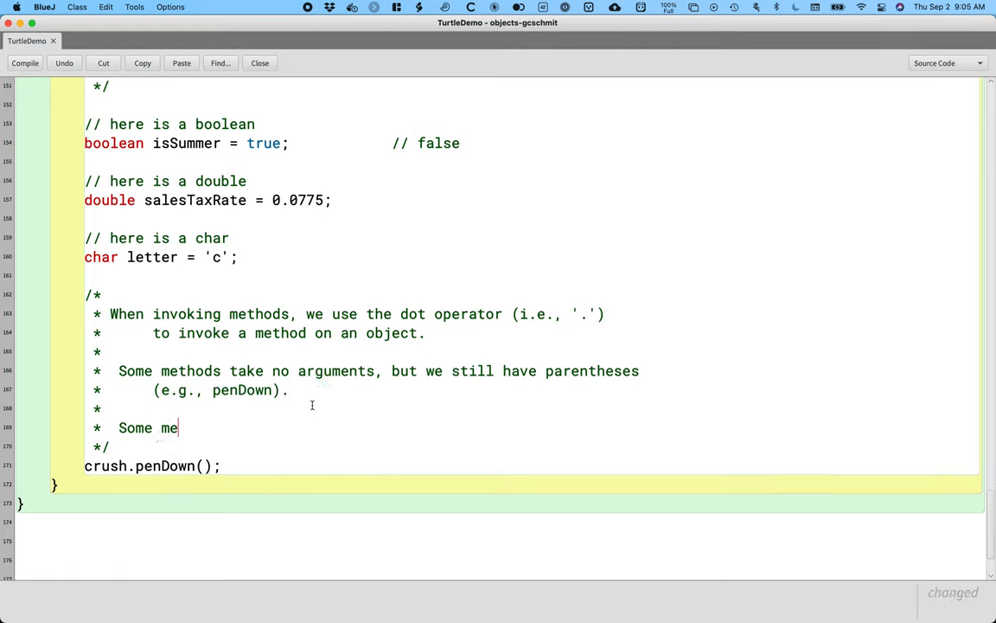
{"action": "type", "text": "thods take on"}
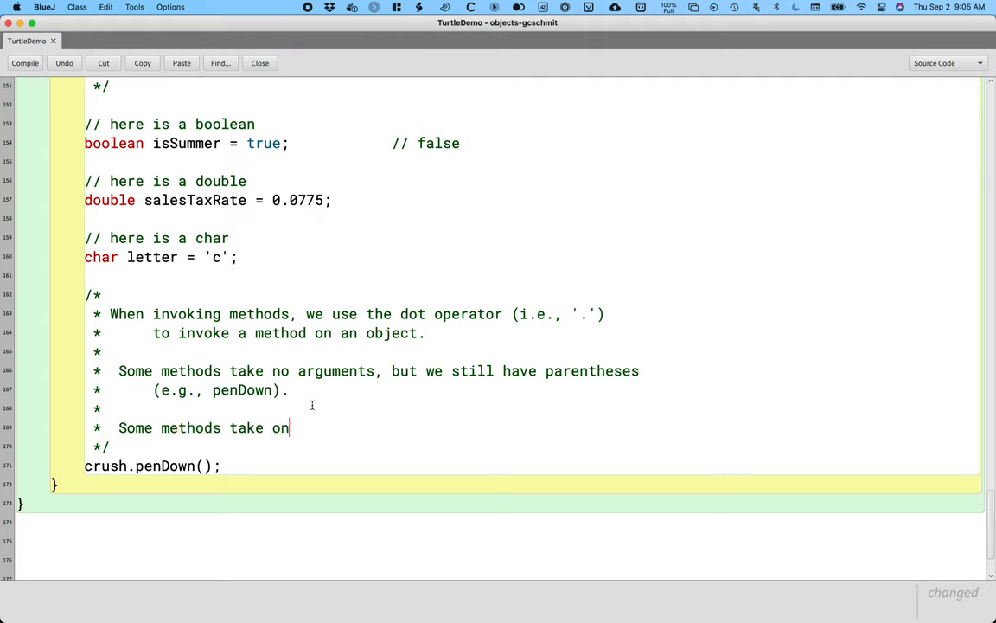
{"action": "type", "text": "e or more arguments (e."}
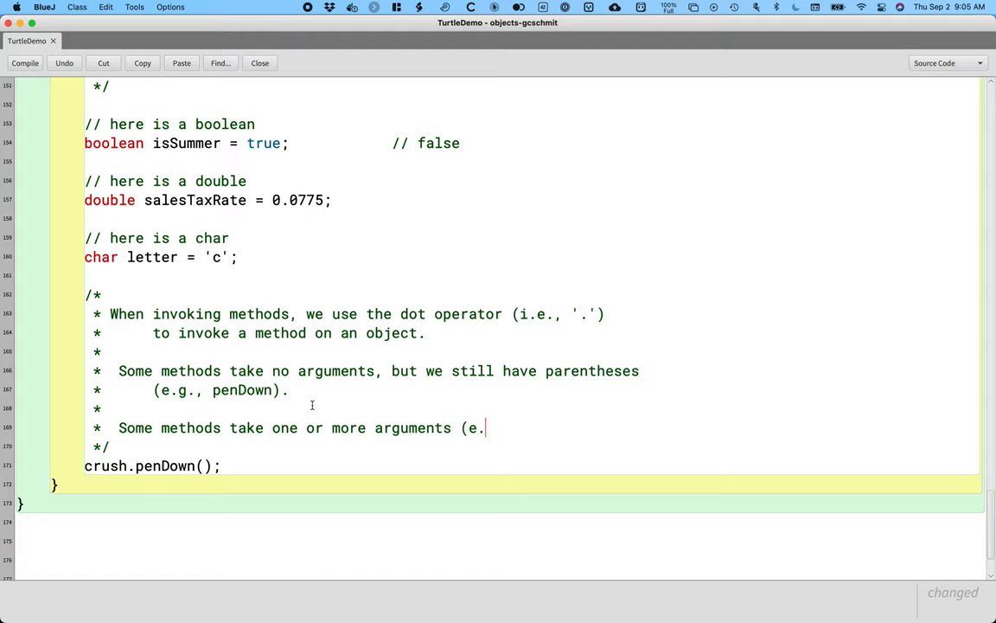
{"action": "type", "text": "g., forward"}
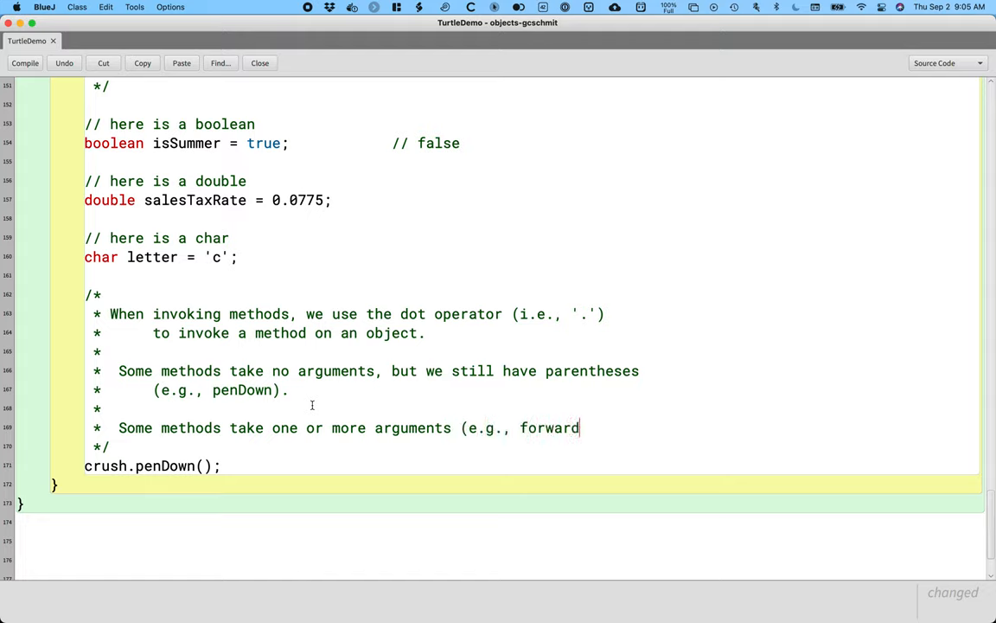
{"action": "type", "text": ")."}
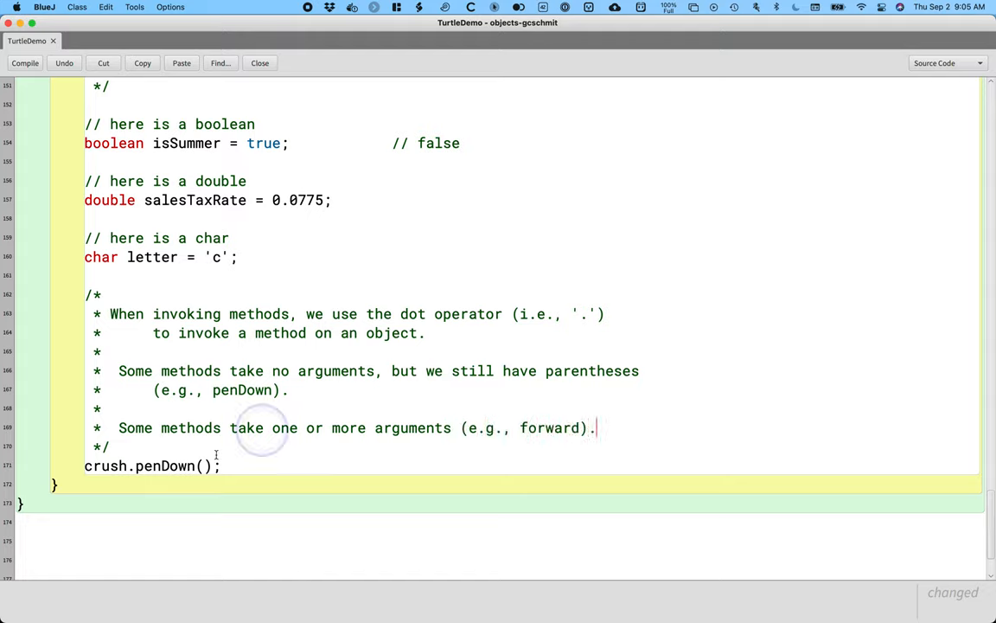
{"action": "type", "text": "crush.forward("}
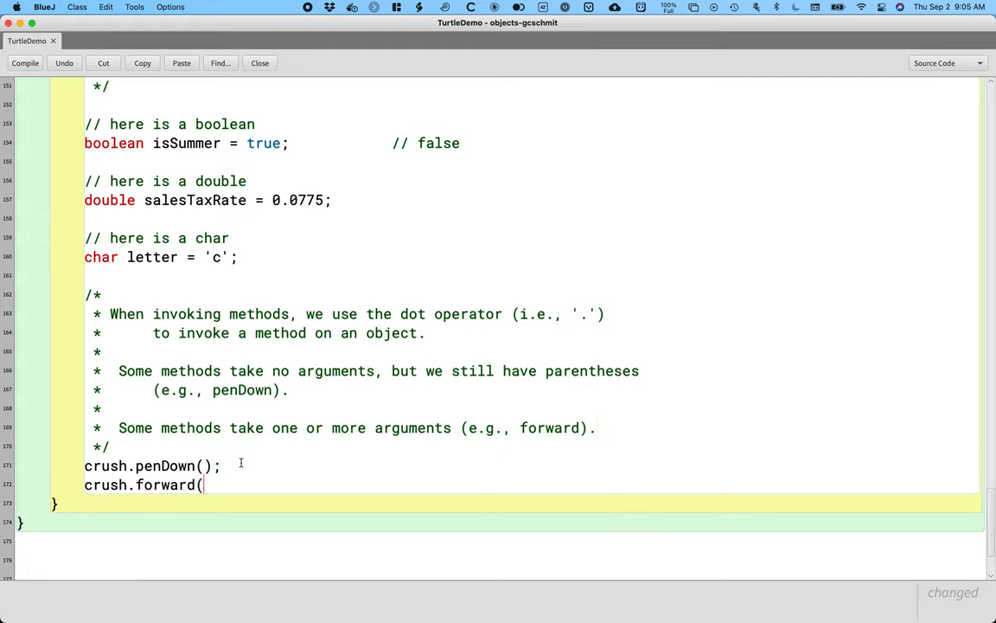
{"action": "type", "text": "25);"}
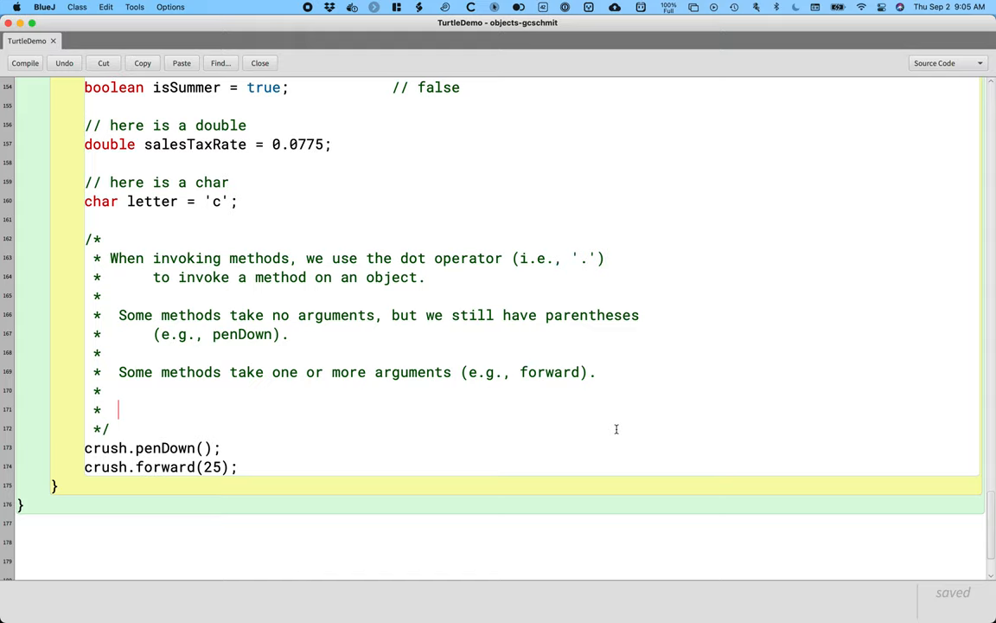
Comment that mutator methods modify object state; penDown, forward, setPenColor are all mutators.
{"action": "type", "text": "Mut"}
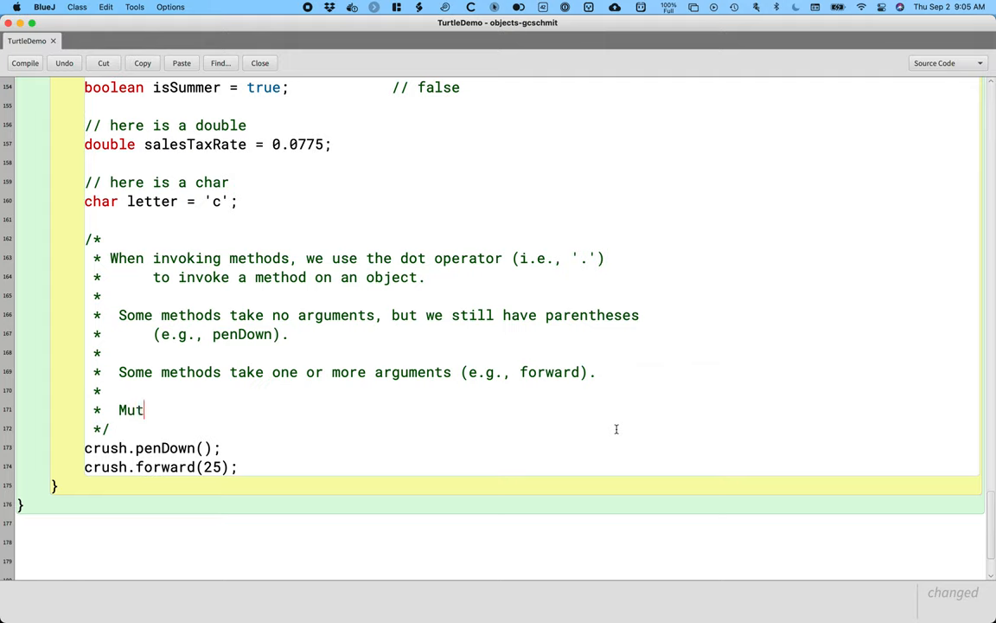
{"action": "type", "text": "ator methods"}
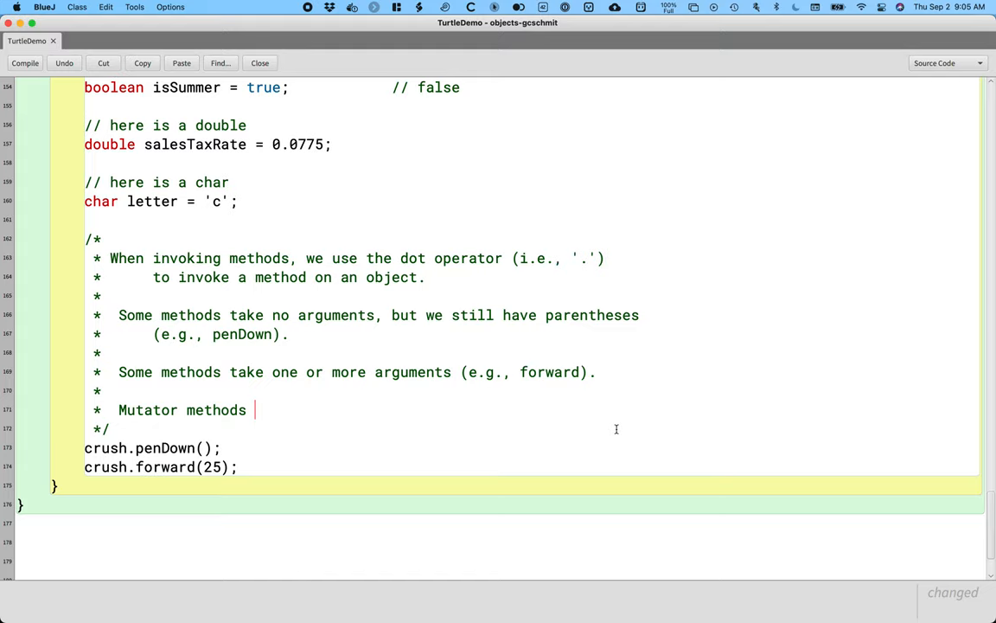
{"action": "type", "text": "modify the state (ie"}
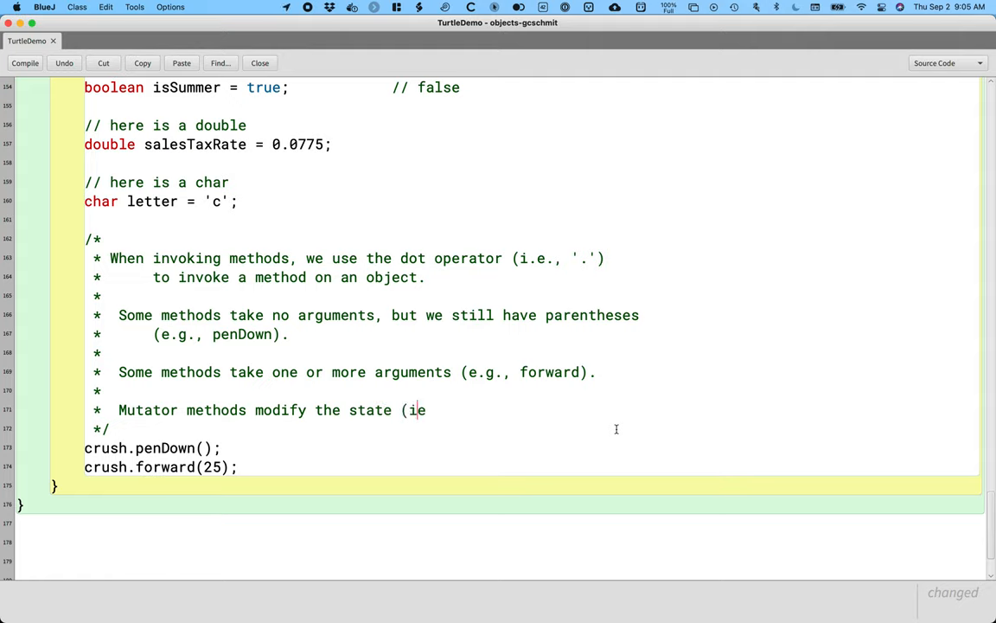
{"action": "type", "text": ".e., values of attributes)"}
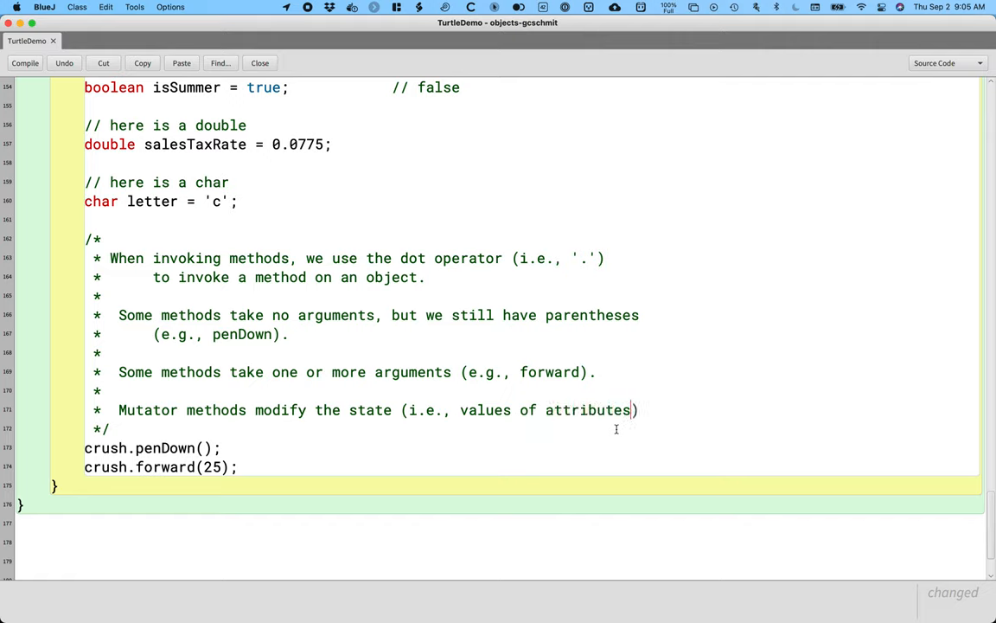
{"action": "key", "text": "Backspace"}
{"action": "type", "text": "*      of the o"}
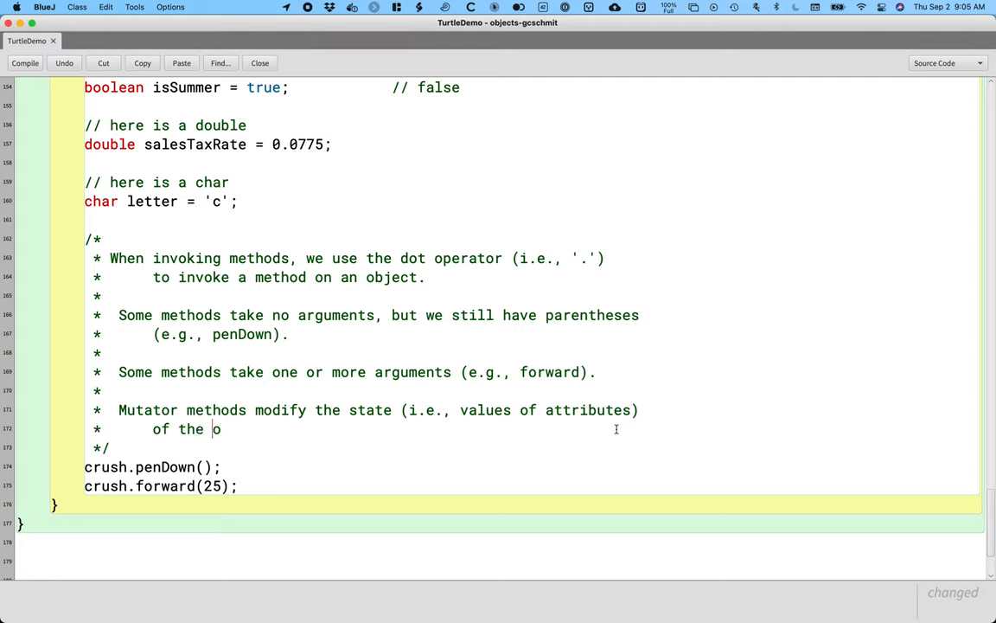
{"action": "type", "text": "bject."}
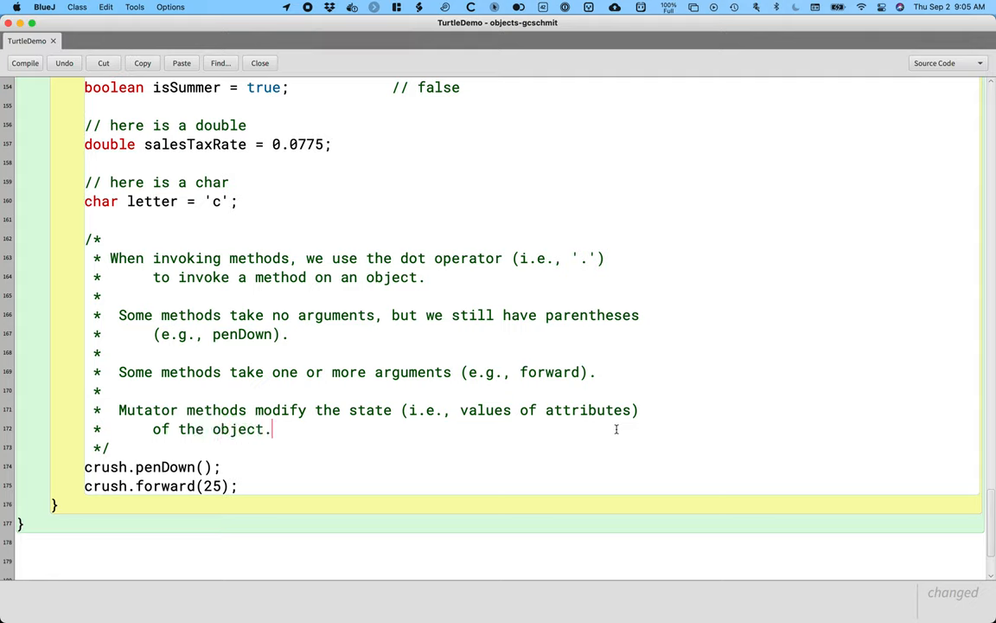
{"action": "type", "text": "penDown,"}
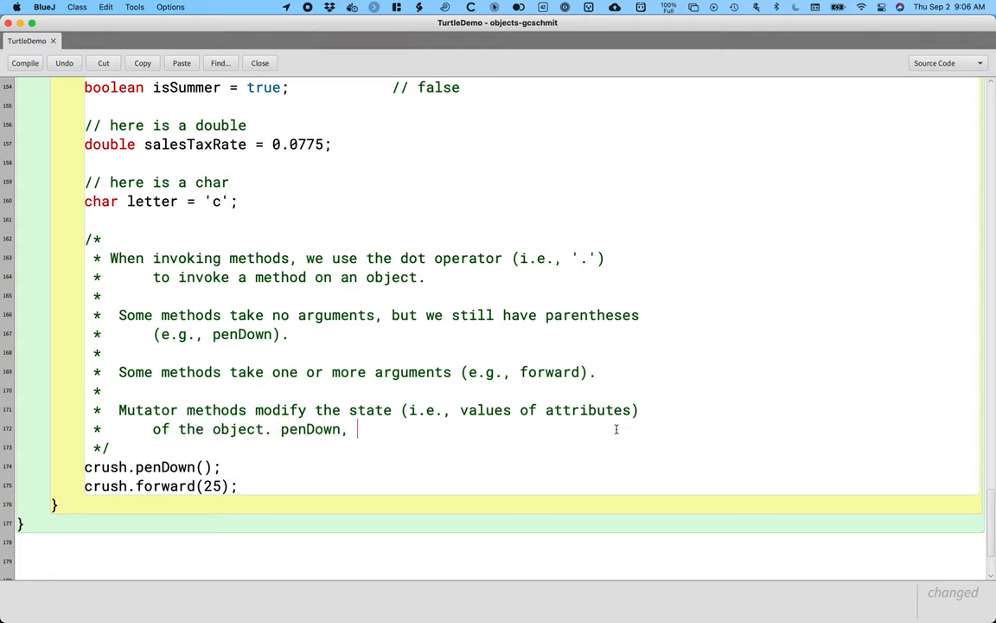
{"action": "type", "text": "forward, s"}
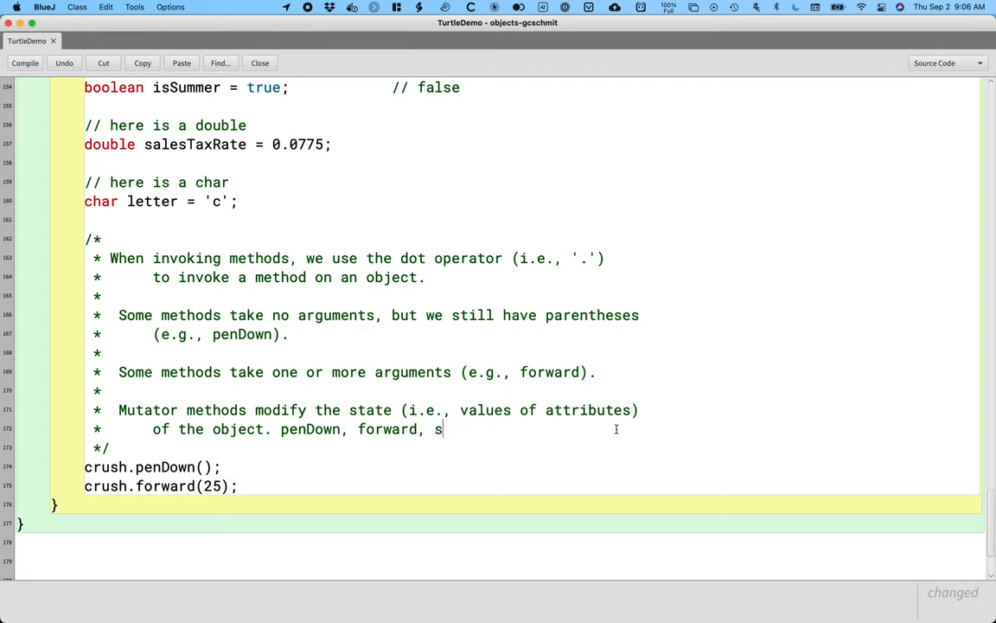
{"action": "type", "text": "etPenColor"}
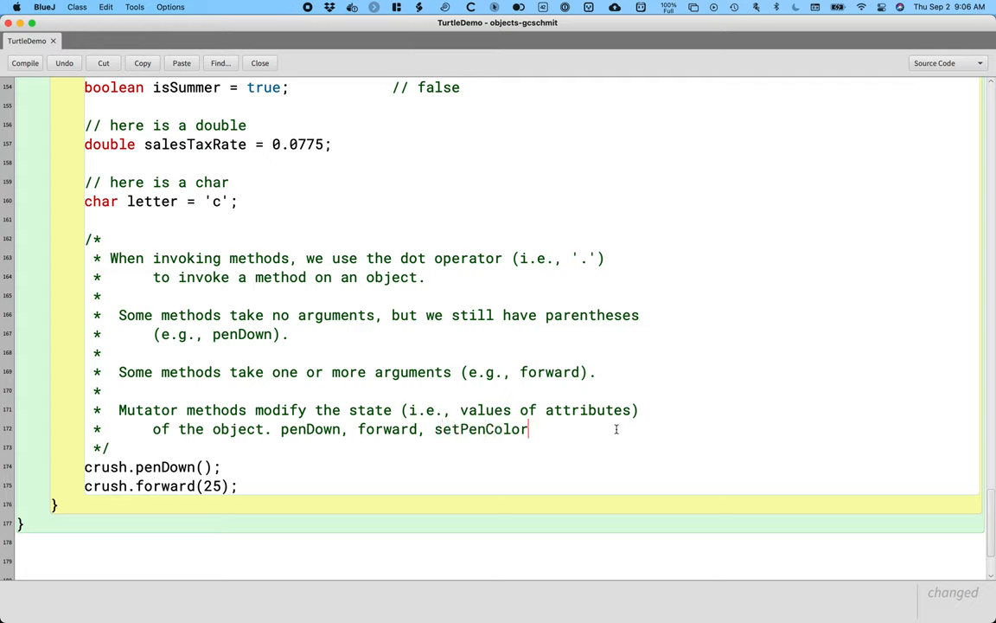
{"action": "type", "text": "are all"}
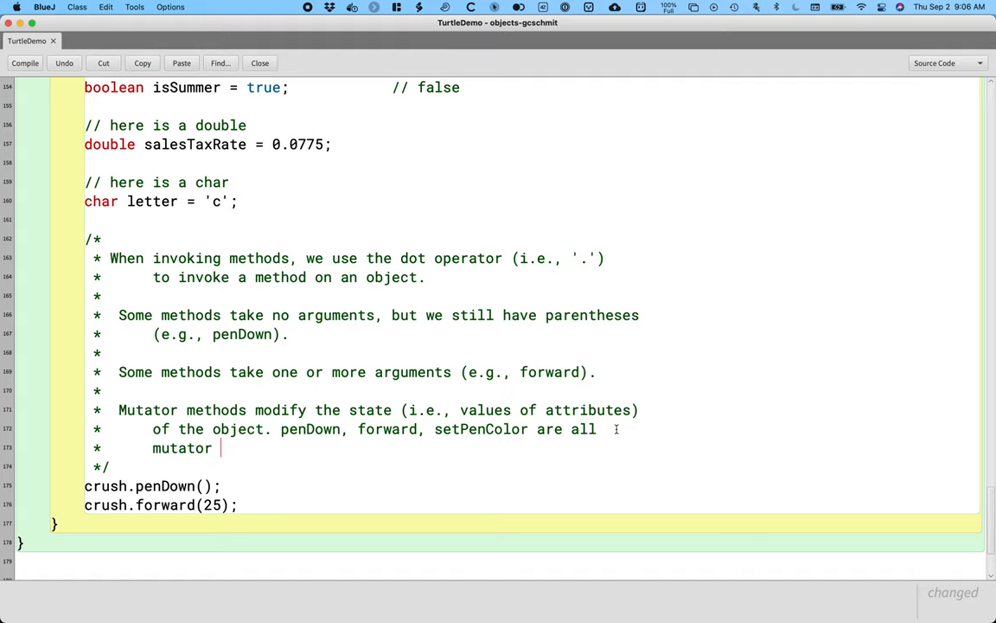
{"action": "type", "text": "methods."}
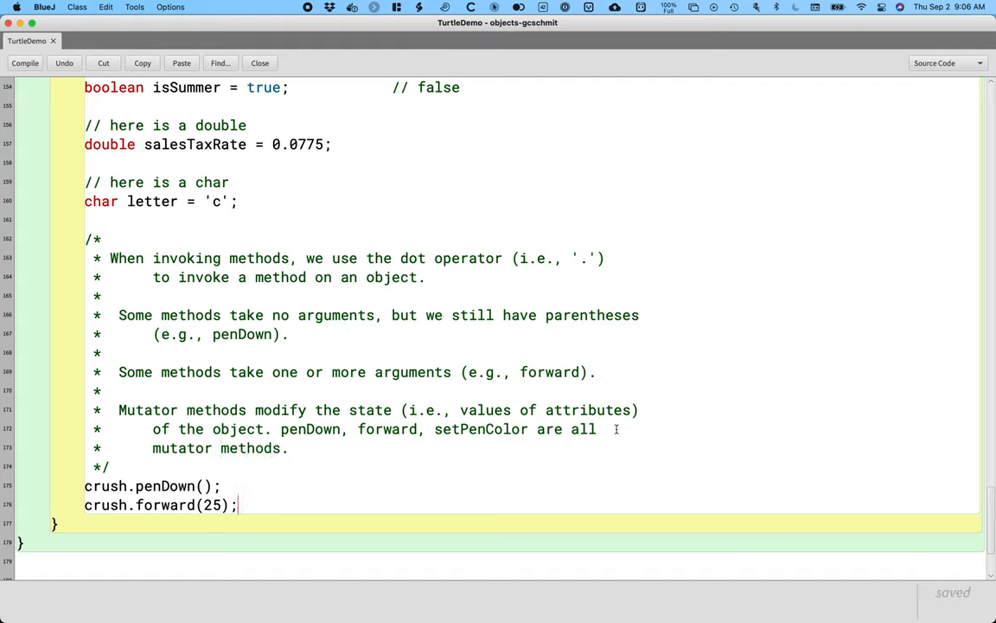
{"action": "key", "text": "Return"}
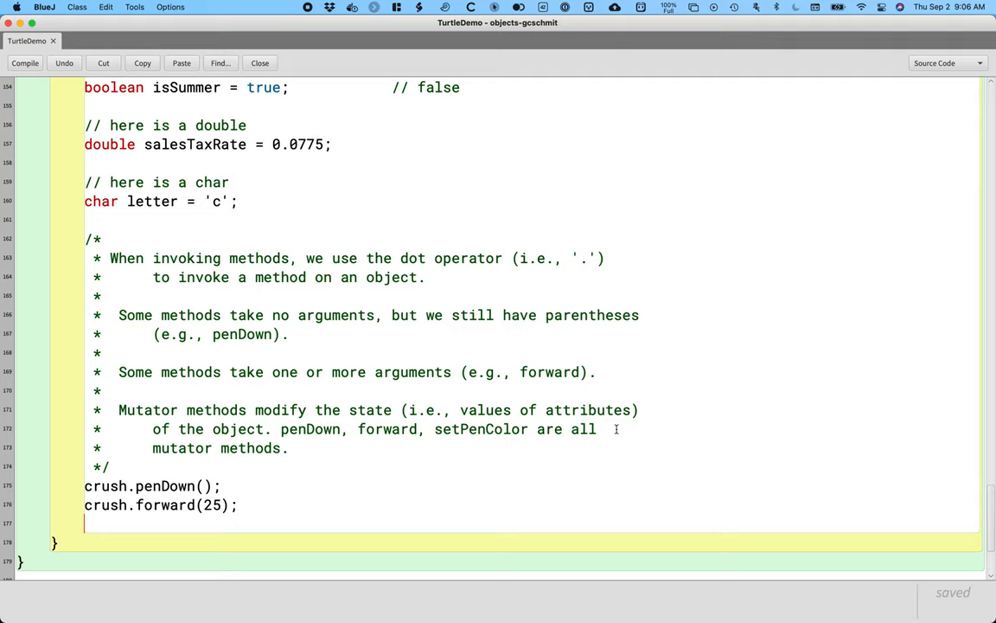
Add crush.setPenColor(Color.RED); followed by a second crush.forward(25); call.
{"action": "type", "text": "crush."}
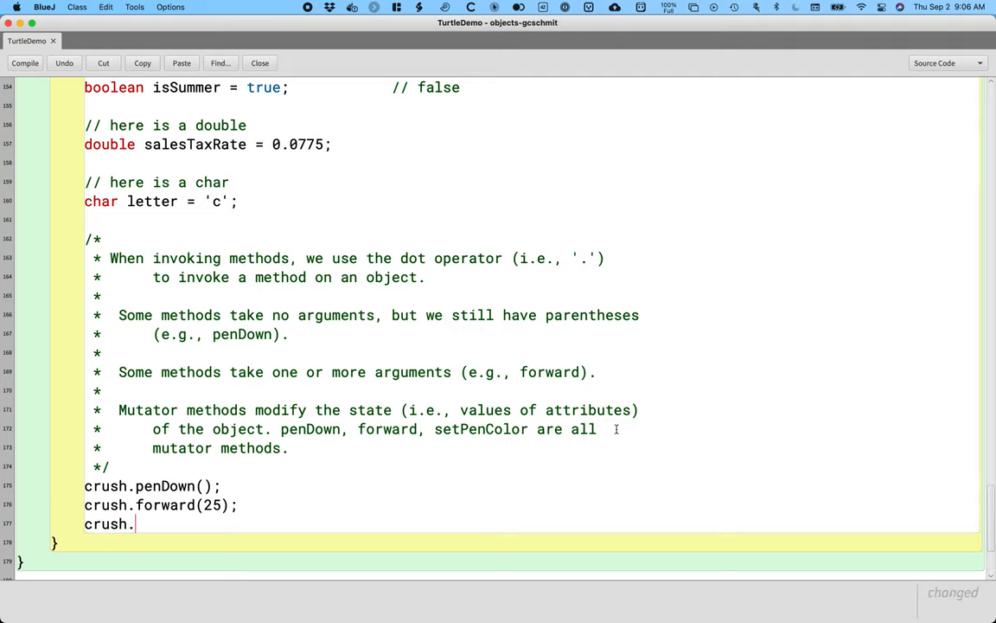
{"action": "type", "text": "setPenCpo"}
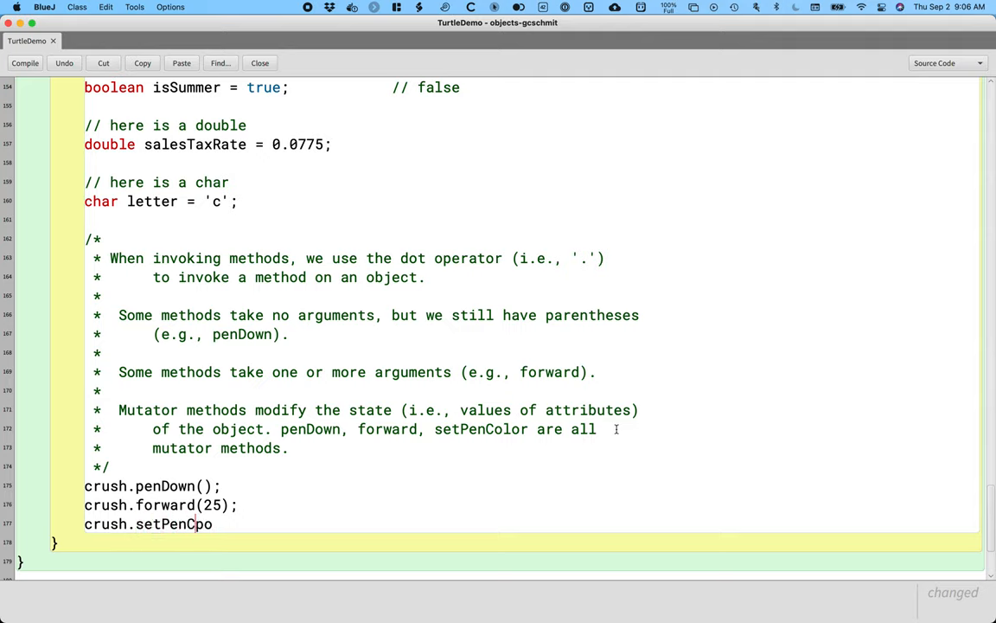
{"action": "type", "text": "olor("}
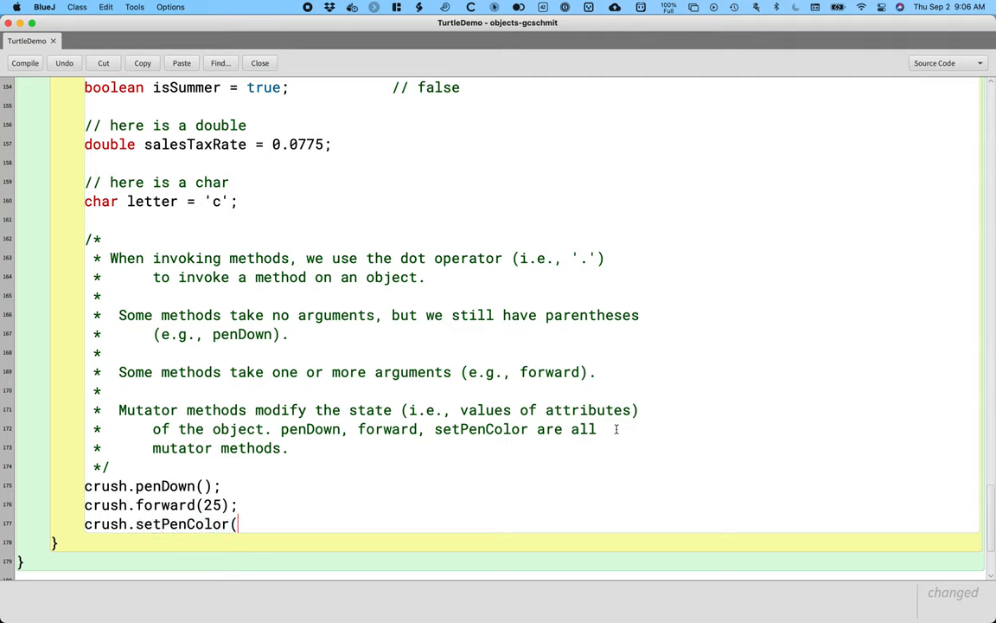
{"action": "type", "text": "Color."}
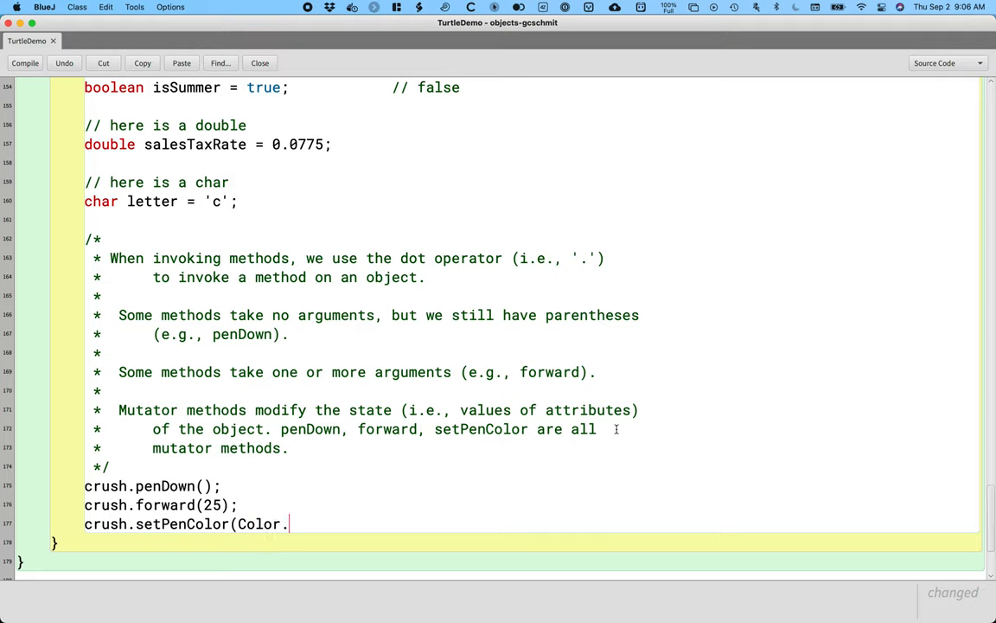
{"action": "type", "text": "RED);"}
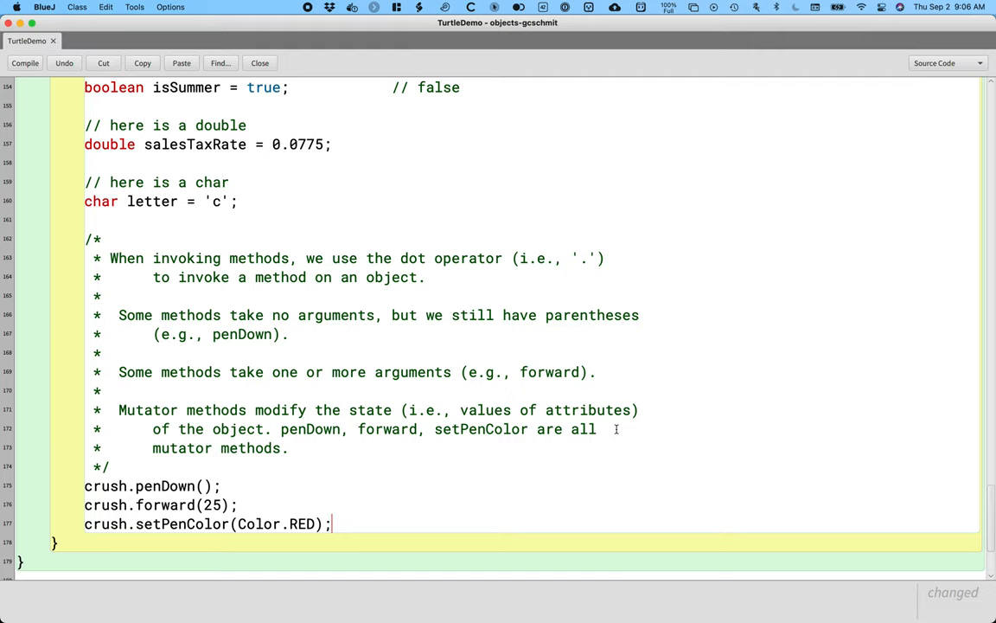
{"action": "type", "text": "cursh"}
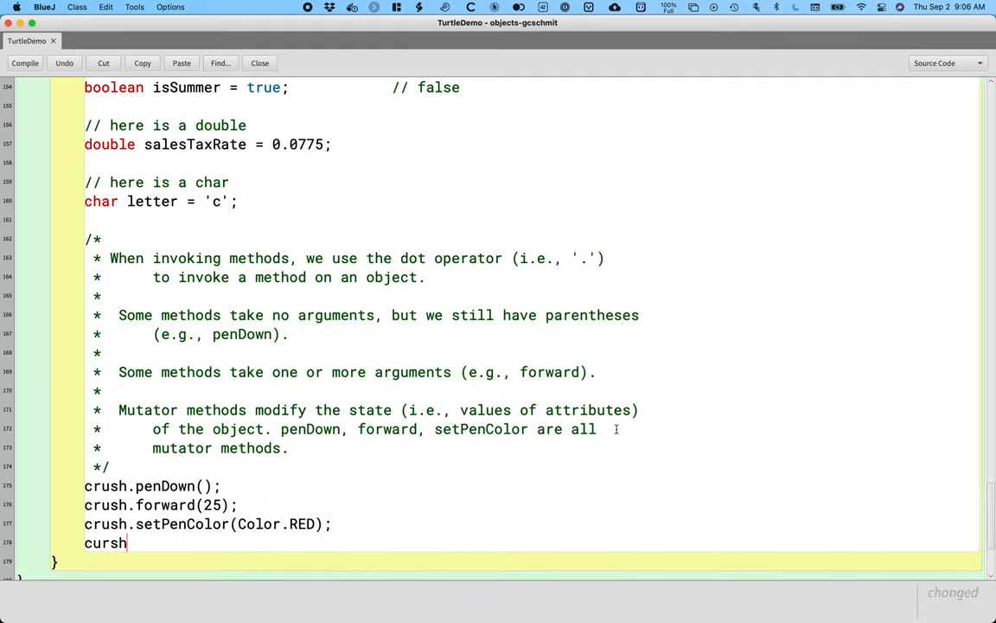
{"action": "type", "text": ",.fo"}
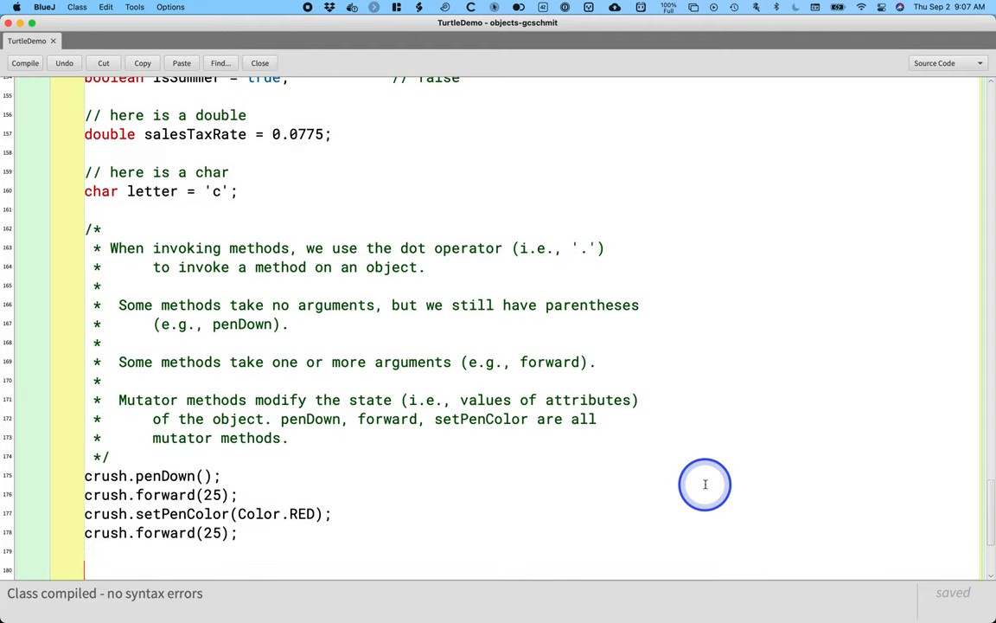
{"action": "scroll", "scroll_direction": "down", "scroll_amount": 3}
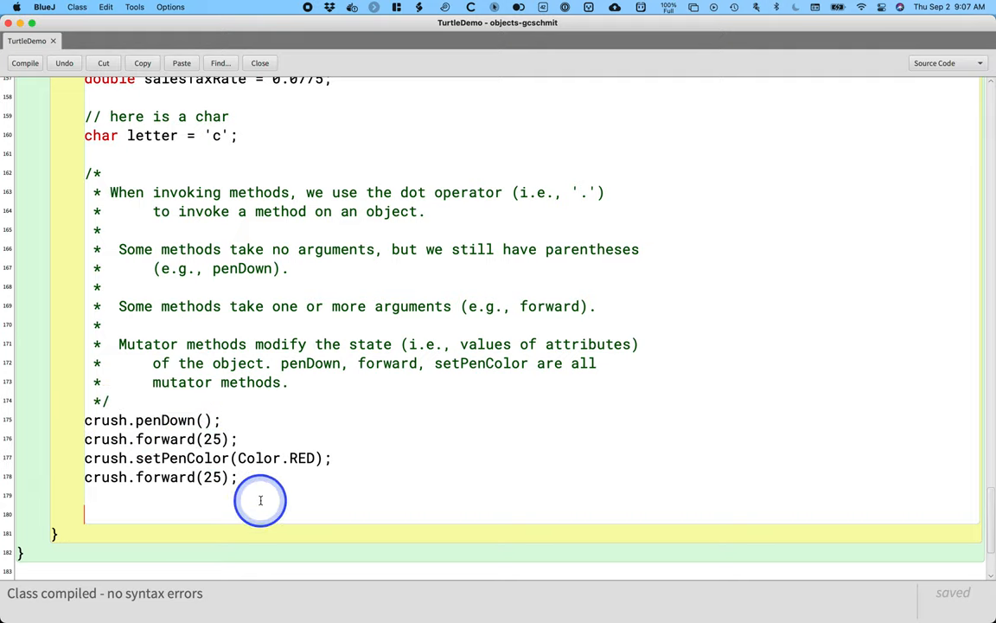
{"action": "mouse_move", "coordinate": [281, 484]}
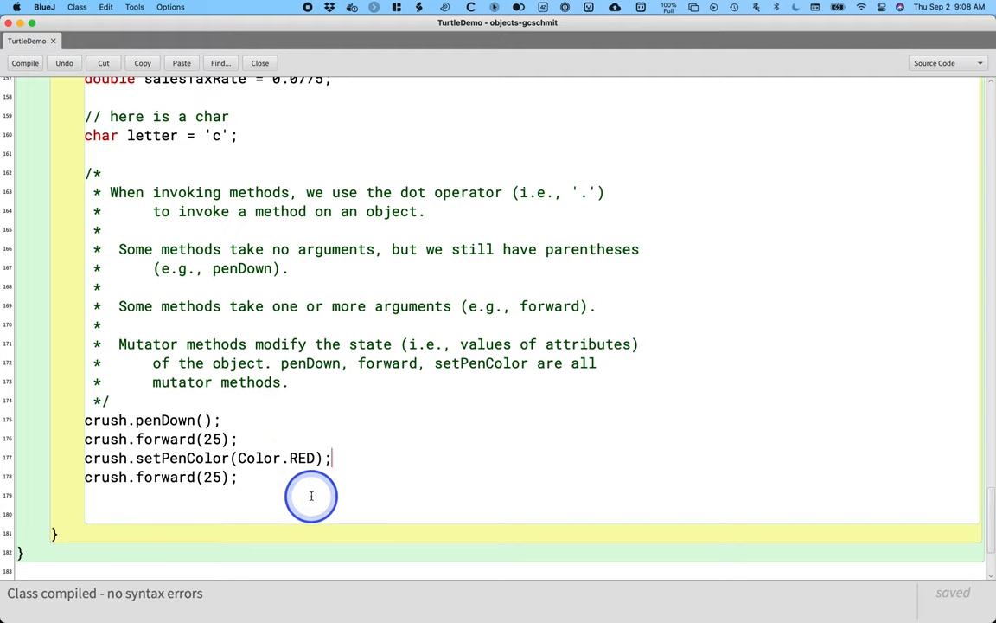
{"action": "left_click", "coordinate": [311, 496]}
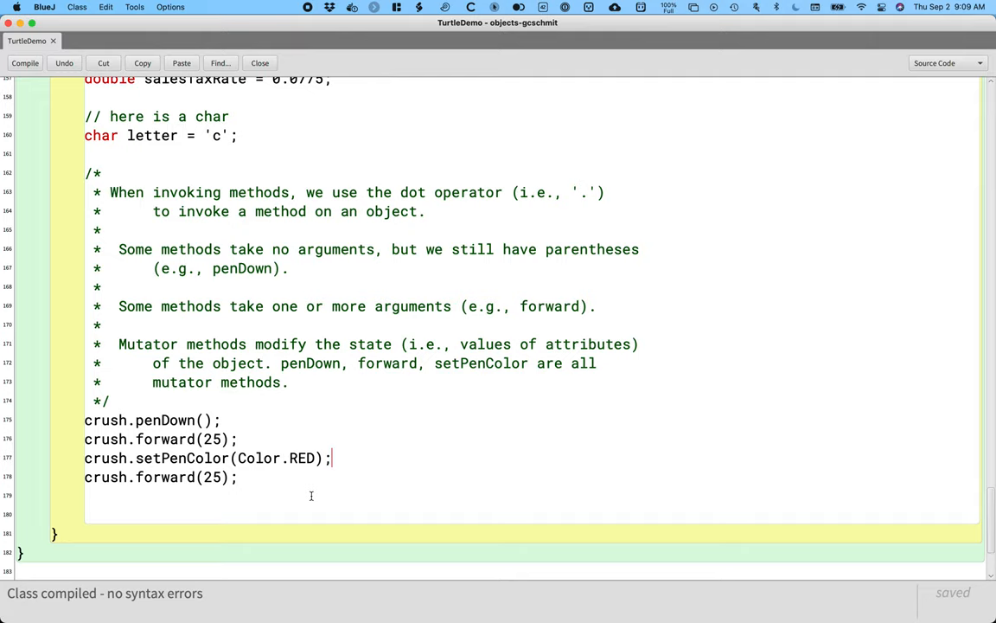
{"action": "left_click", "coordinate": [277, 509]}
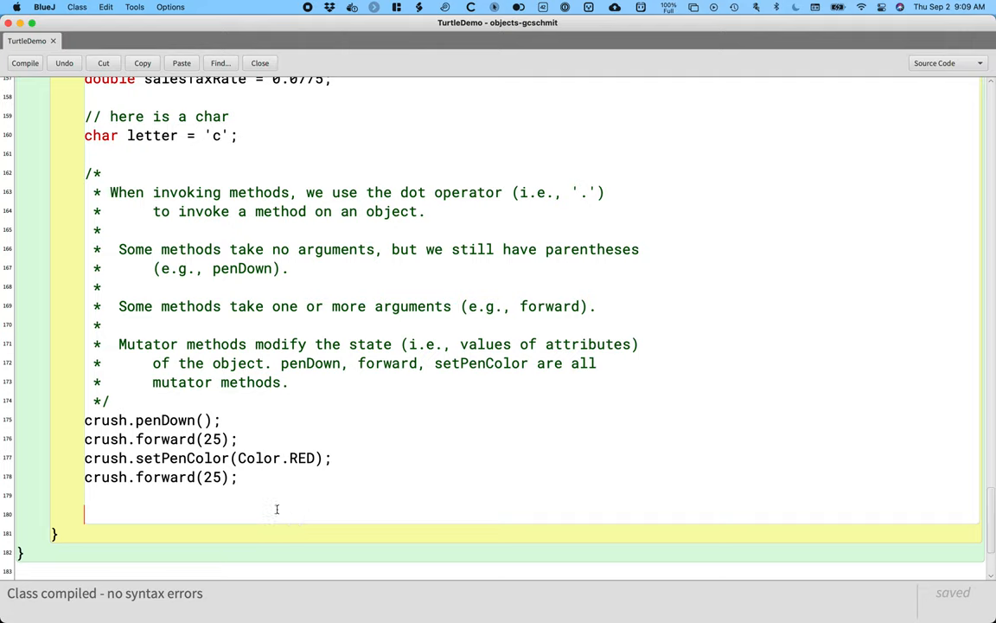
Start a comment stating accessor methods return the value of an attribute of the object.
{"action": "type", "text": "/*"}
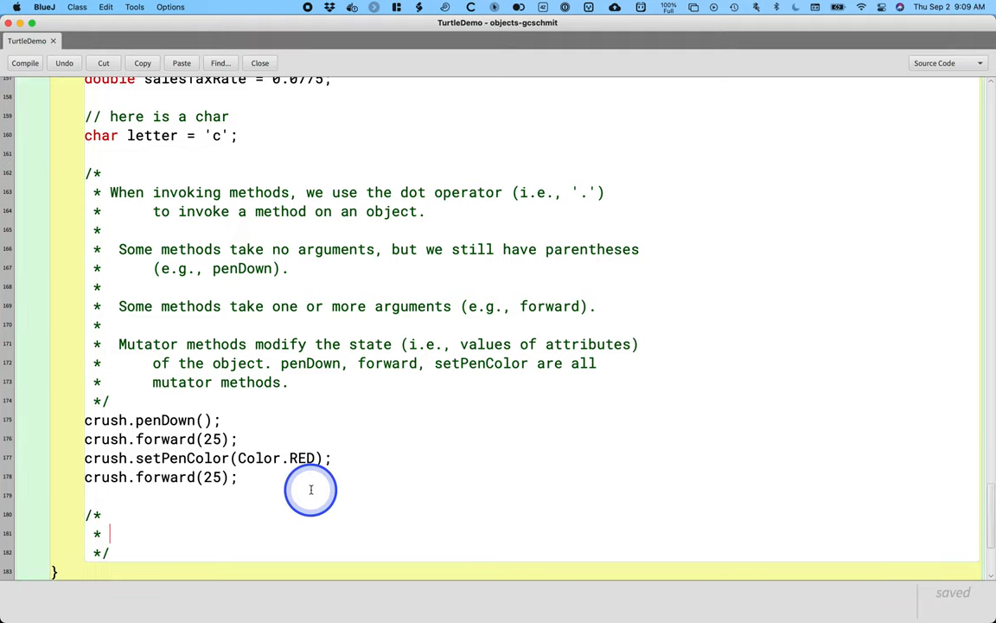
{"action": "type", "text": "A"}
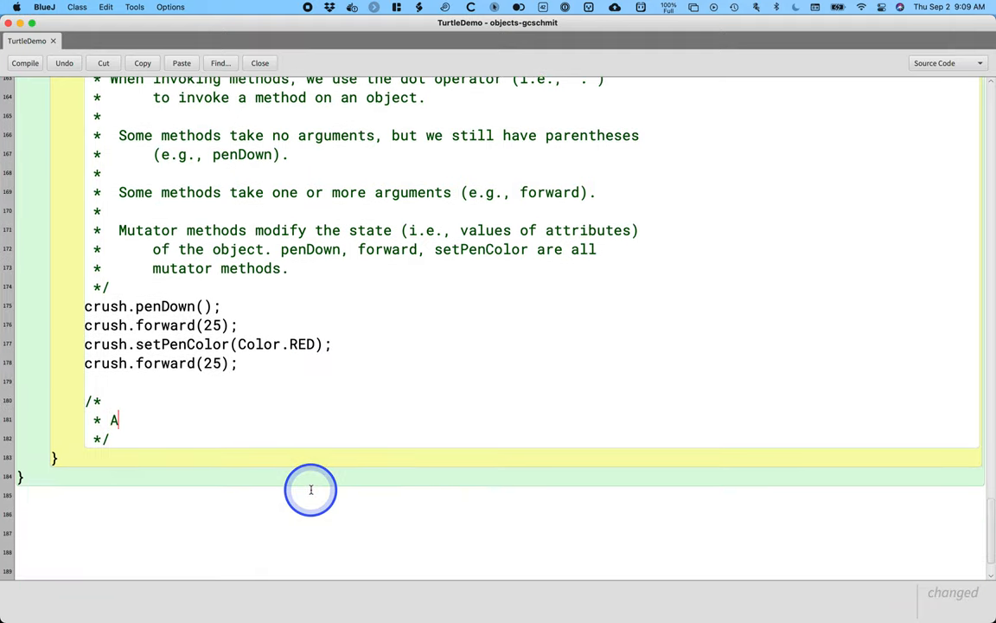
{"action": "type", "text": "ccessor"}
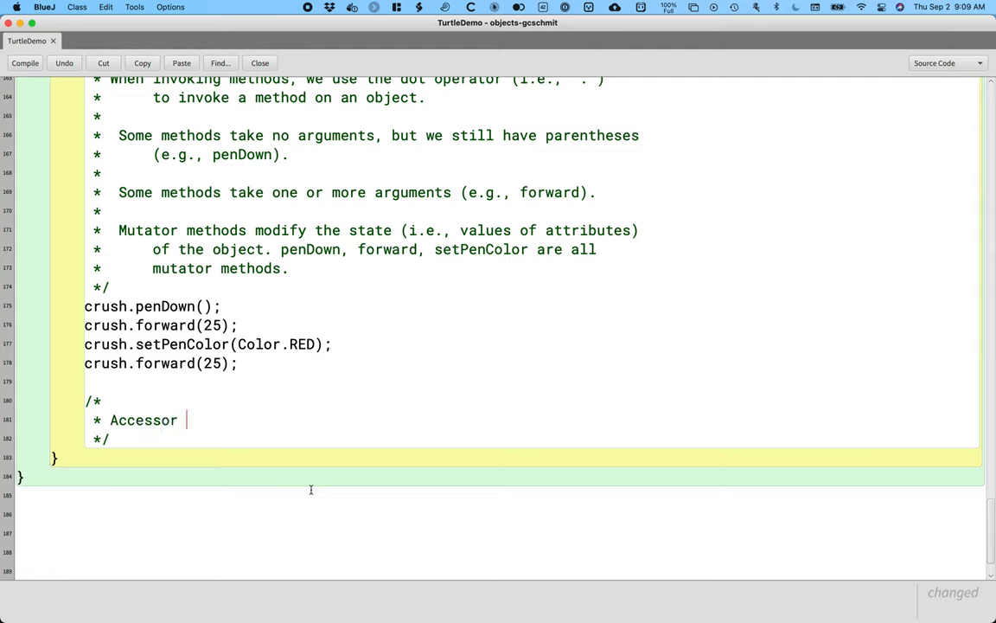
{"action": "type", "text": "methods return the vvalue"}
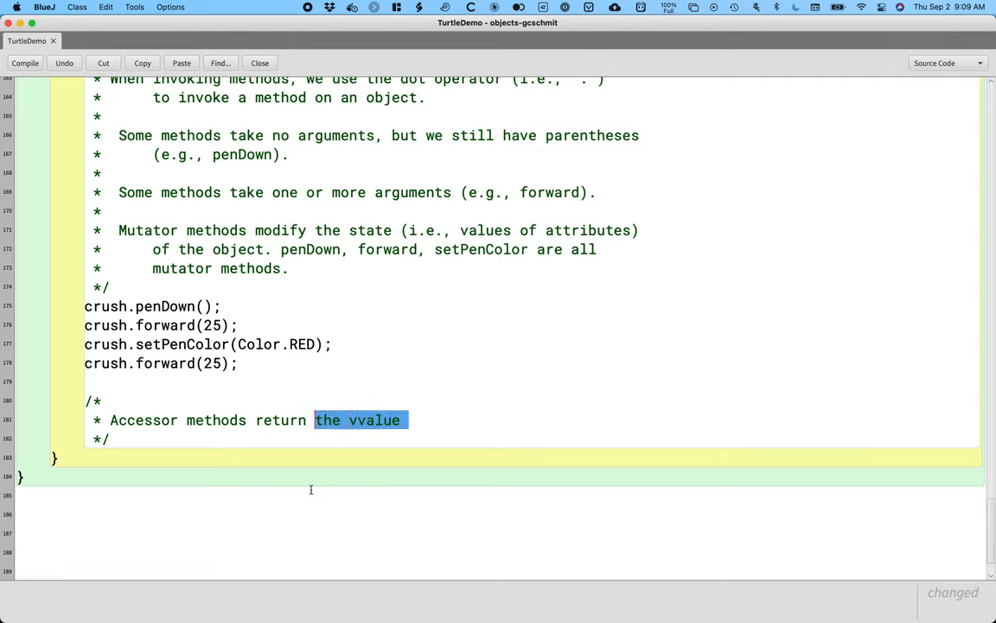
{"action": "key", "text": "Delete"}
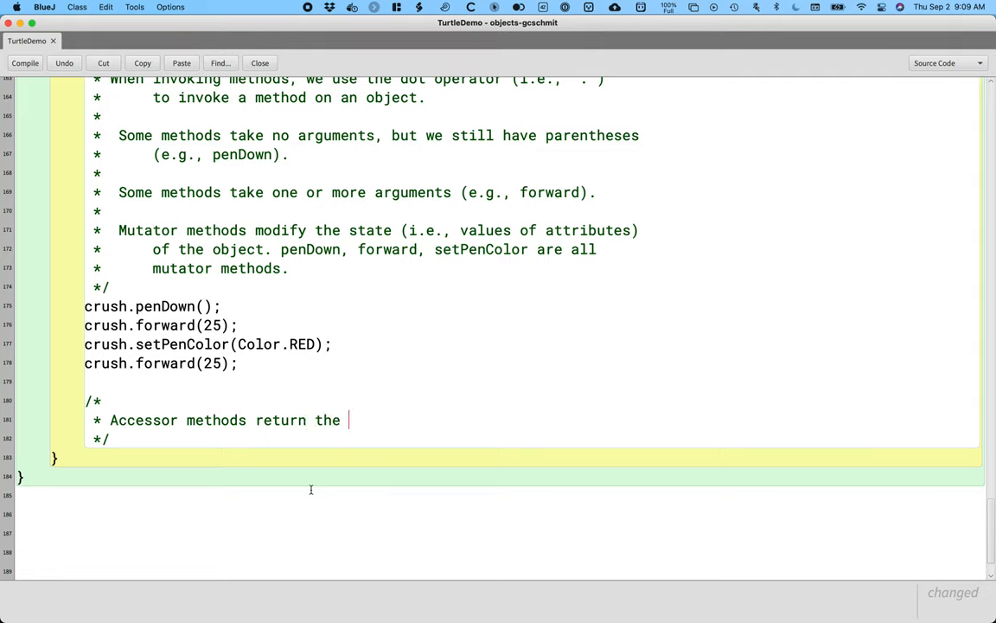
{"action": "type", "text": "v"}
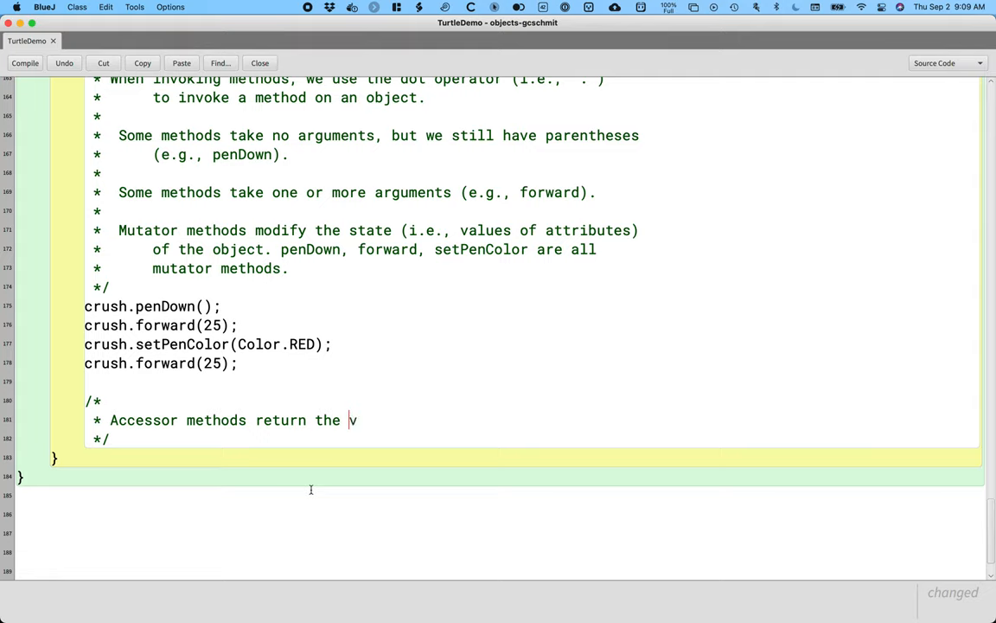
{"action": "type", "text": "v"}
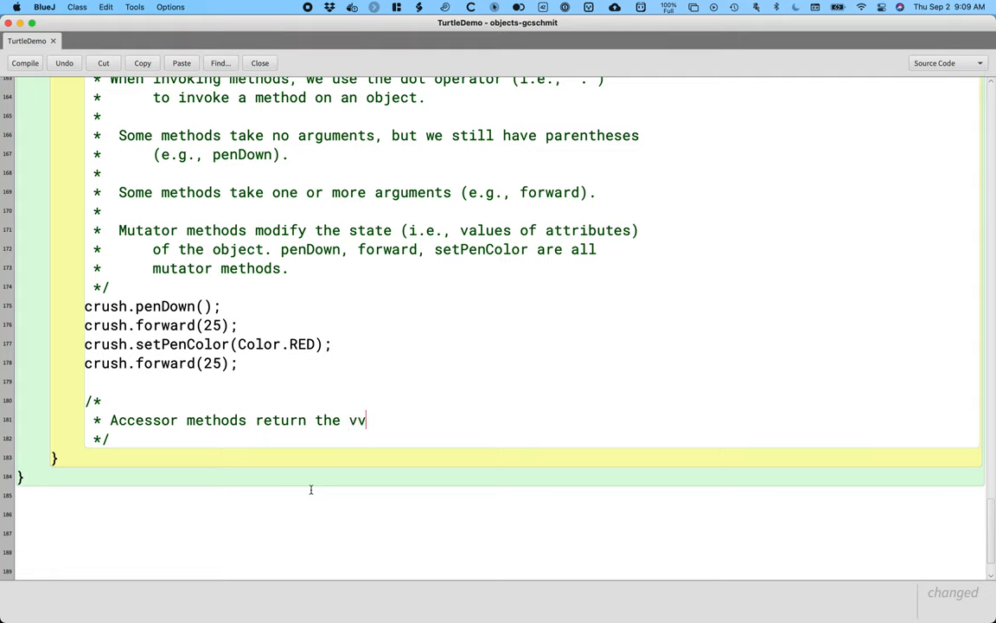
{"action": "type", "text": "alue of a"}
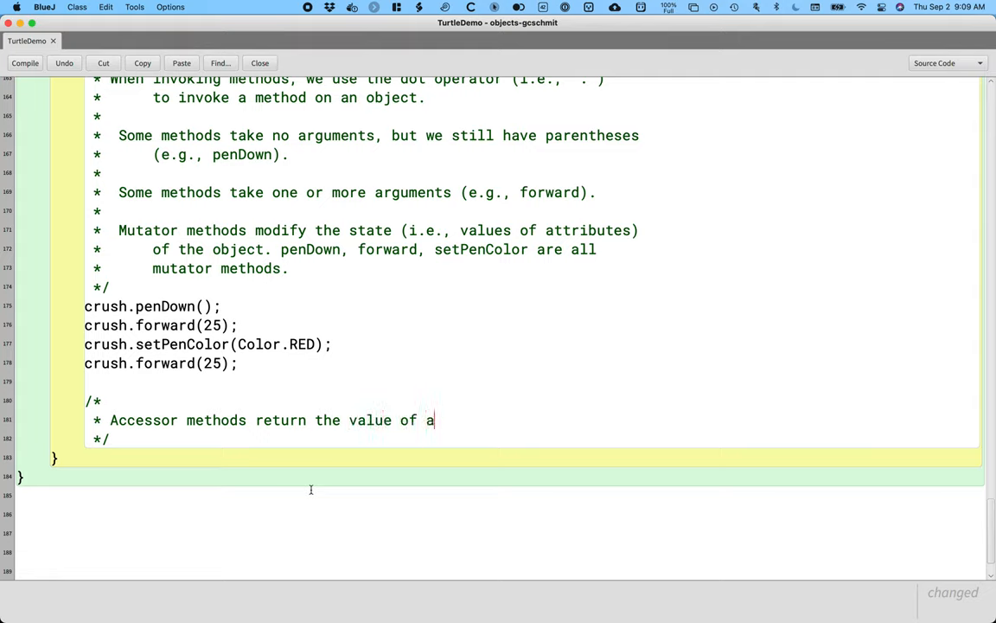
{"action": "type", "text": "n attribute of"}
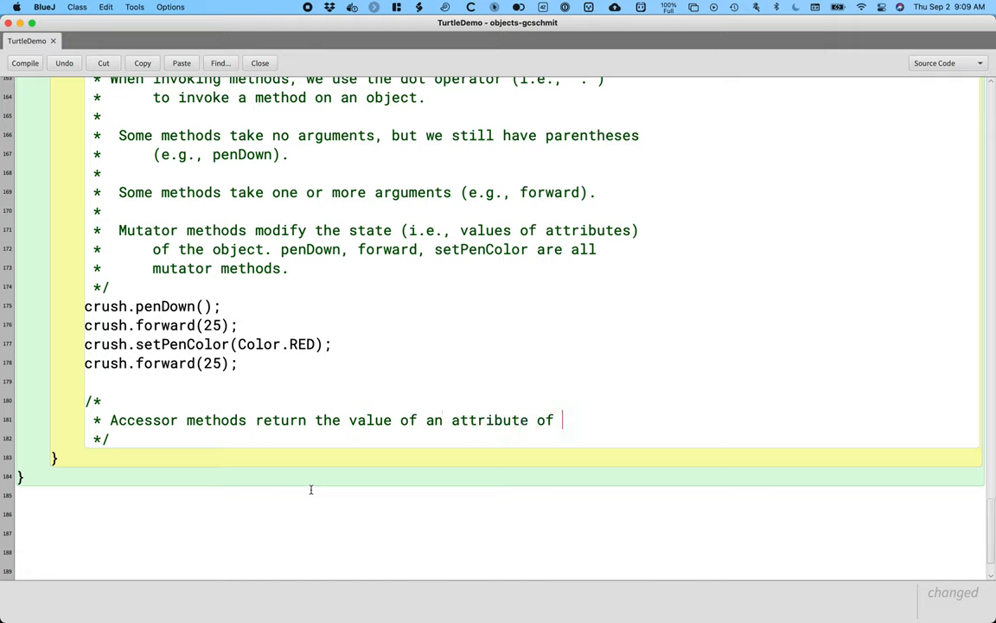
{"action": "type", "text": "the object."}
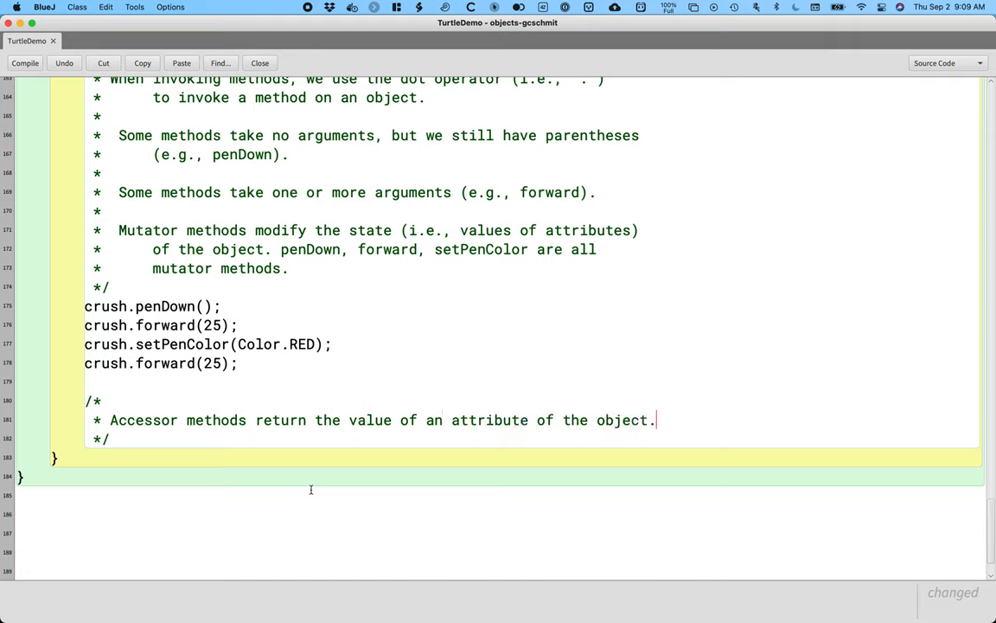
{"action": "key", "text": "Return"}
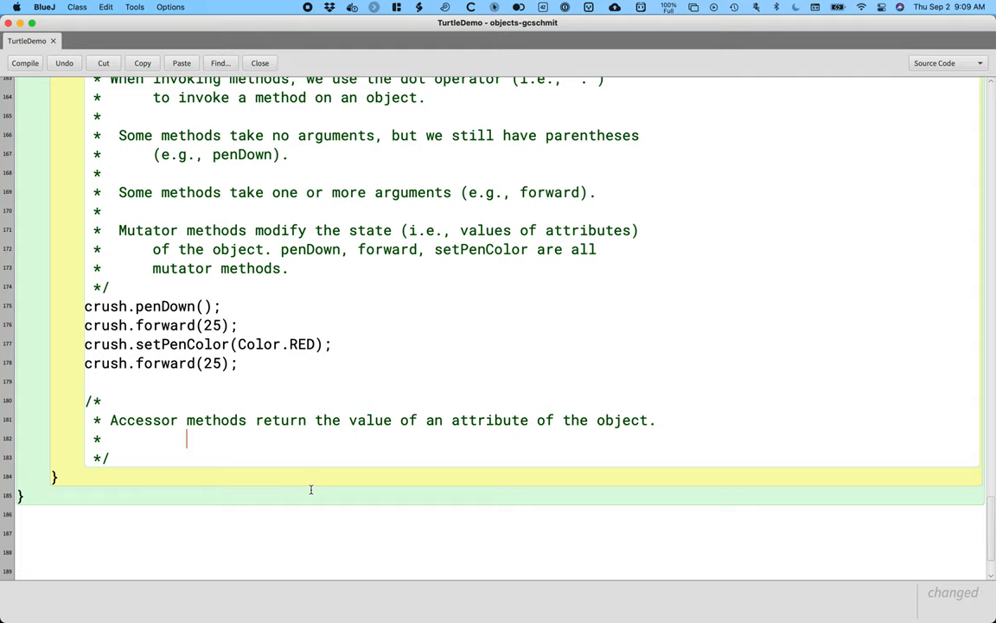
Add that the object's state is unchanged and getPenWidth is an accessor method.
{"action": "type", "text": "T"}
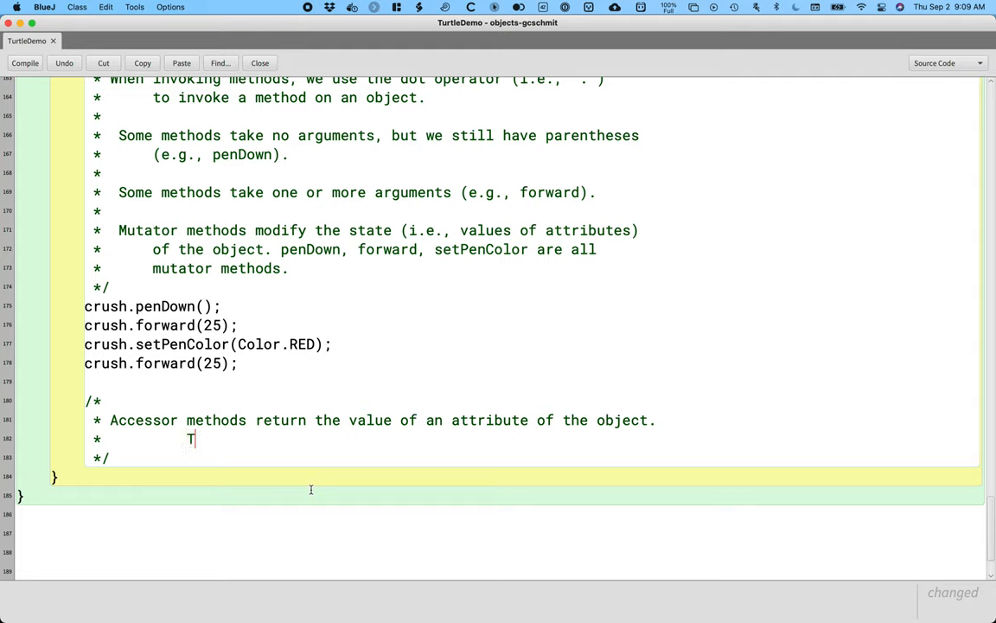
{"action": "type", "text": "he state of the object does not change."}
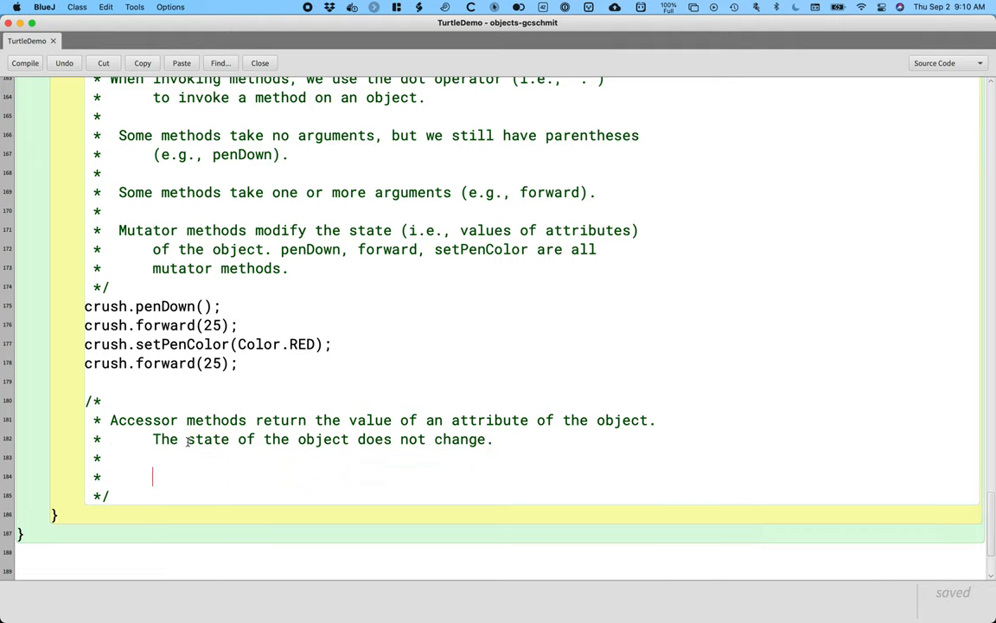
{"action": "type", "text": "getP"}
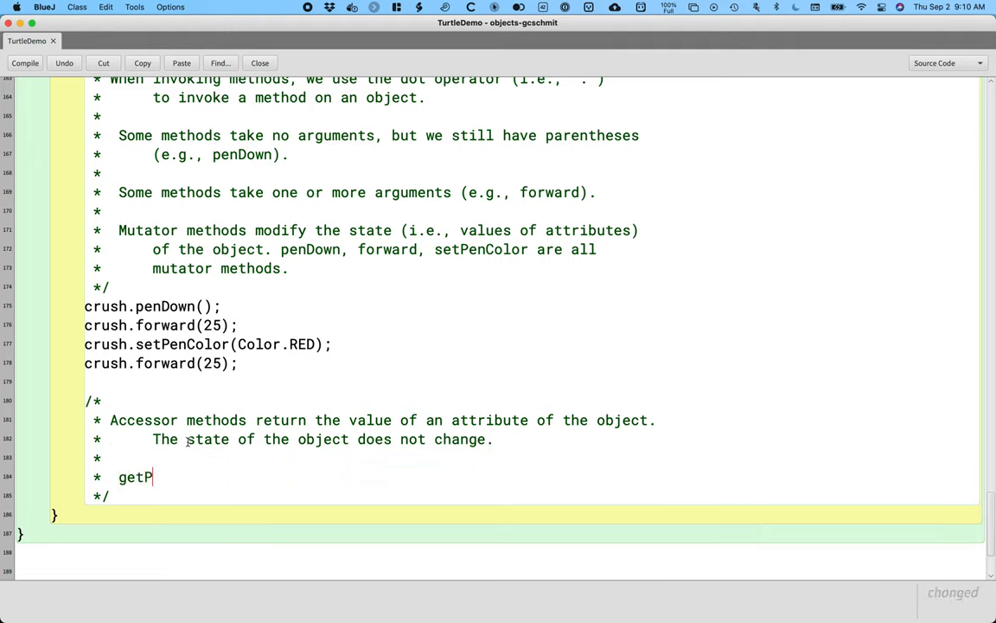
{"action": "type", "text": "enWidth is"}
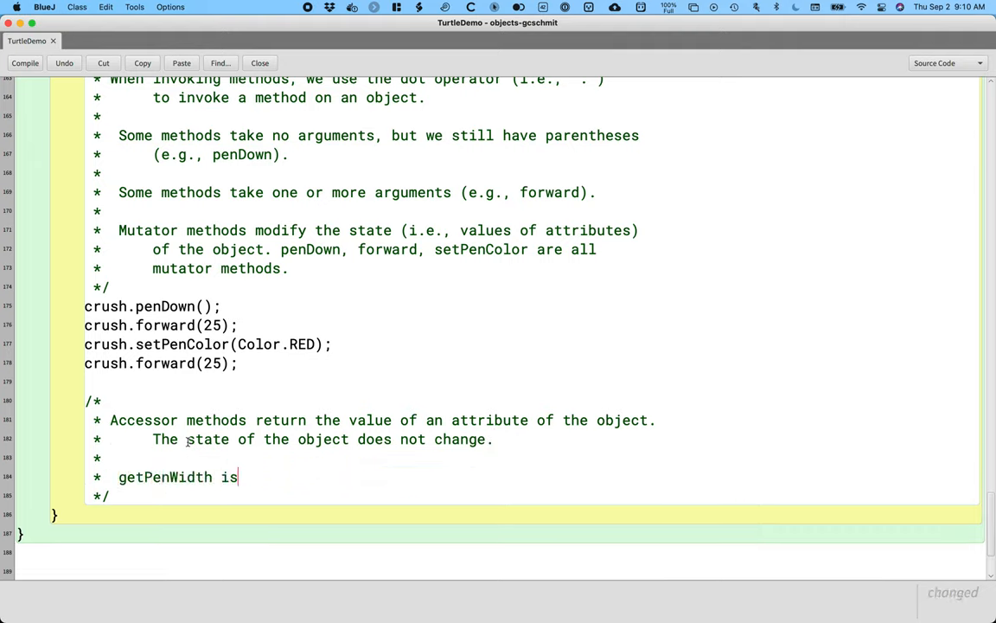
{"action": "type", "text": "an accessor metho"}
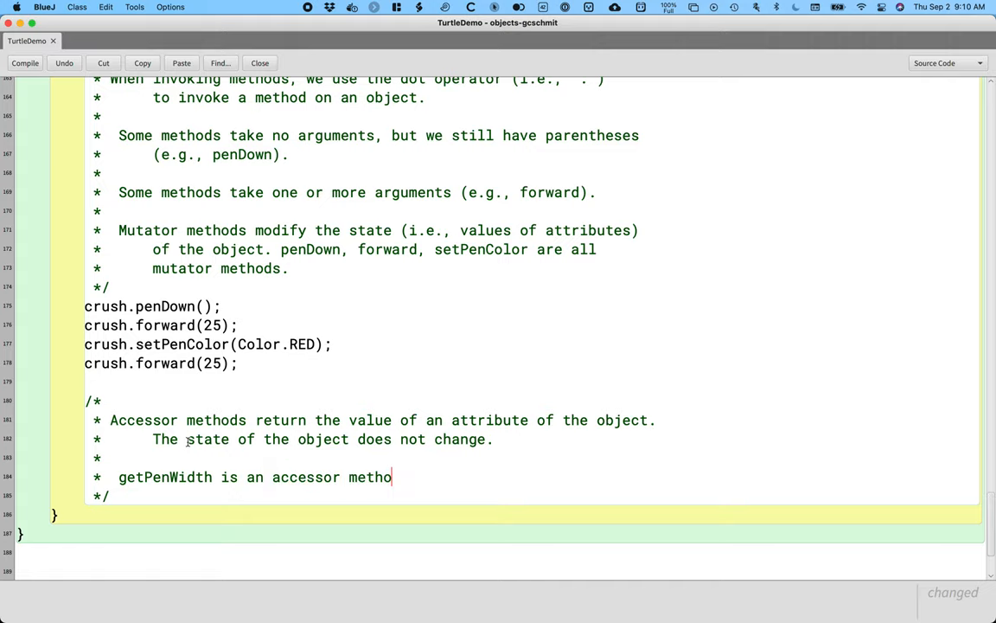
{"action": "type", "text": "d."}
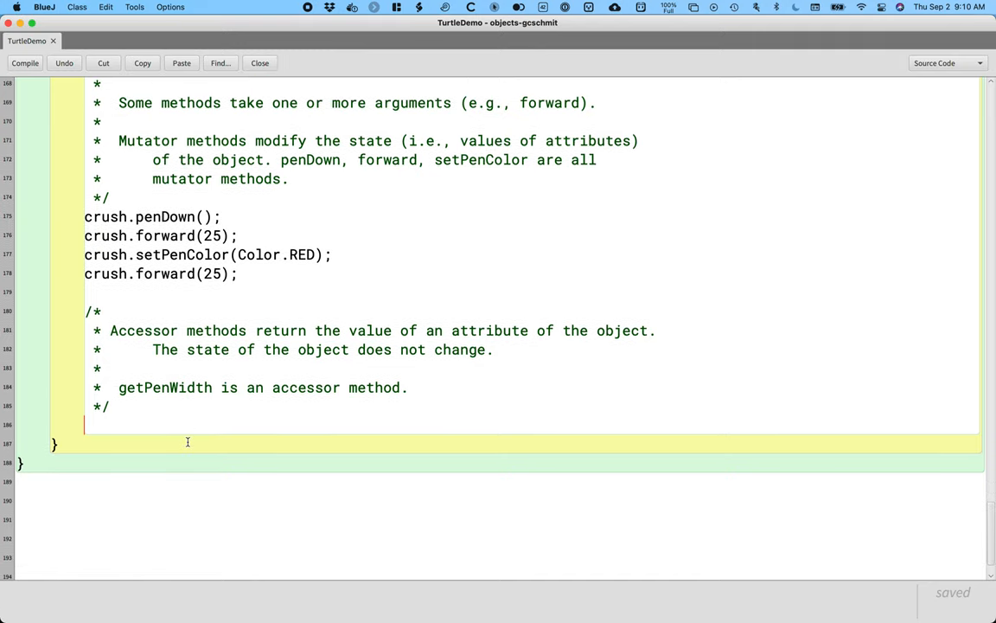
Type int penWidth = crush.getPenWidth(); on the line after the accessor comment.
{"action": "type", "text": "int pen"}
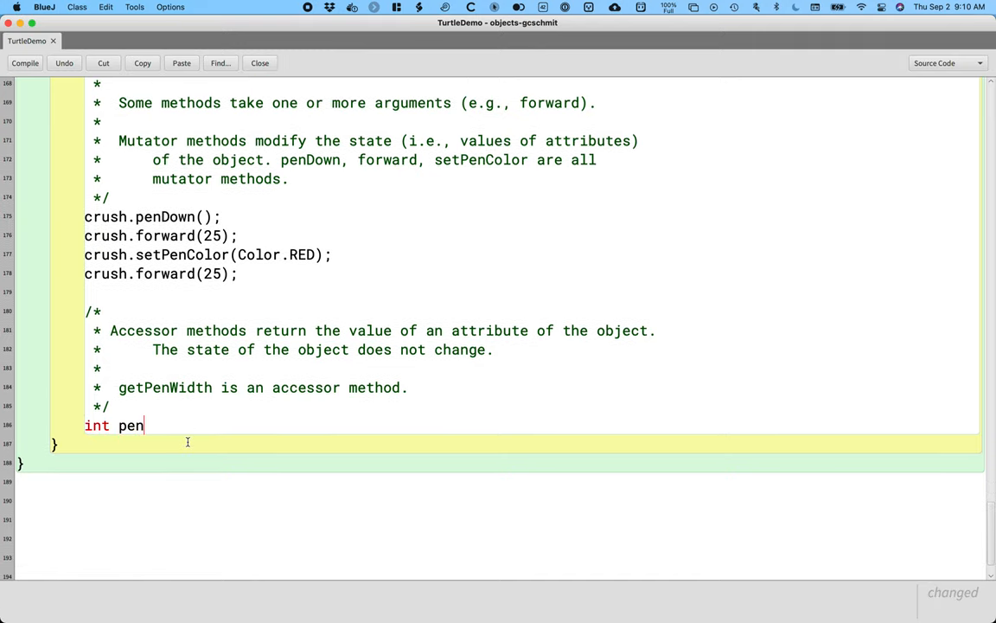
{"action": "type", "text": "Width ="}
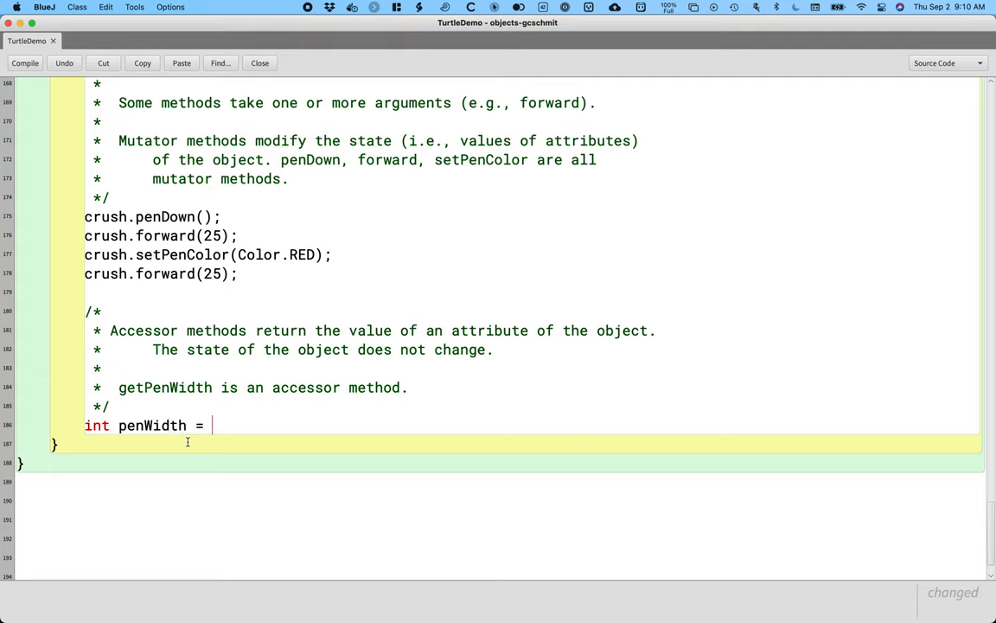
{"action": "type", "text": "crush."}
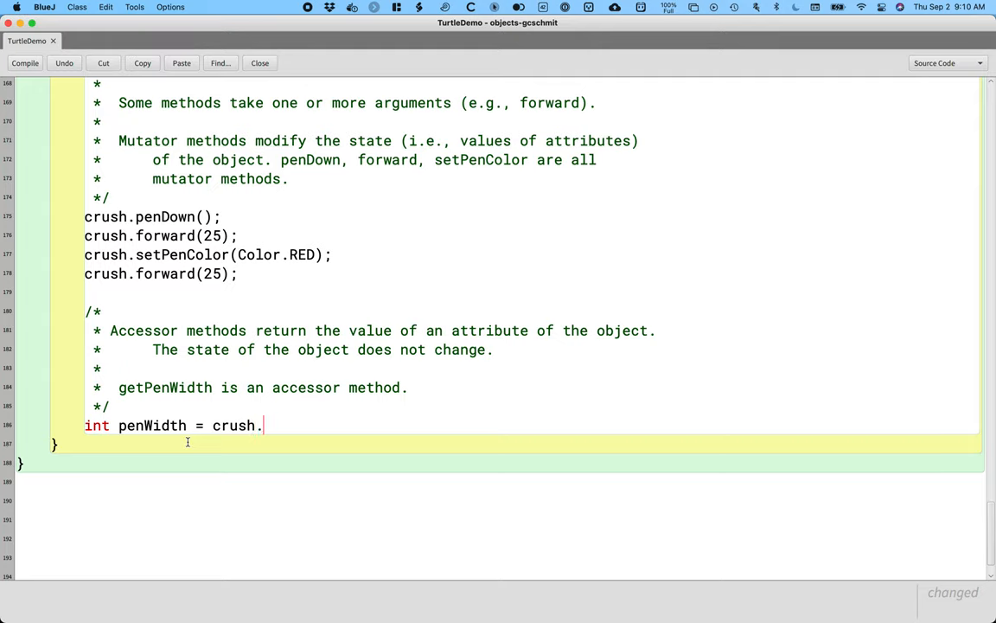
{"action": "type", "text": "getPenWidth"}
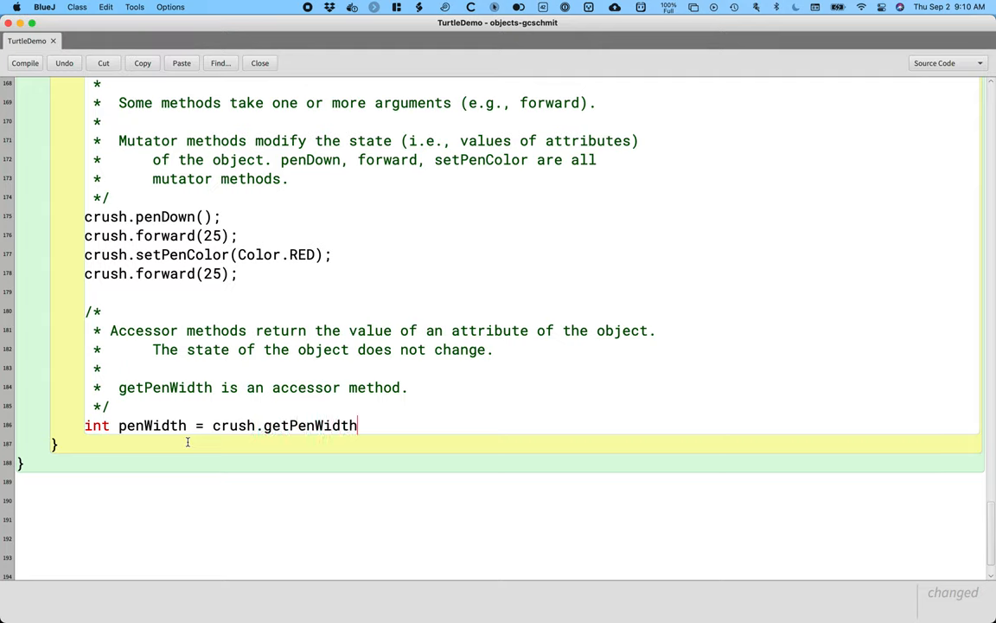
{"action": "type", "text": "();"}
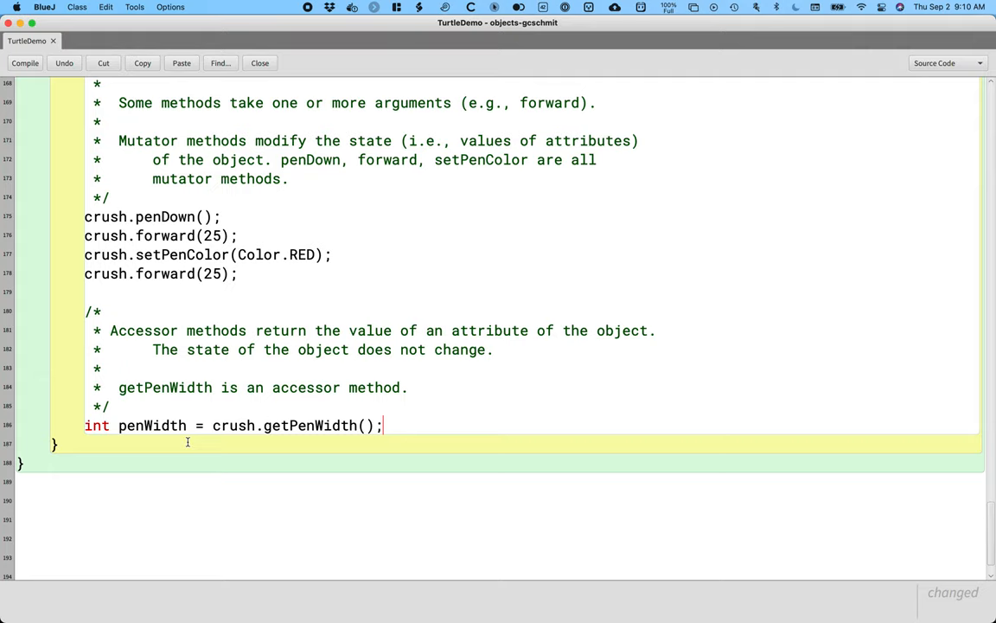
{"action": "left_click", "coordinate": [25, 63]}
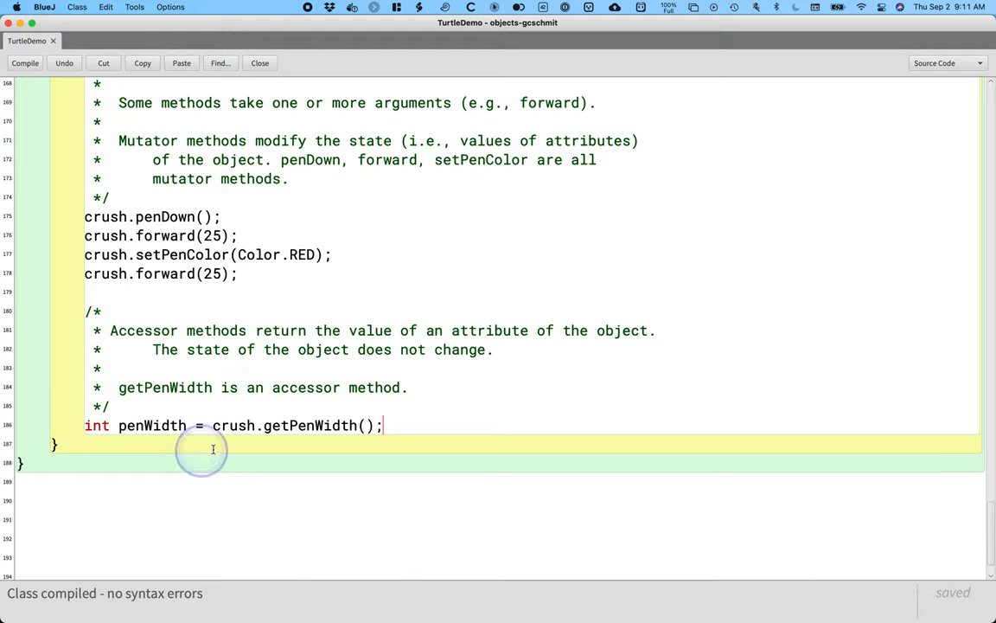
{"action": "mouse_move", "coordinate": [154, 425]}
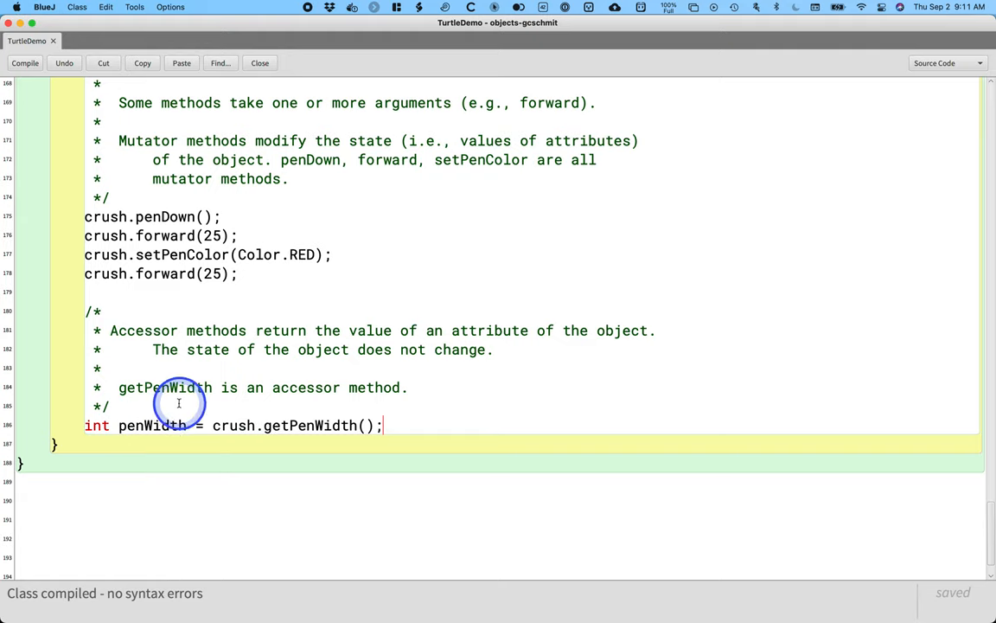
{"action": "mouse_move", "coordinate": [134, 425]}
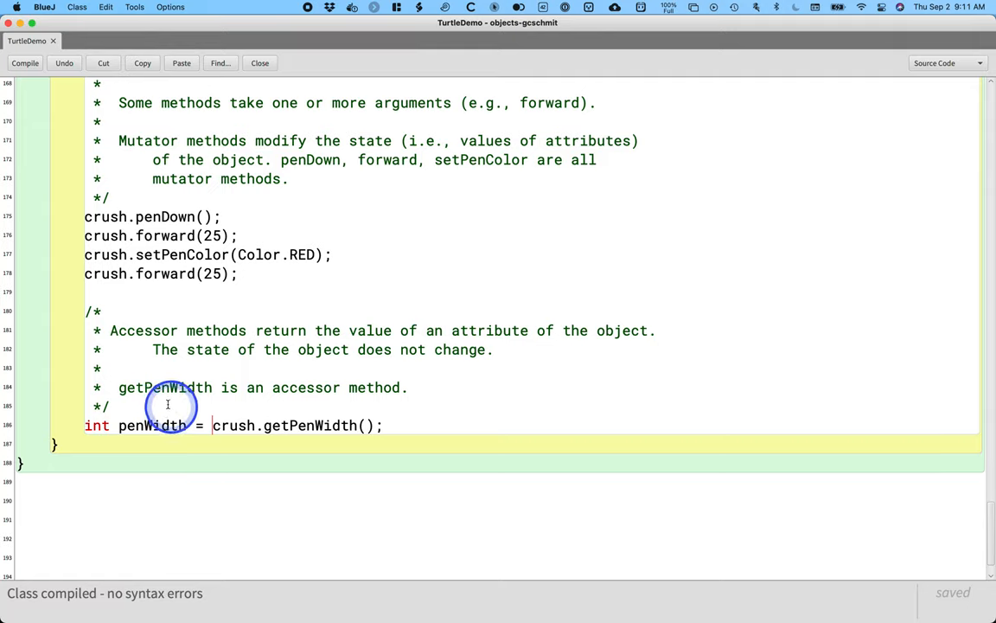
{"action": "mouse_move", "coordinate": [225, 462]}
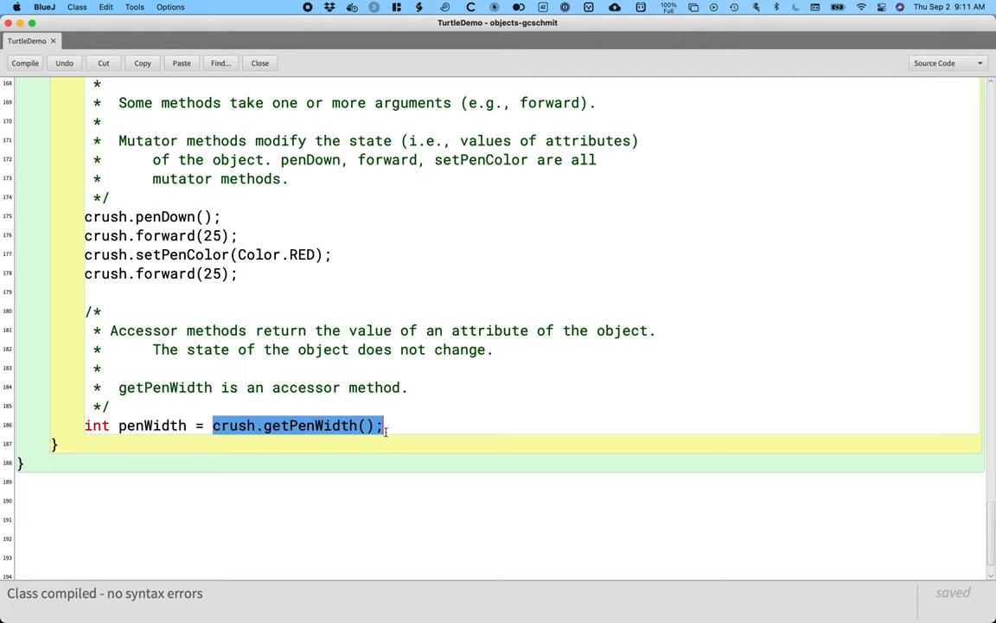
Deselect the crush.getPenWidth() call after confirming the class compiles without errors.
{"action": "left_click", "coordinate": [385, 424]}
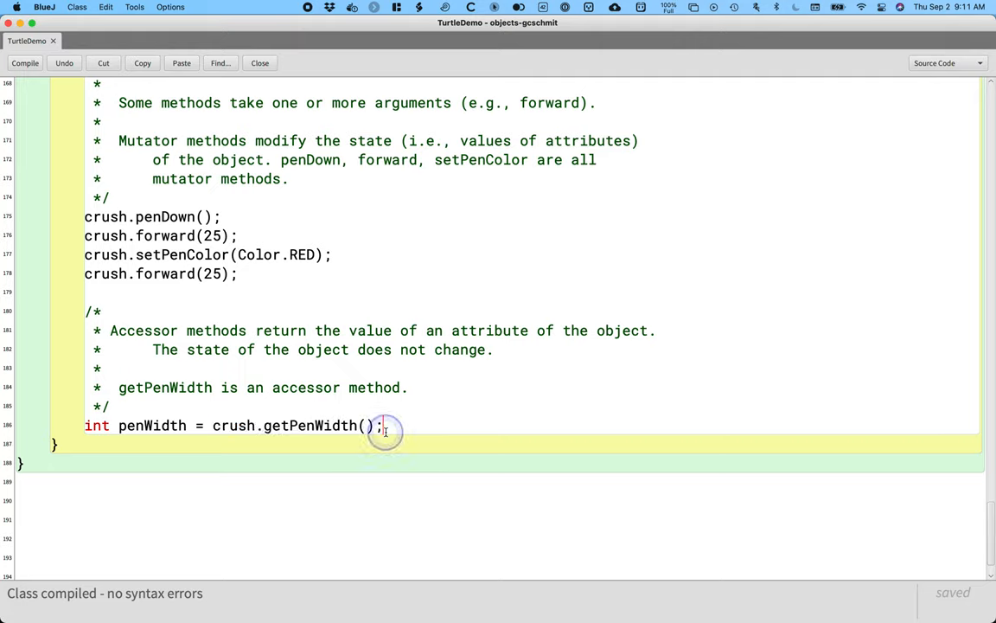